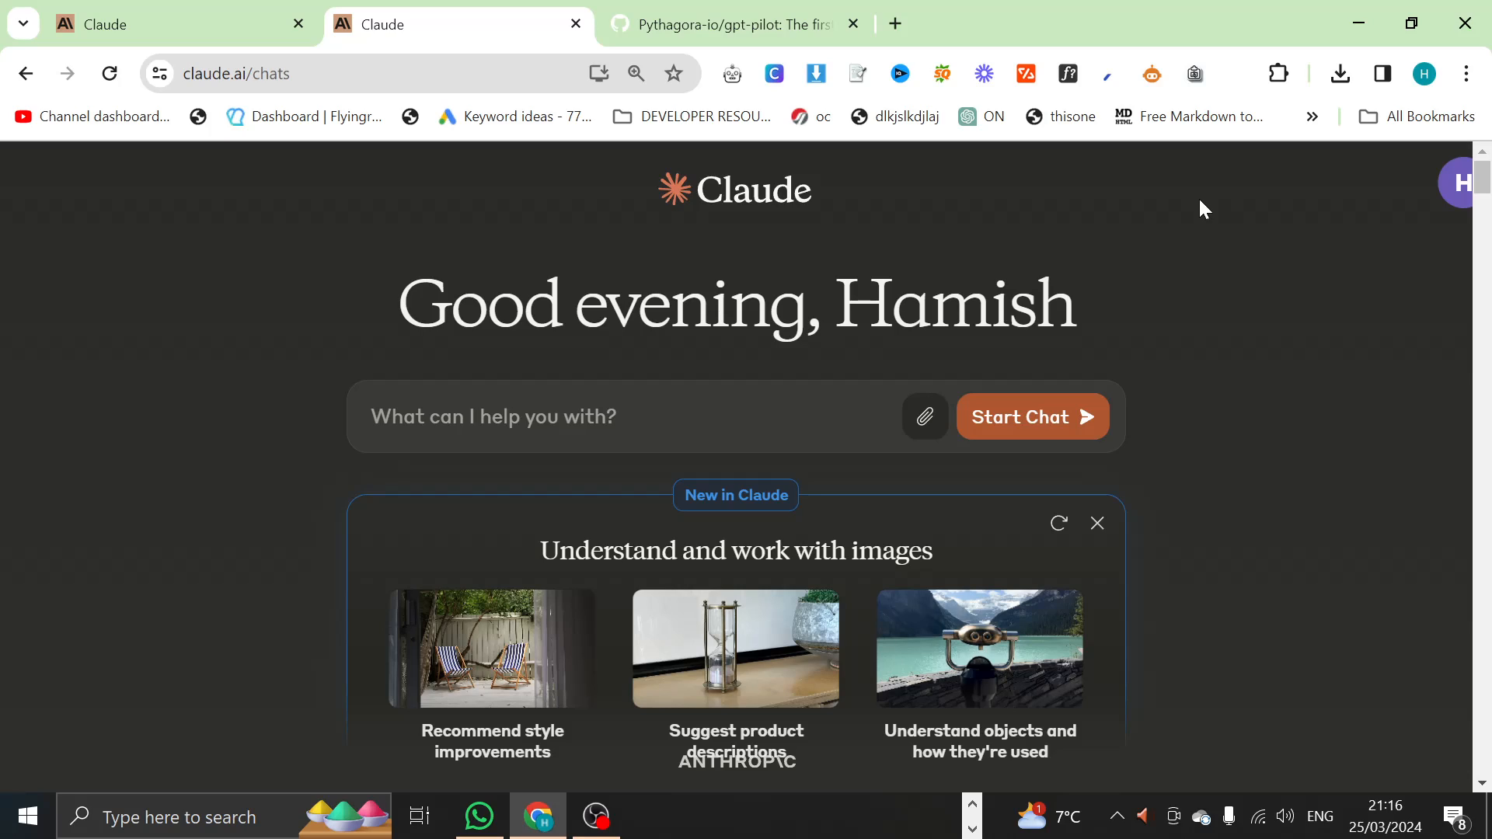
mouse_move(980, 149)
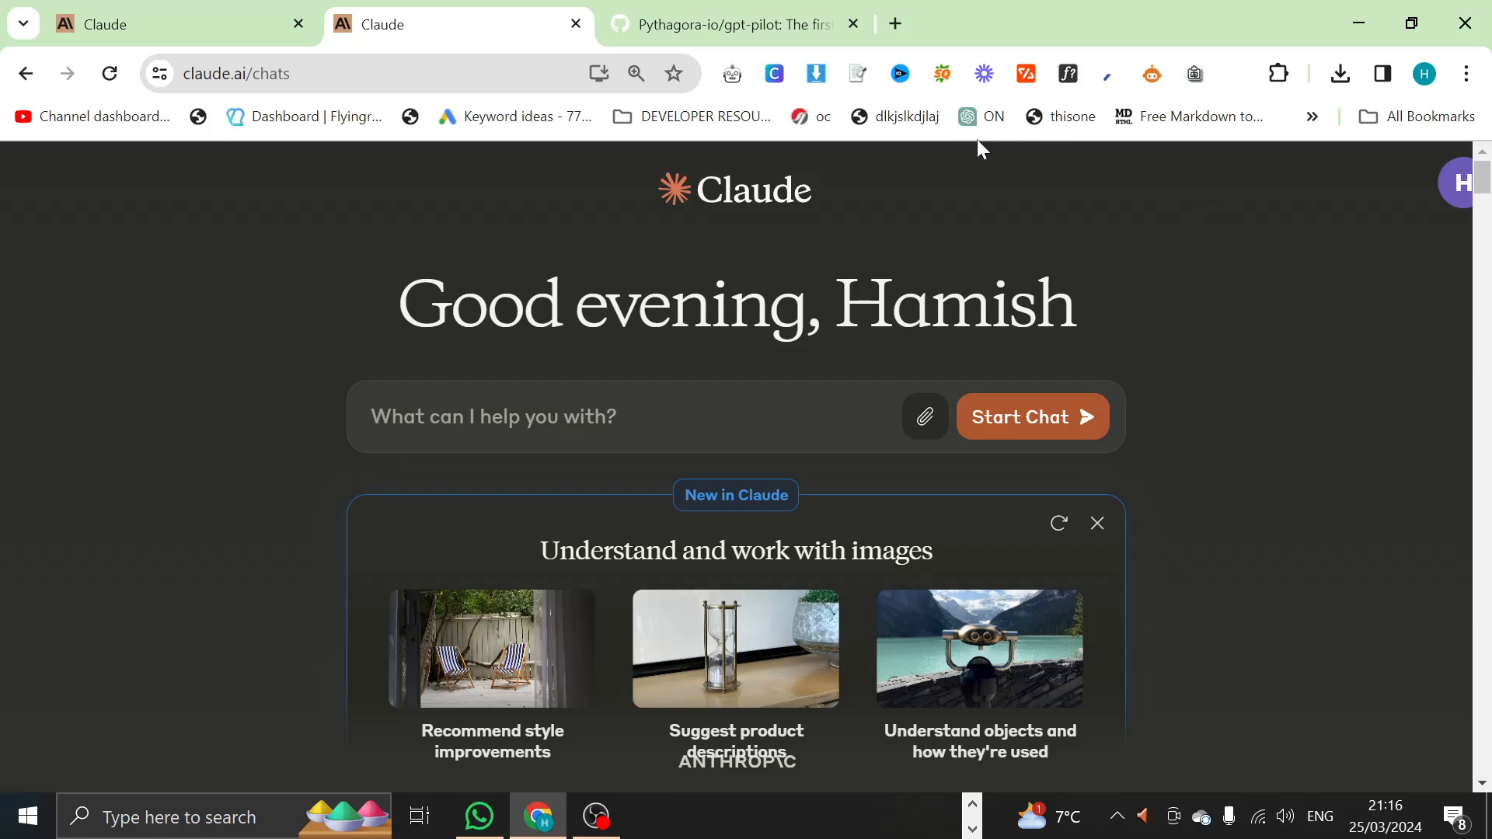
mouse_move(751, 445)
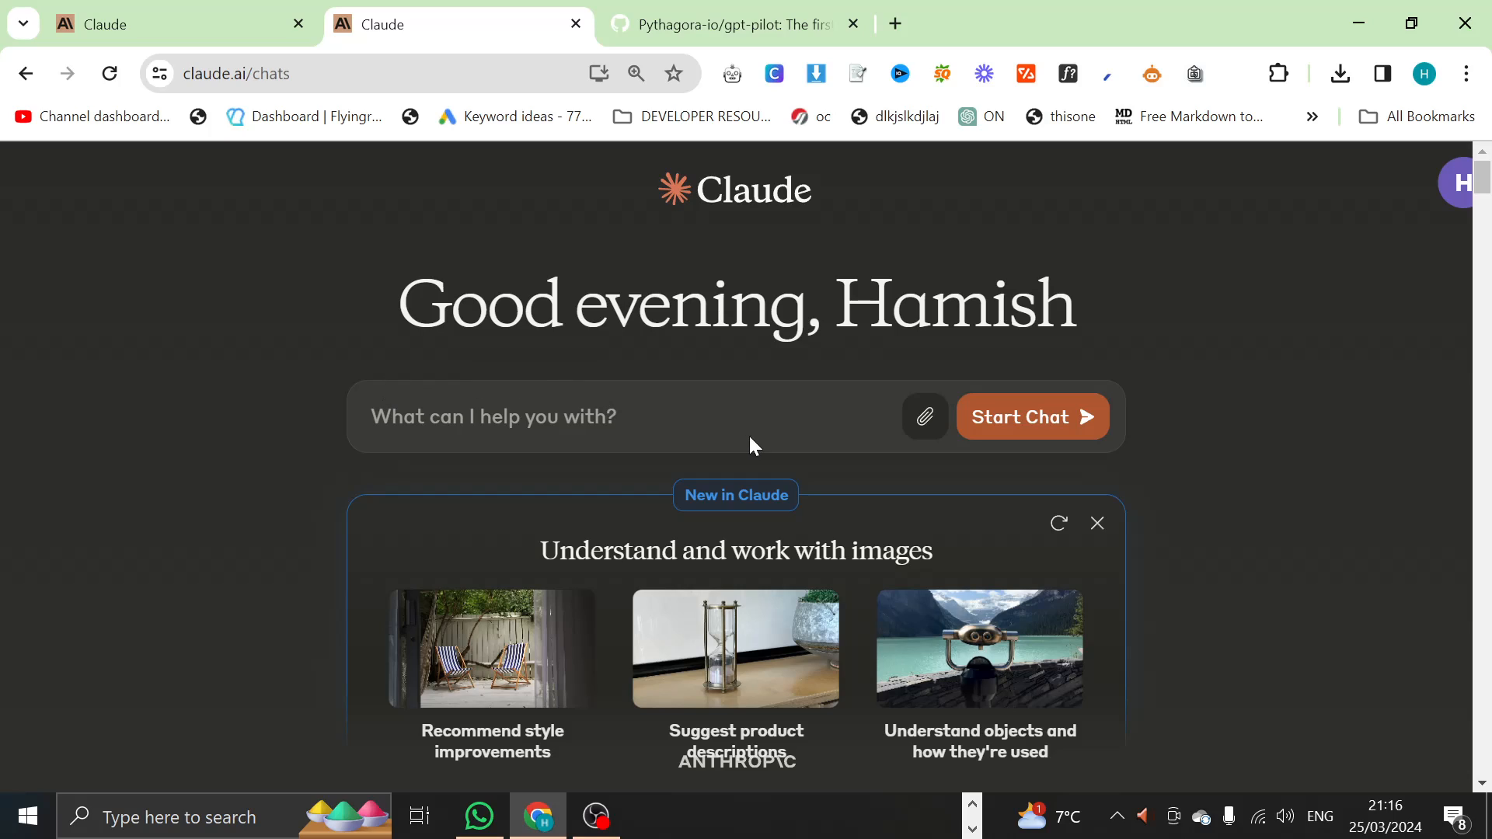
mouse_move(751, 447)
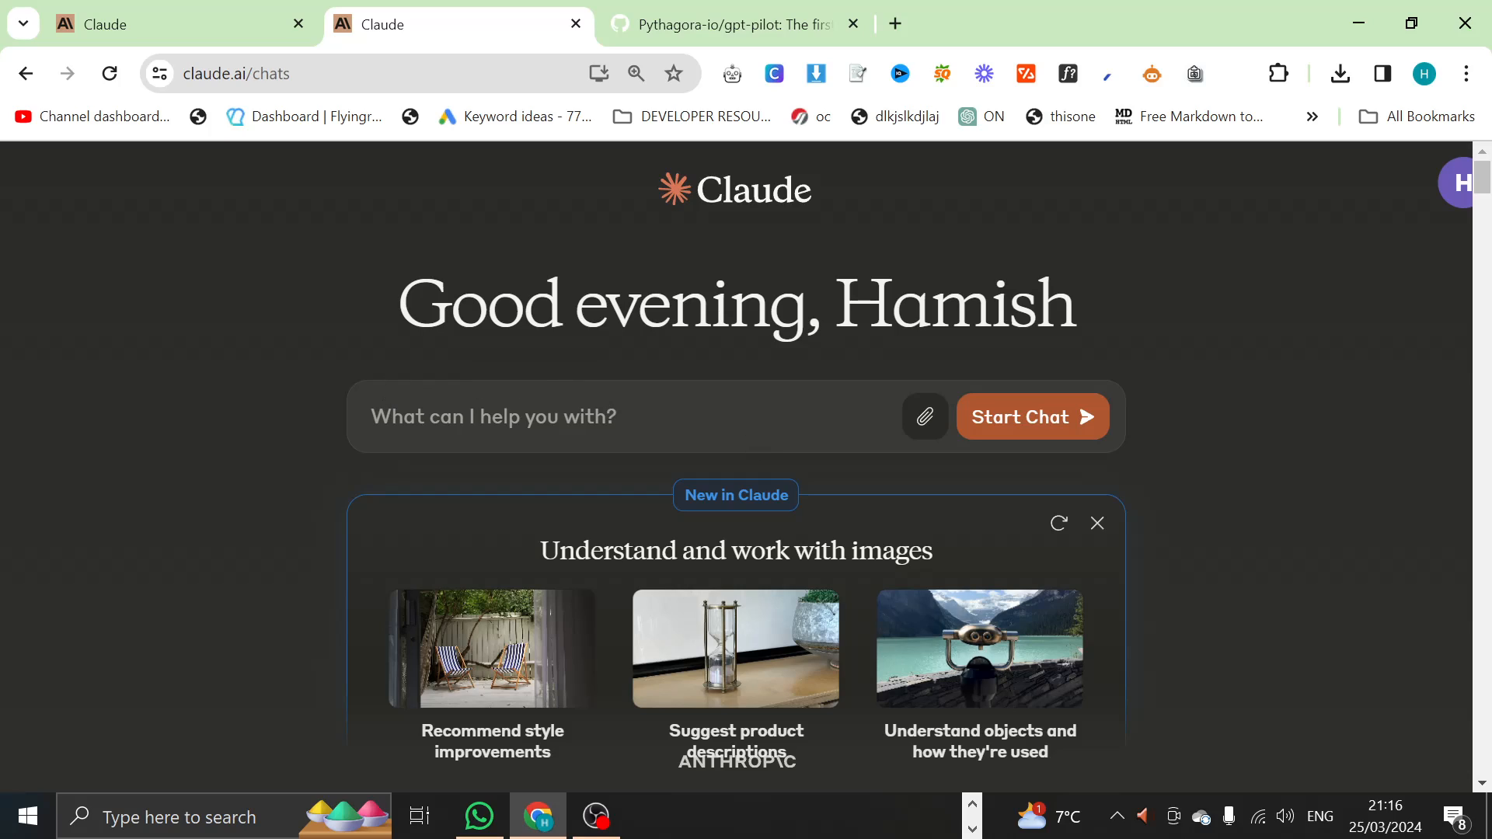
mouse_move(969, 195)
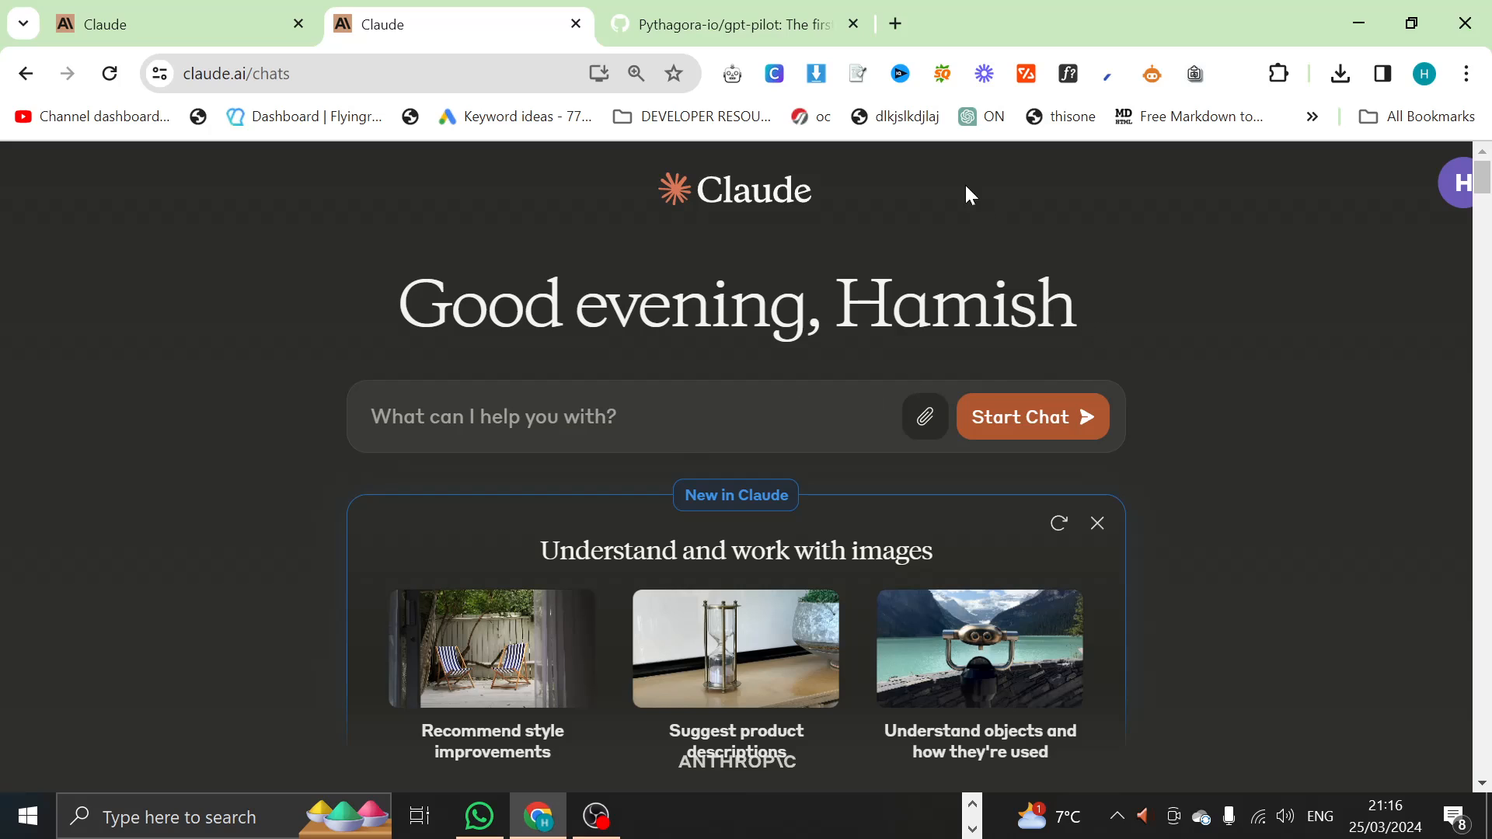
Step: View the Pythagora-io/gpt-pilot repository's file list on GitHub
click(723, 24)
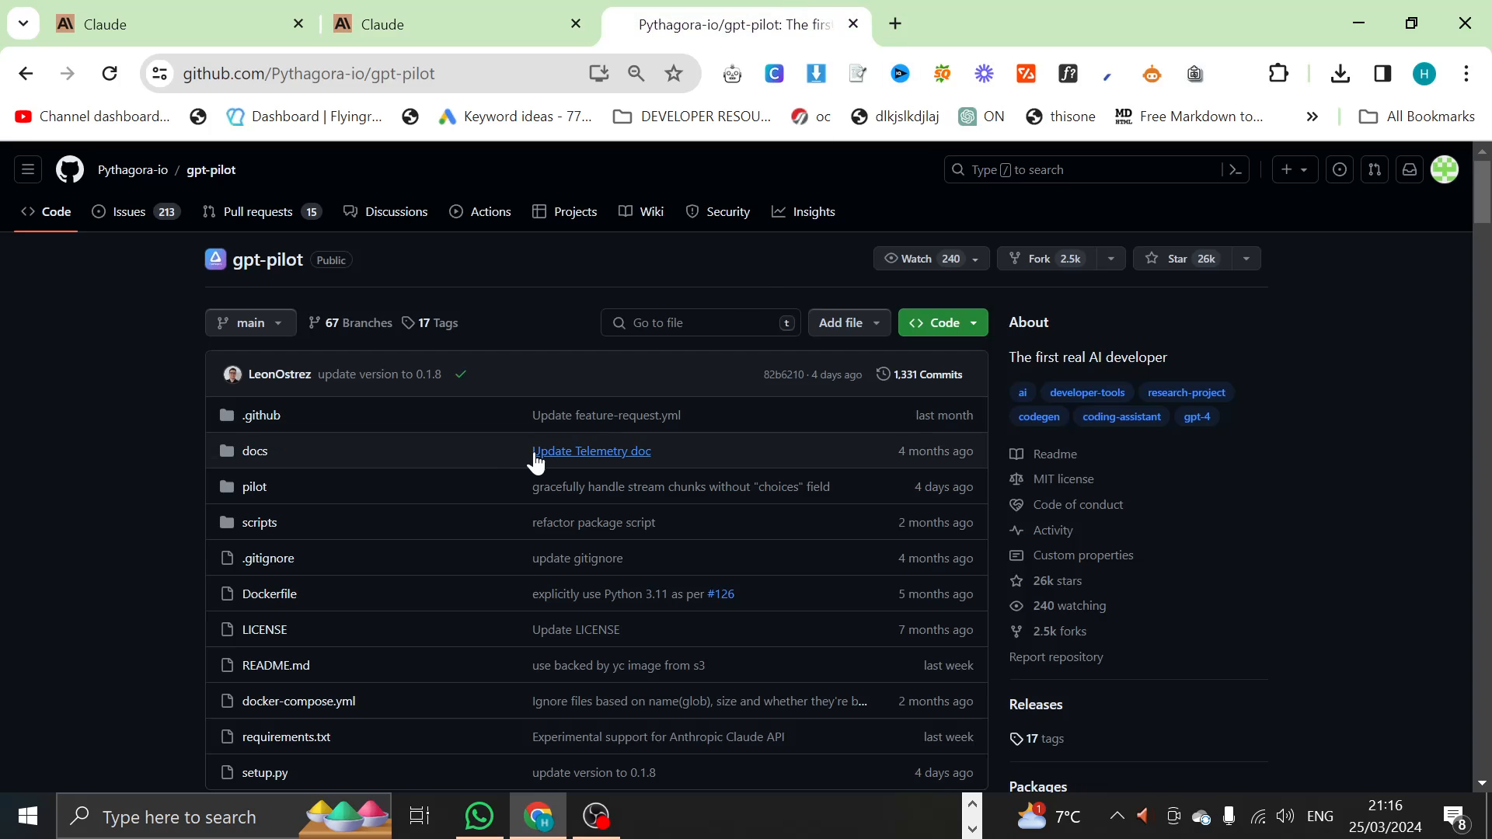
mouse_move(161, 422)
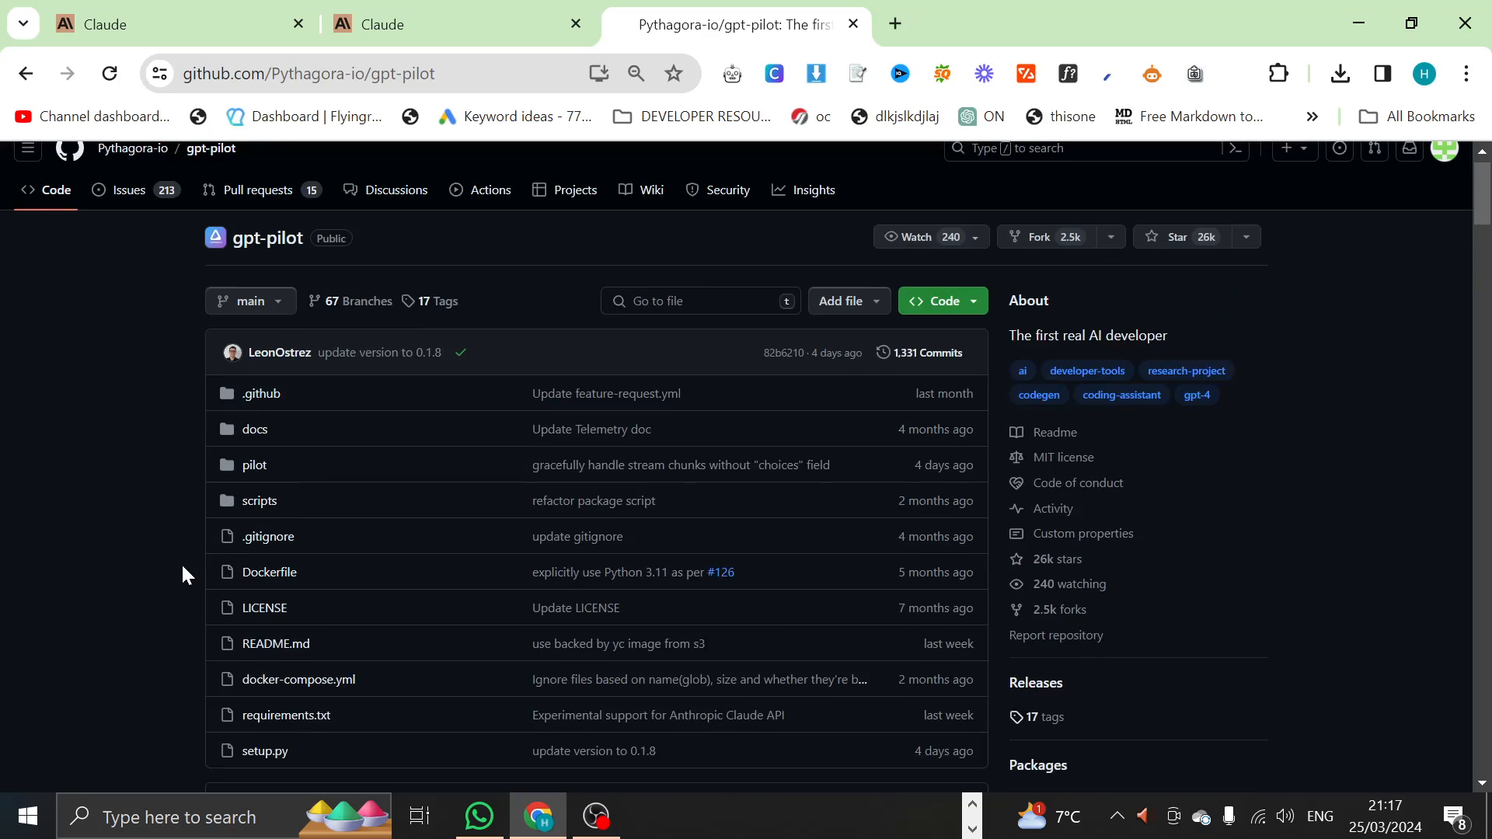
scroll(up, 3)
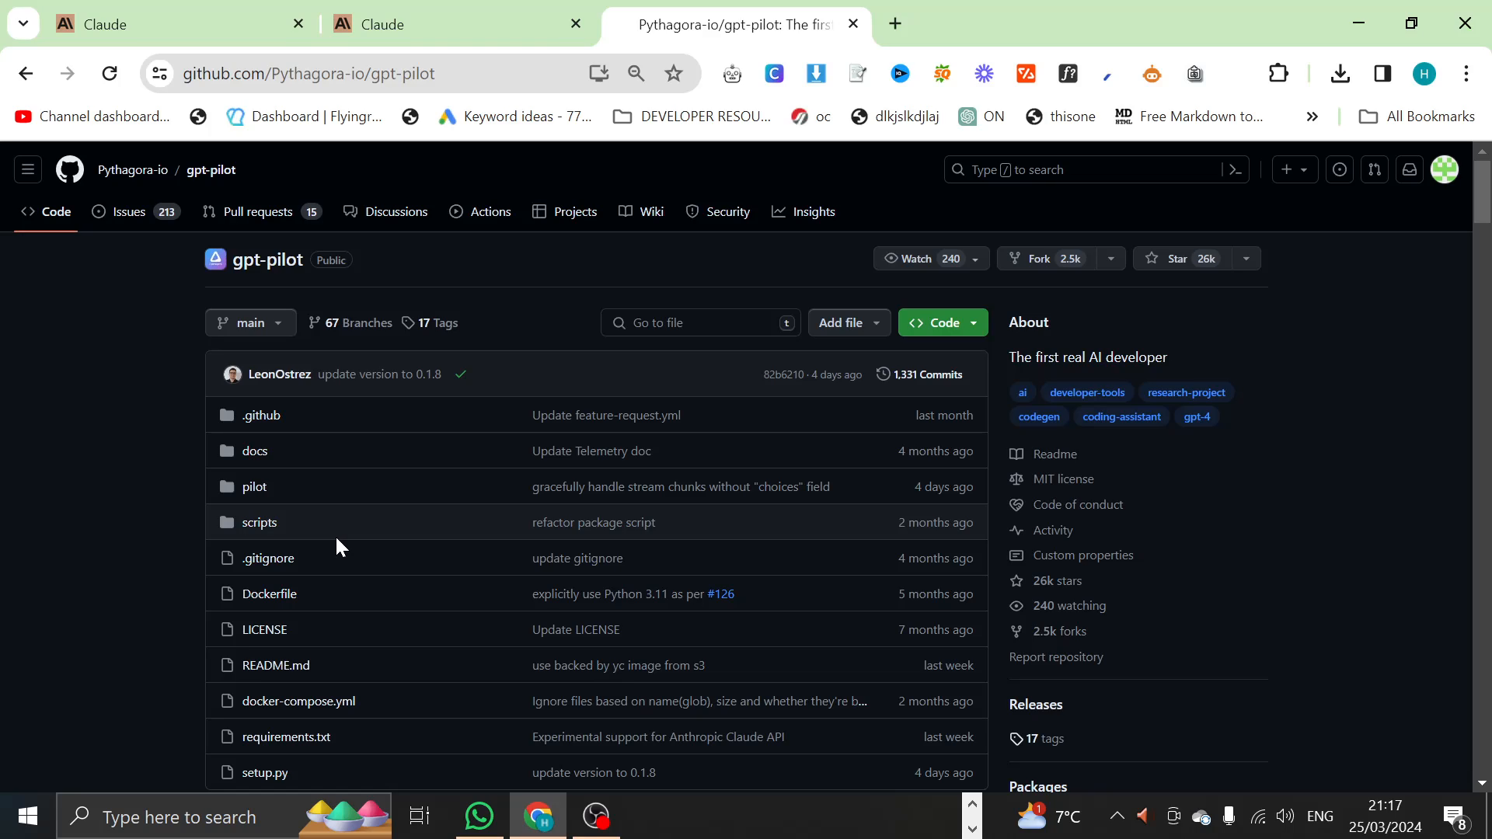
mouse_move(327, 535)
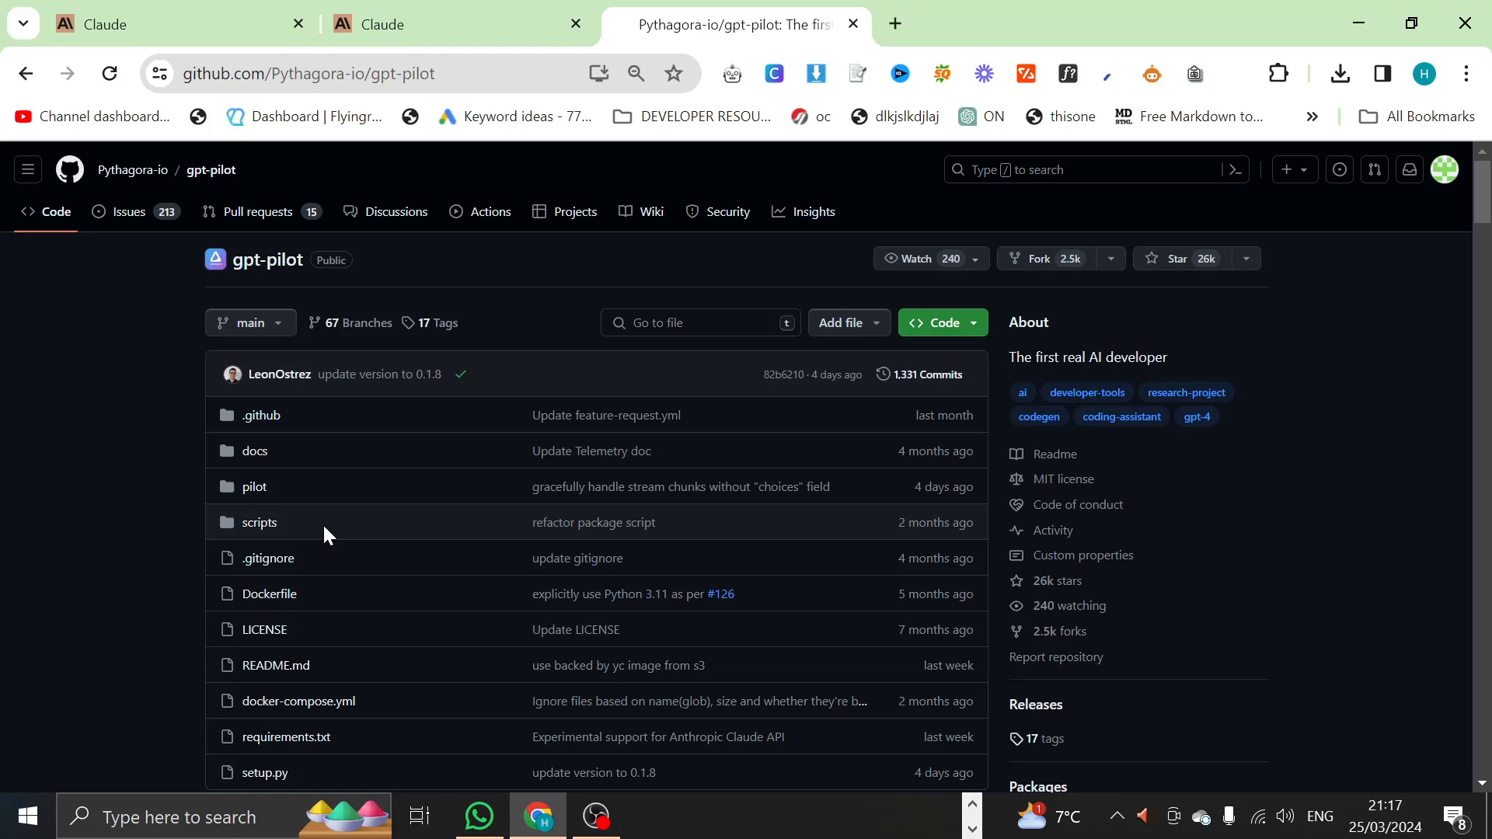
mouse_move(31, 485)
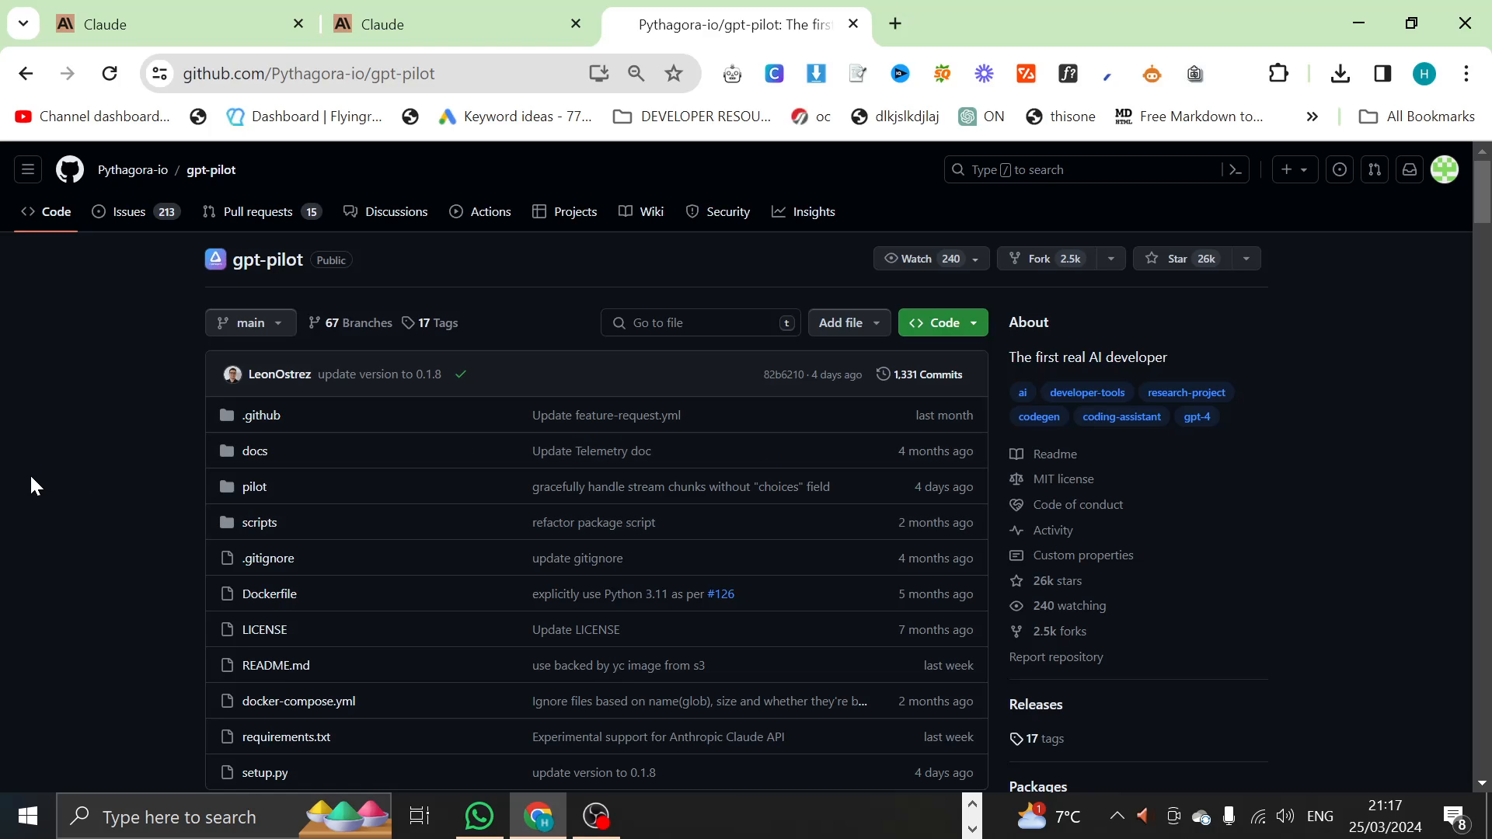
click(751, 817)
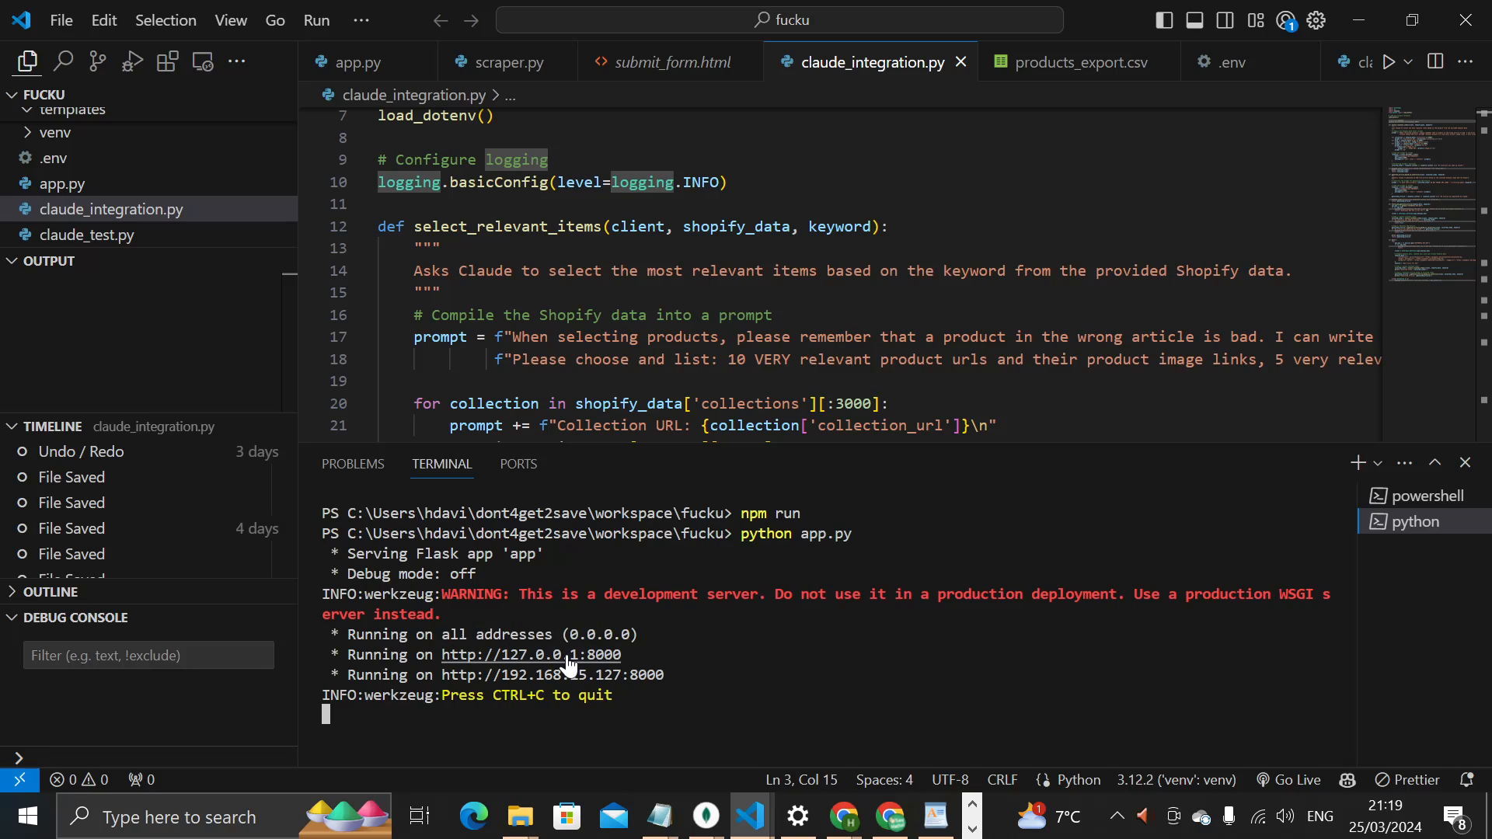
key(Alt+Tab)
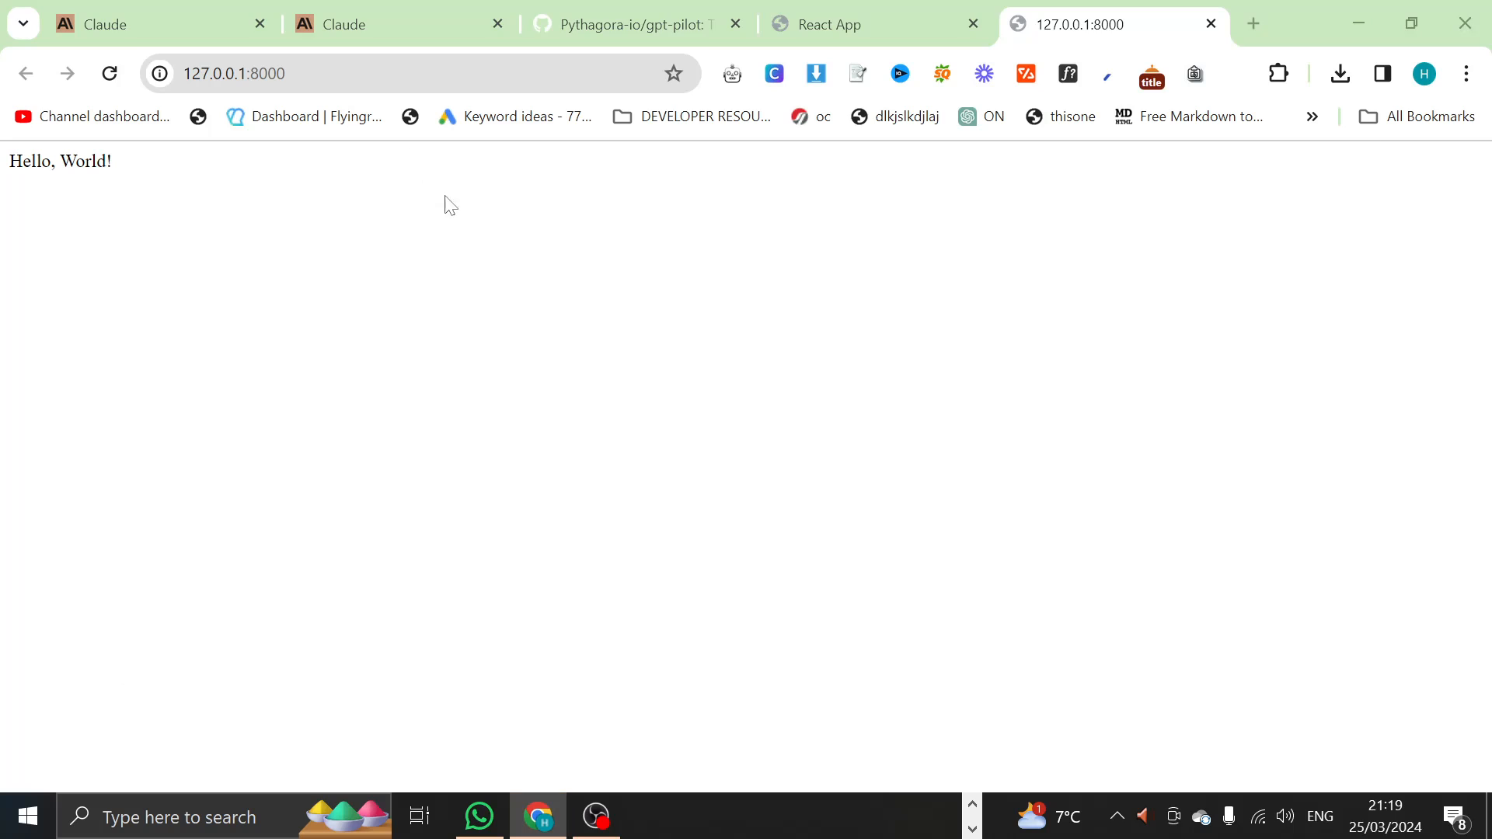
mouse_move(792, 604)
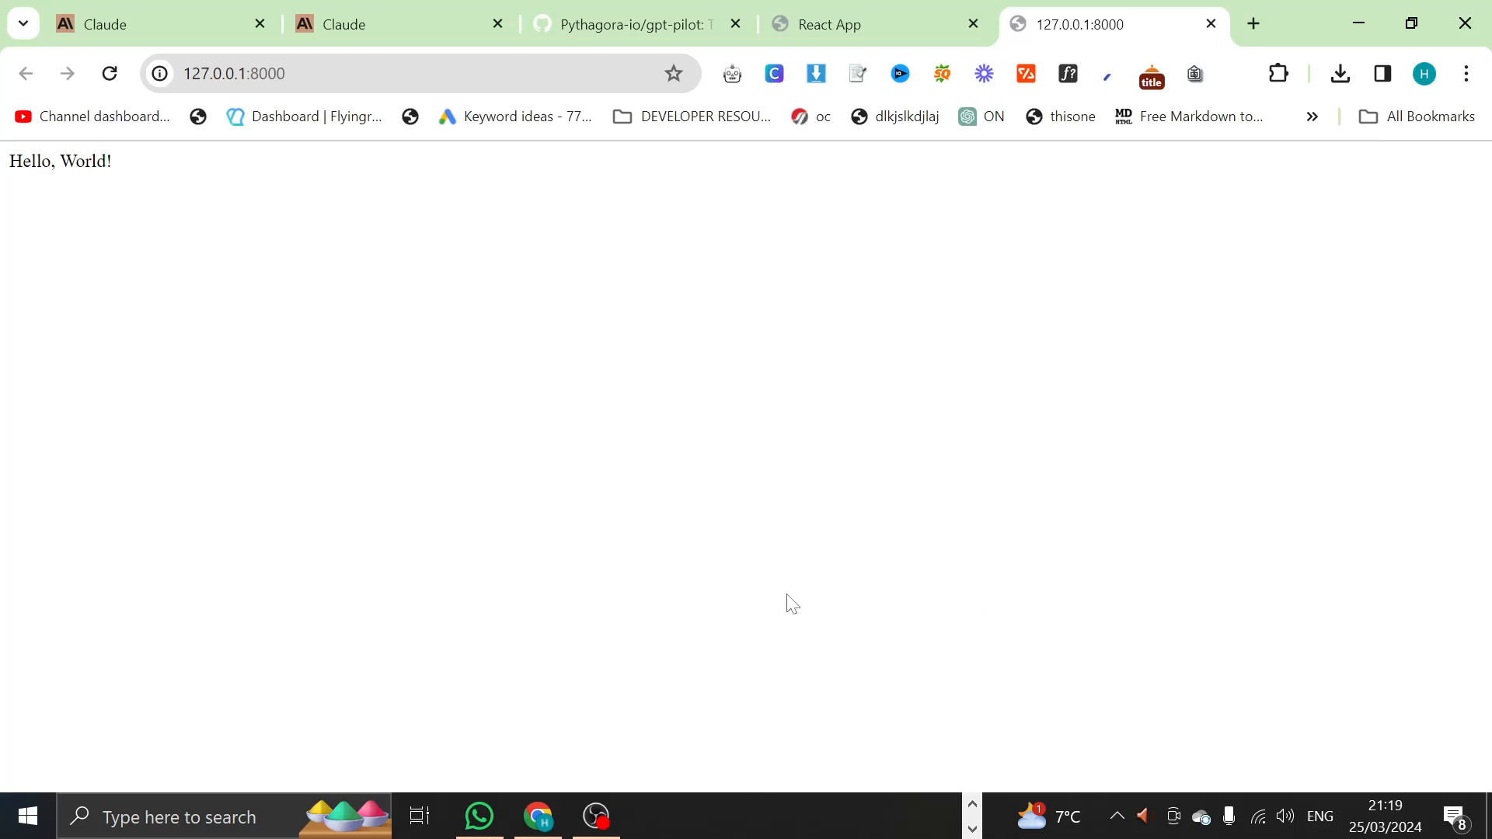
mouse_move(644, 457)
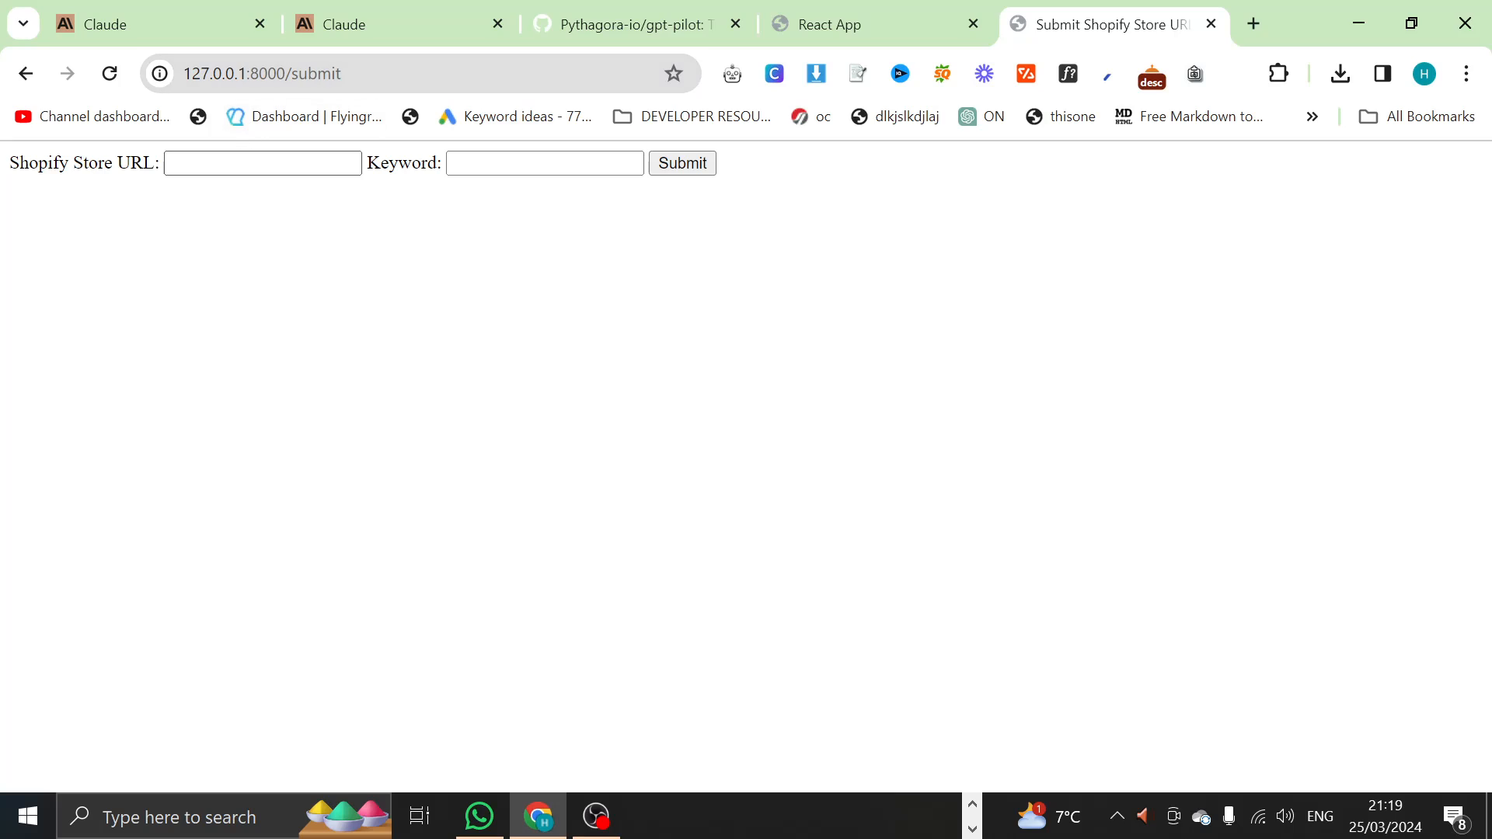
text(https://2men.it)
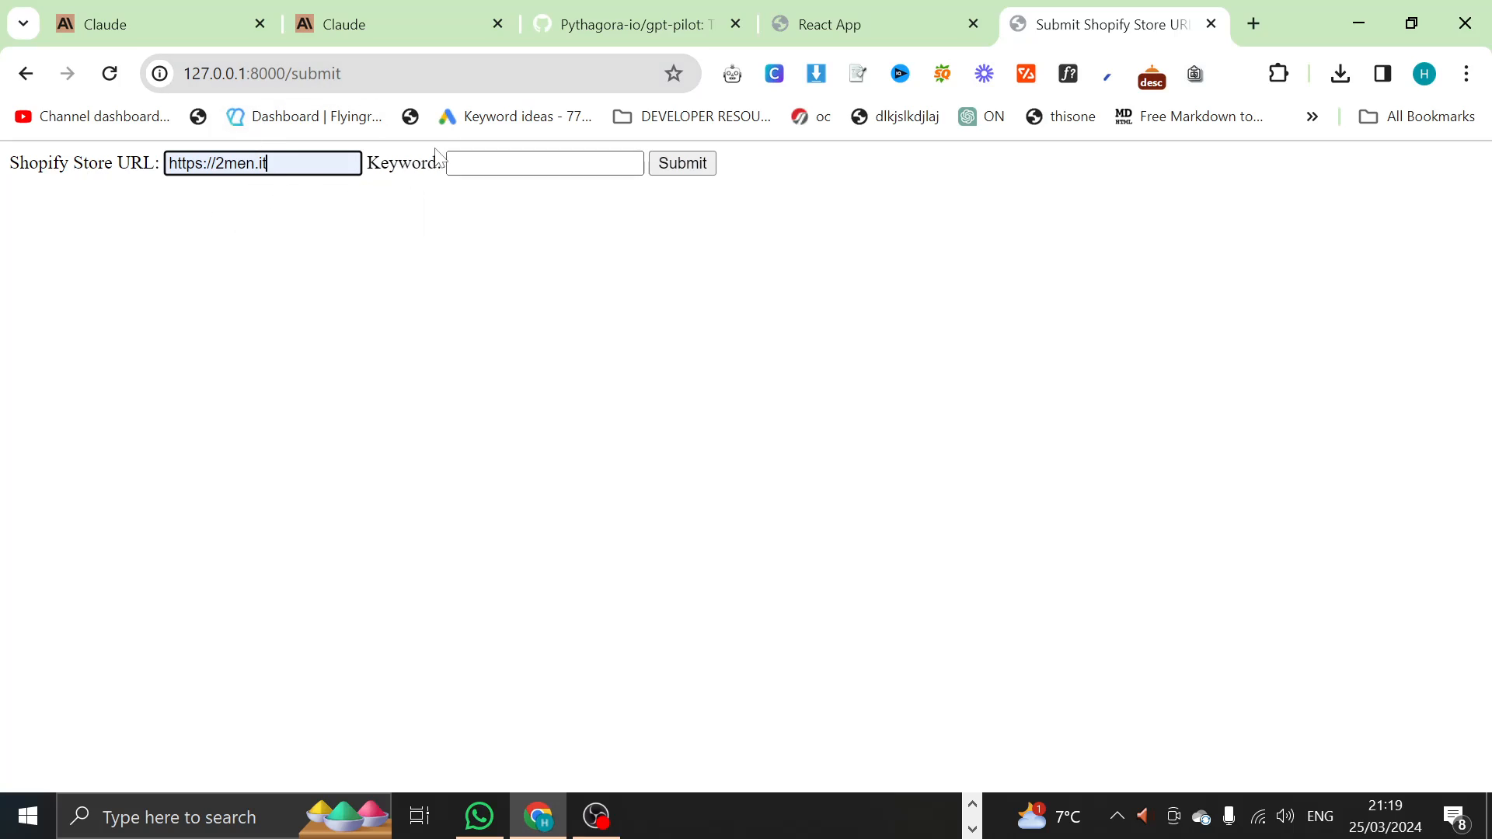
text(best snear)
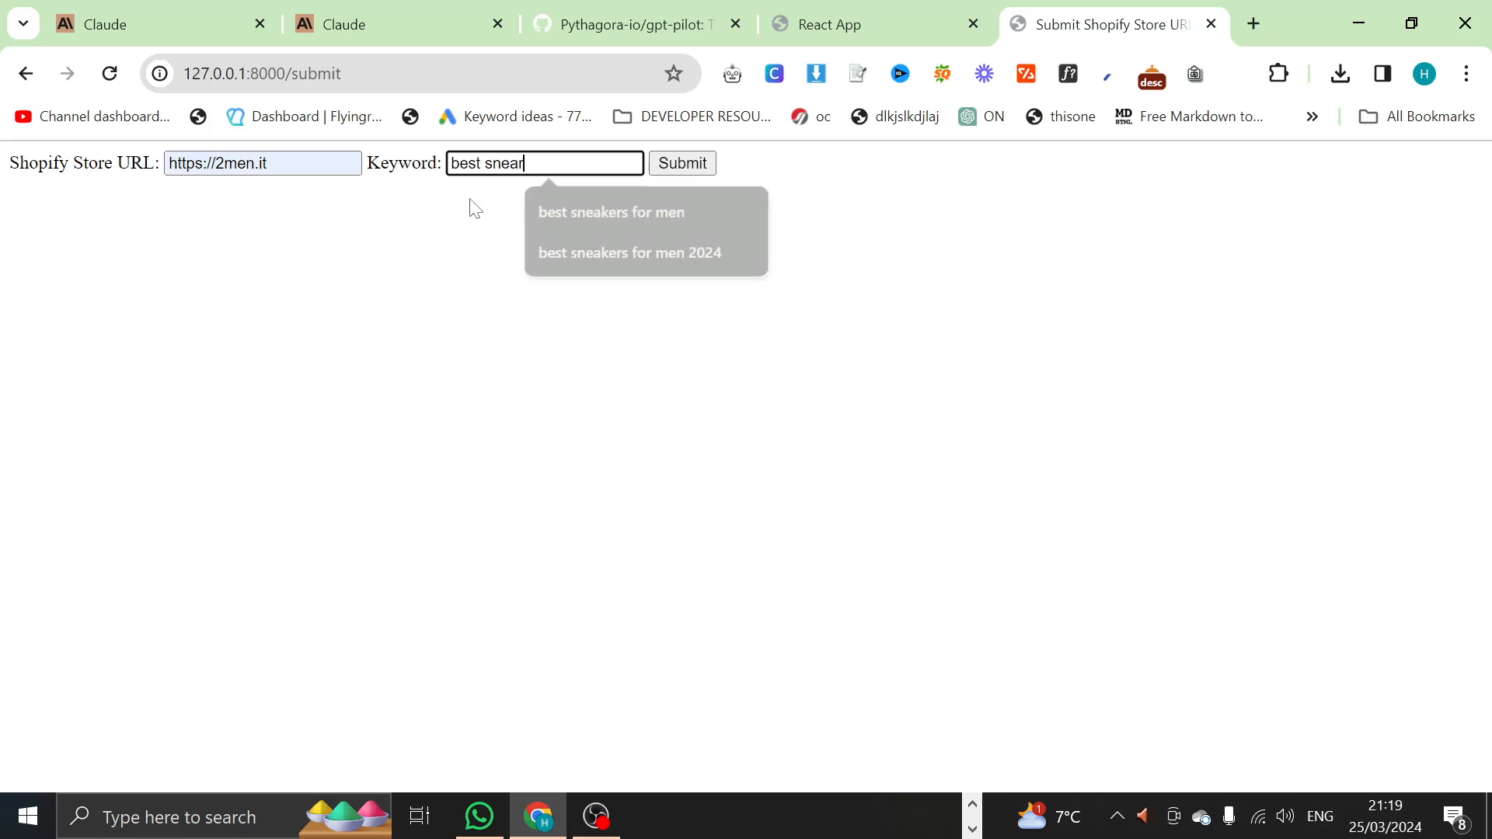
click(611, 211)
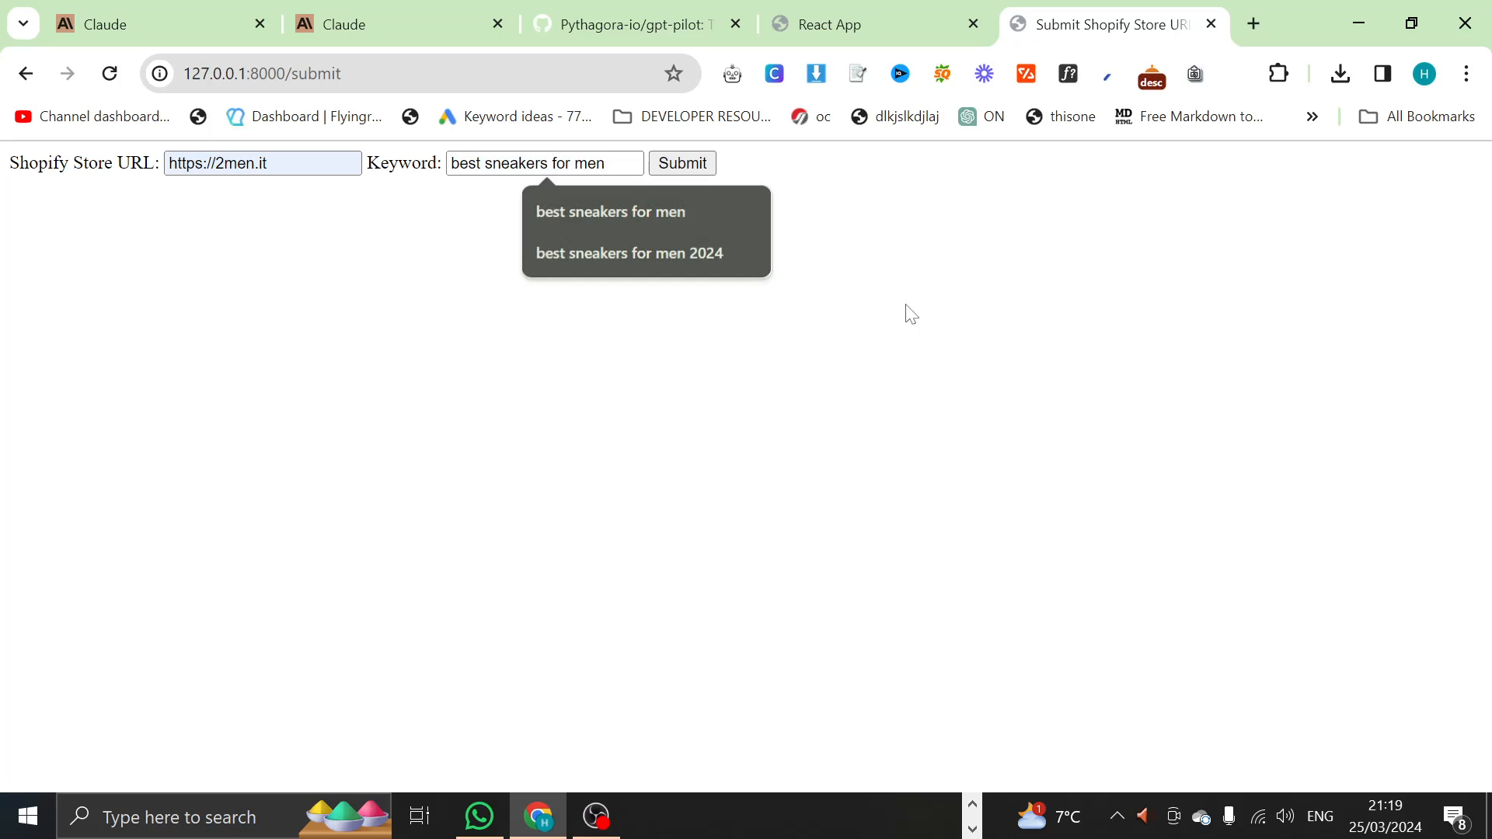
key(alt+tab)
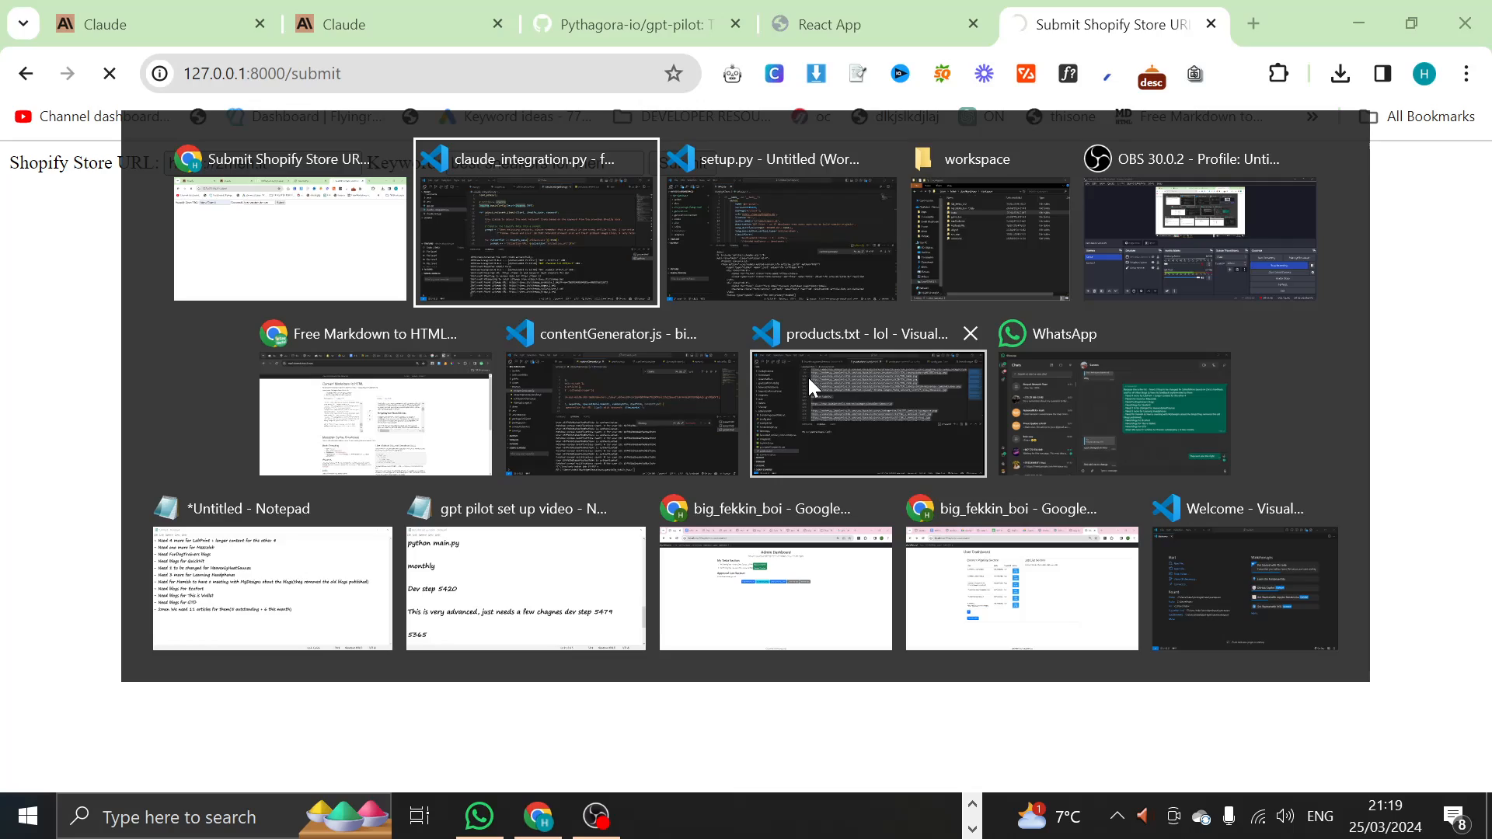
Step: Check the VS Code terminal logging the 2men.it submission, sitemap URLs and scraped data
click(534, 236)
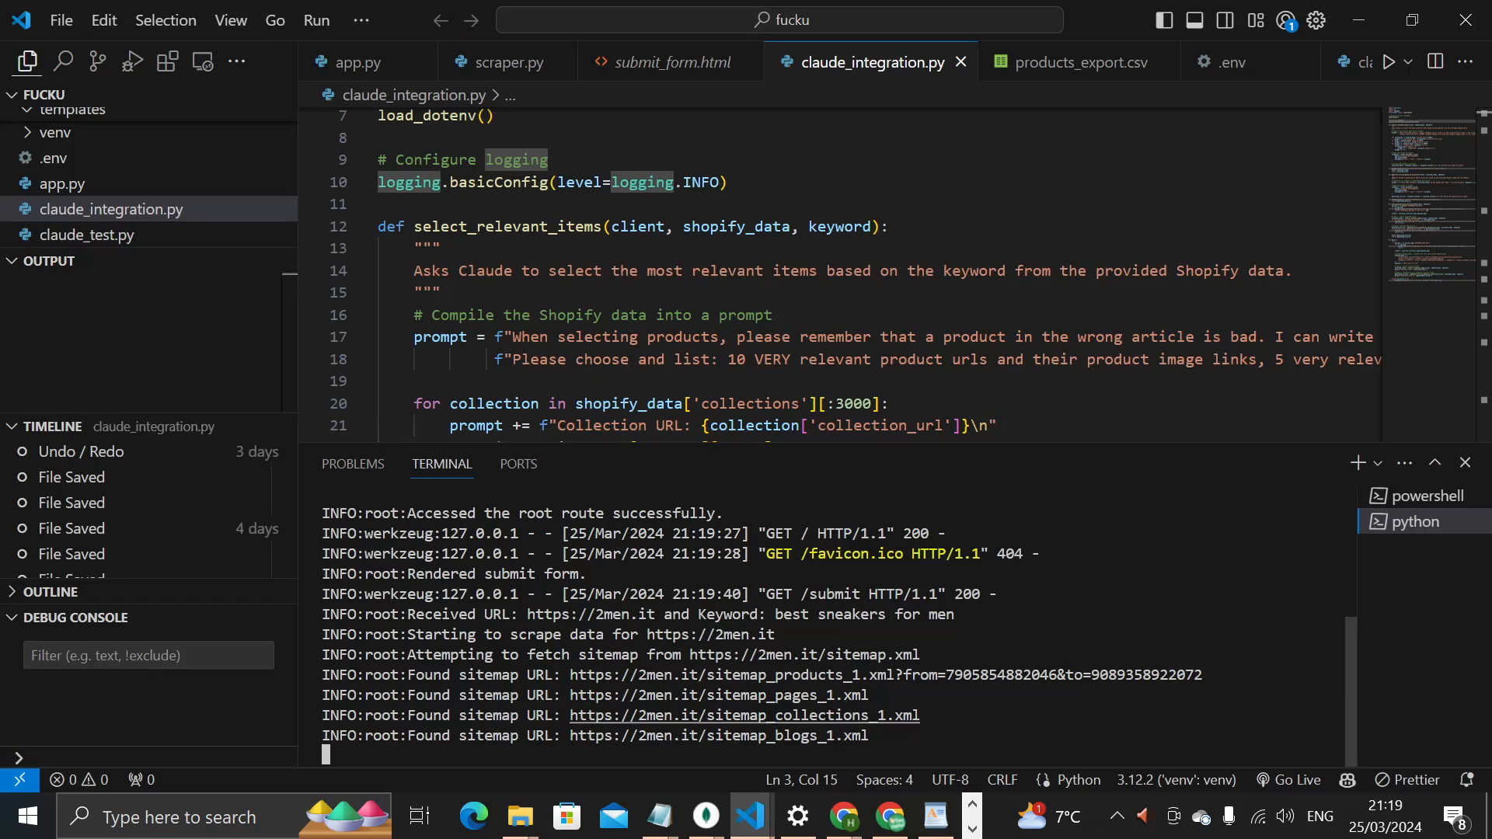
scroll(down, 3)
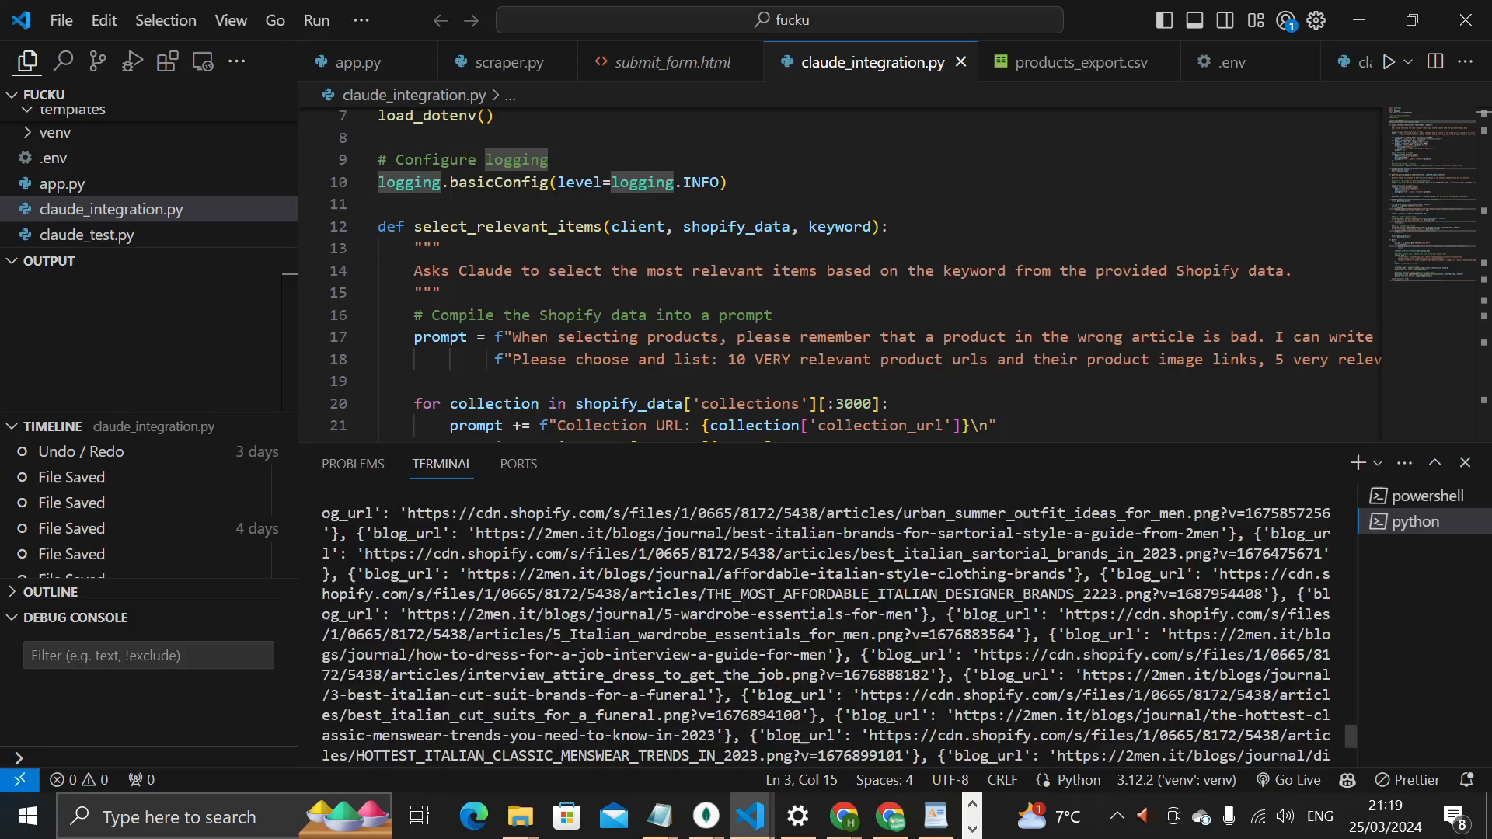
scroll(down, 3)
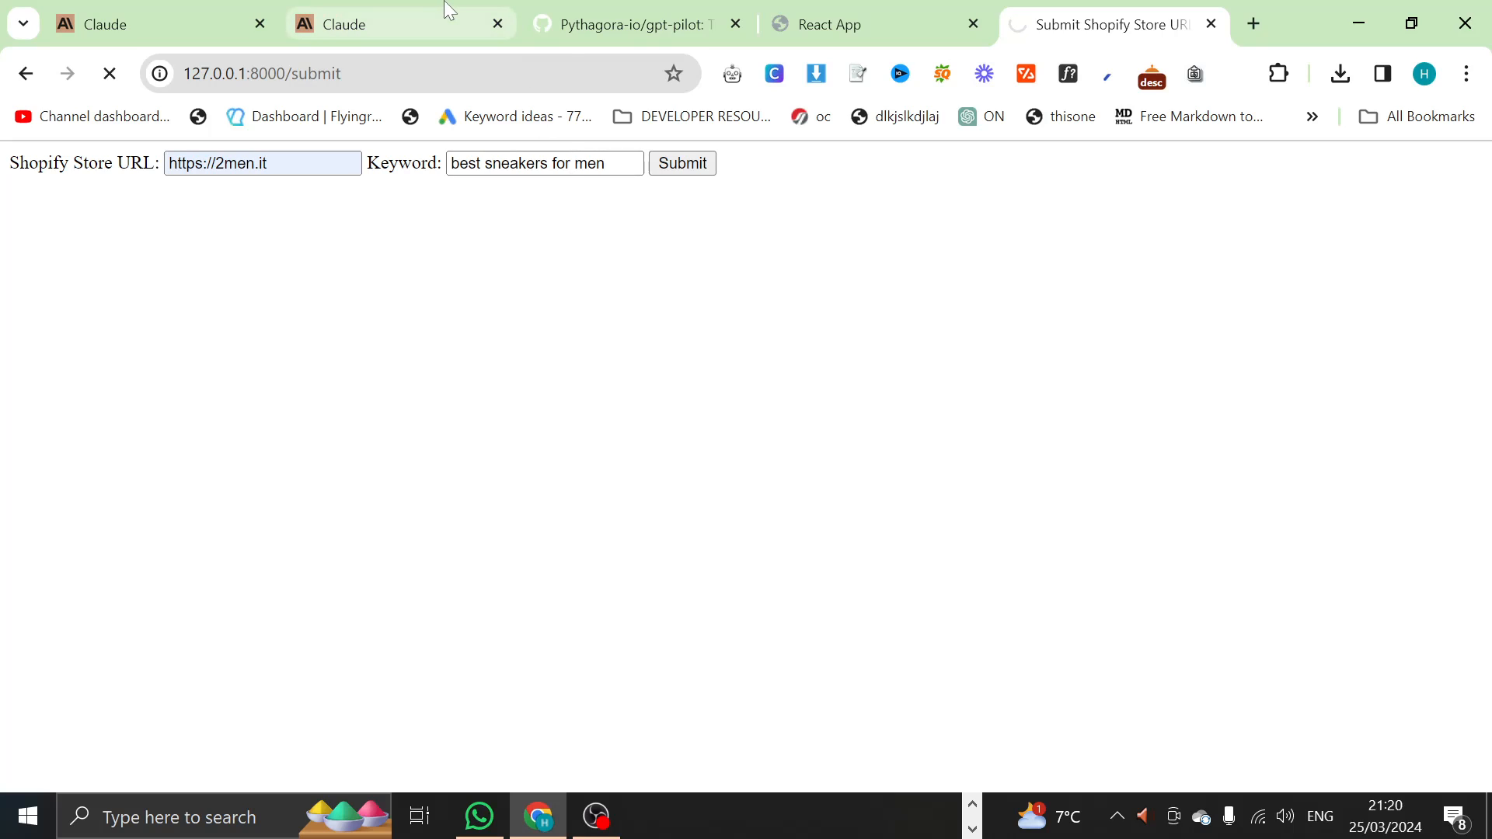
Step: Visit the Claude chat tab, then open a new tab for a whiteboard
click(381, 25)
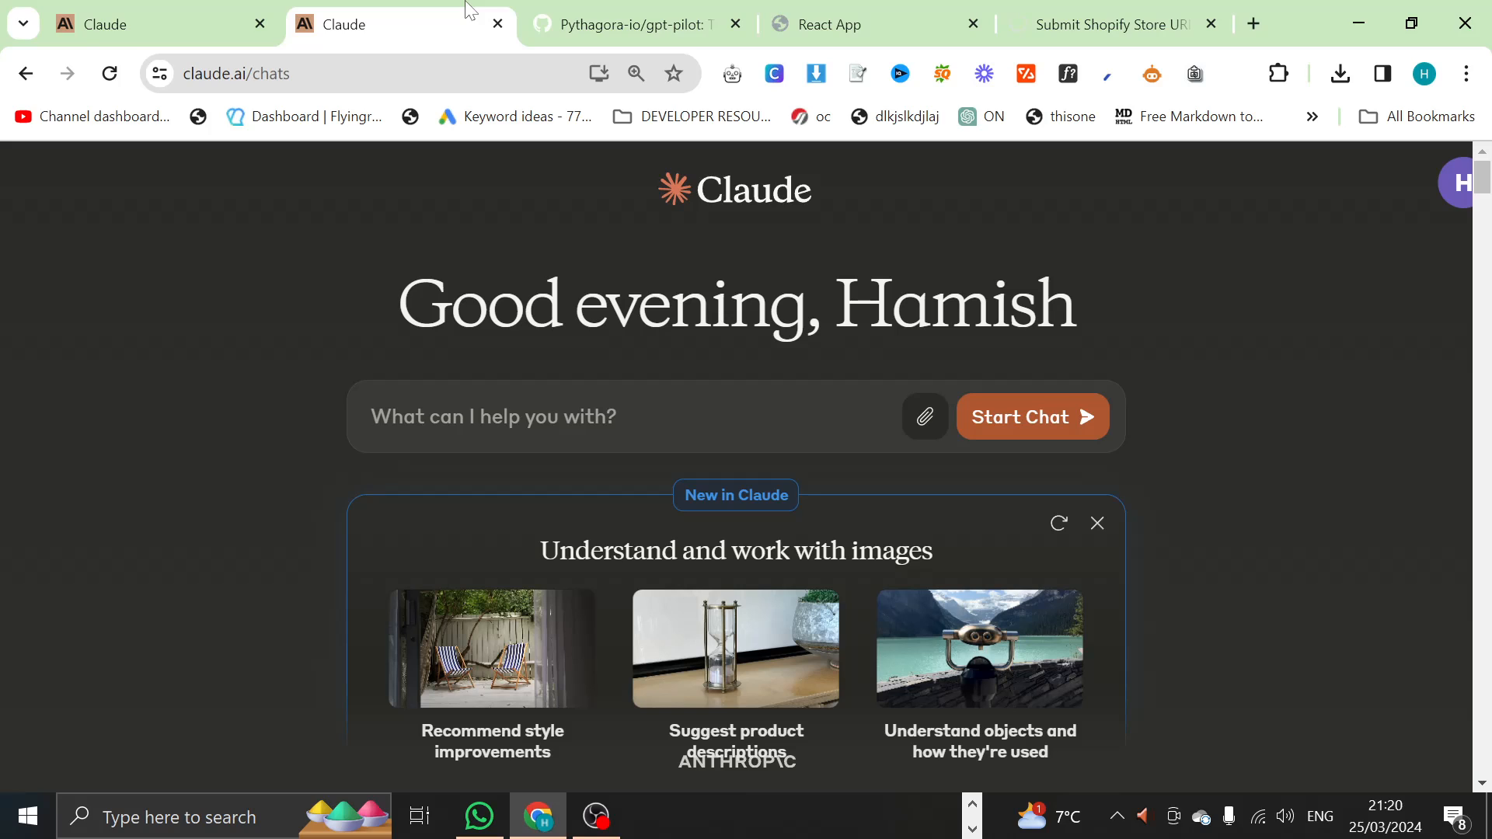
click(1252, 24)
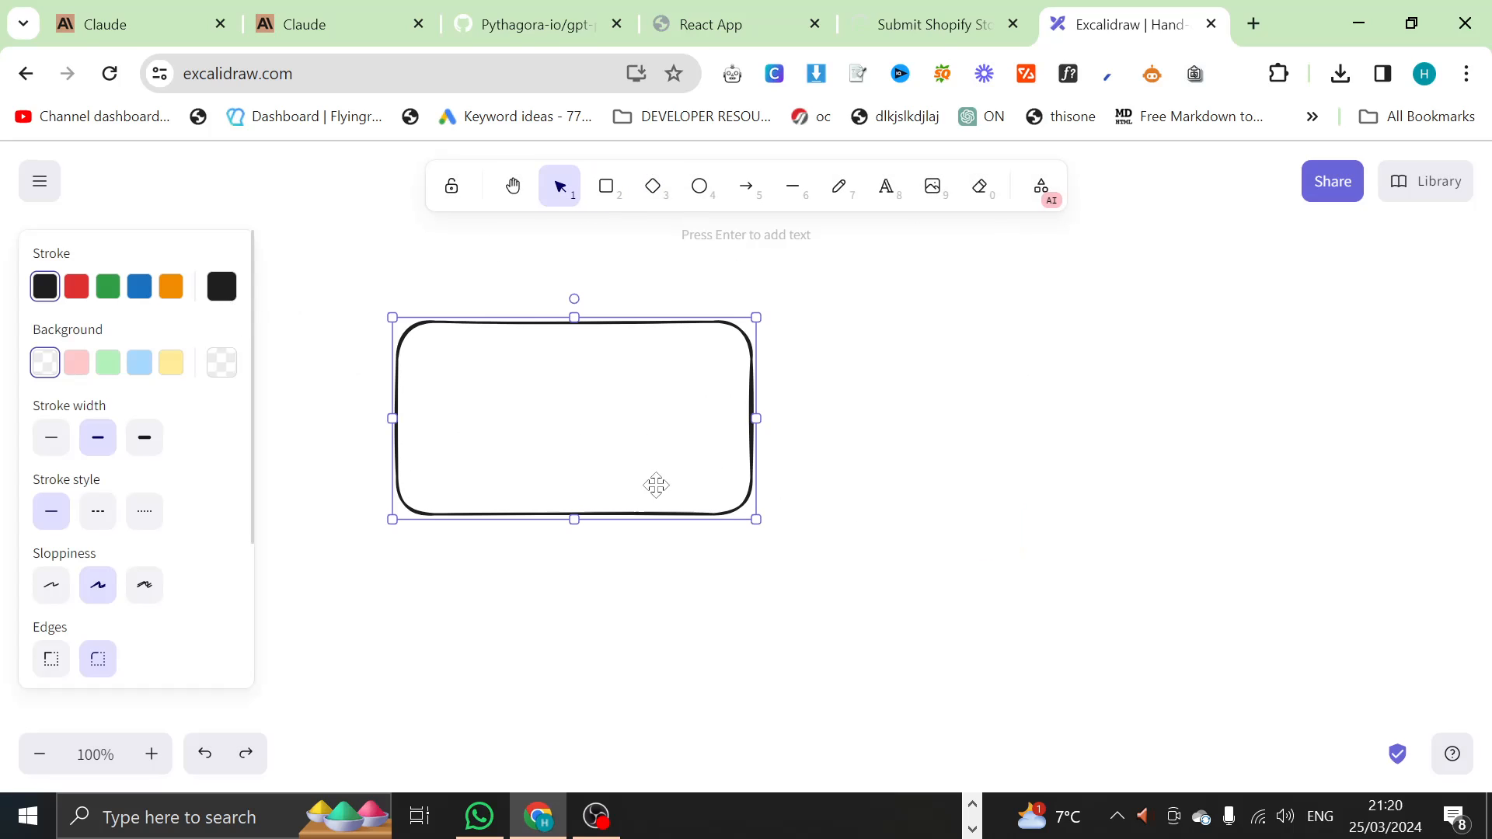
mouse_move(839, 186)
text(no context)
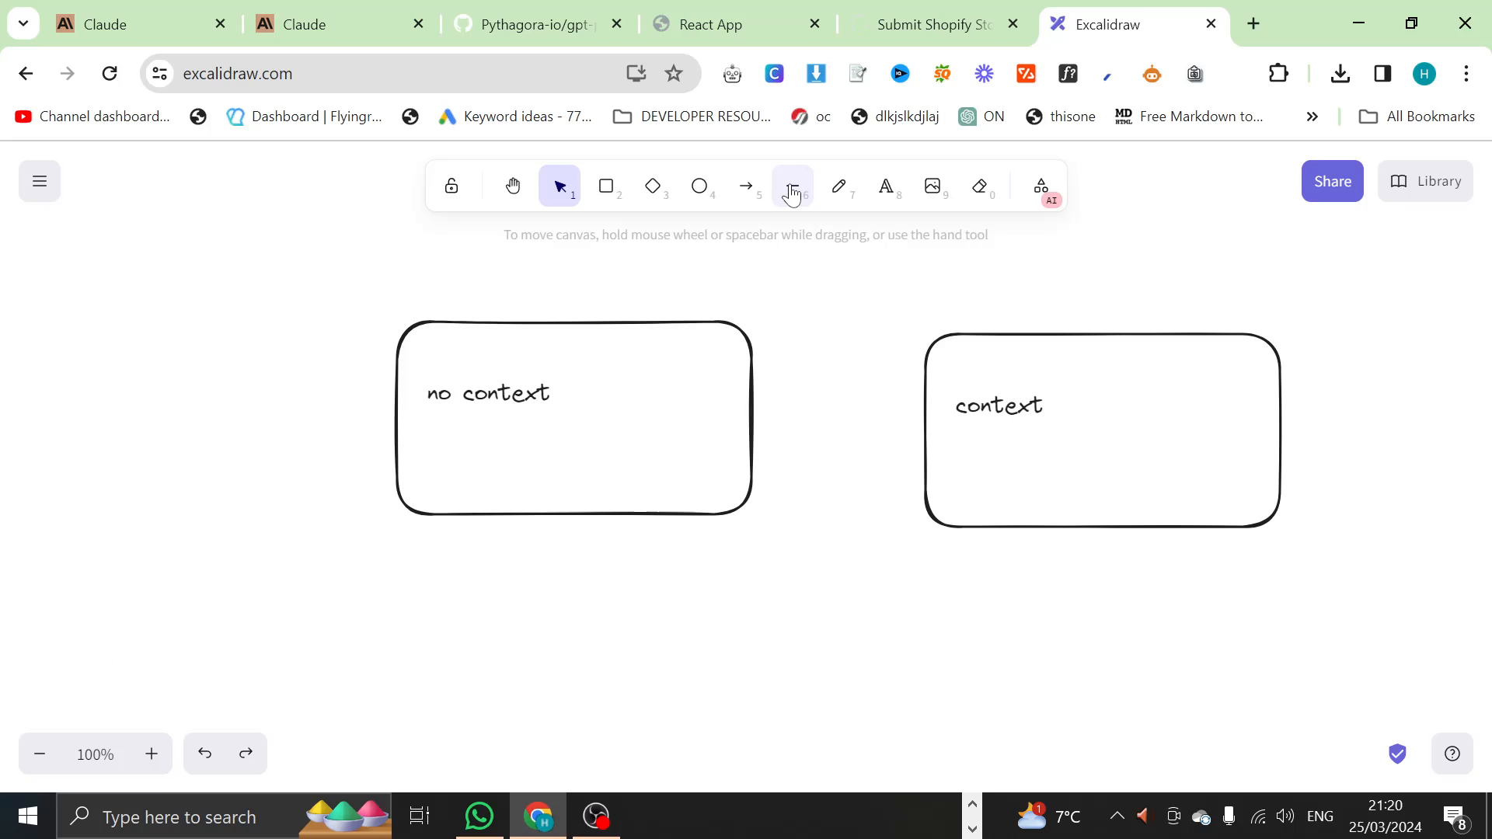
Step: Draw 'no context' and 'context' boxes with two arrows into 'no context'
click(746, 186)
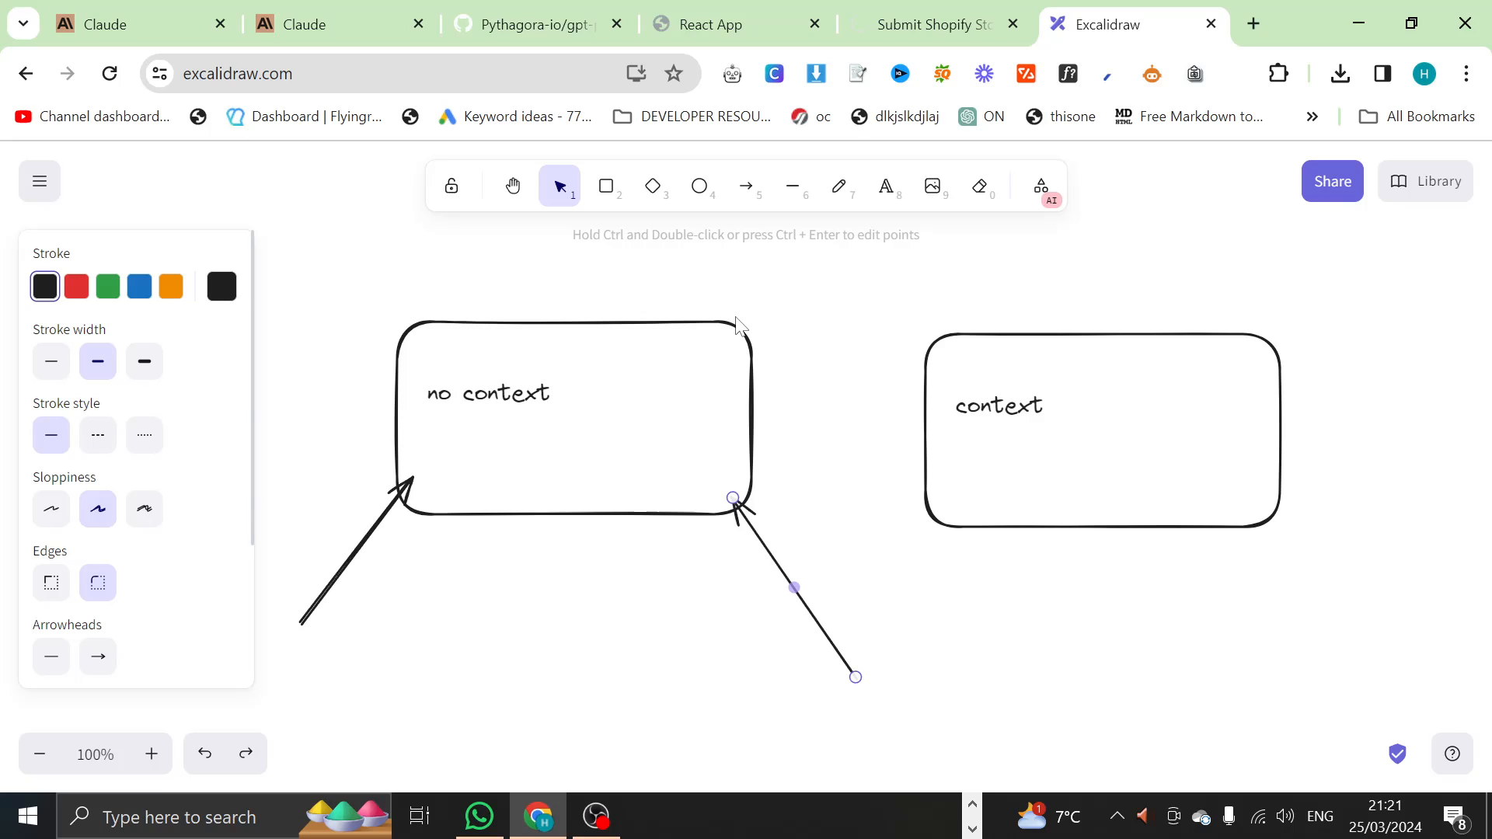
click(979, 186)
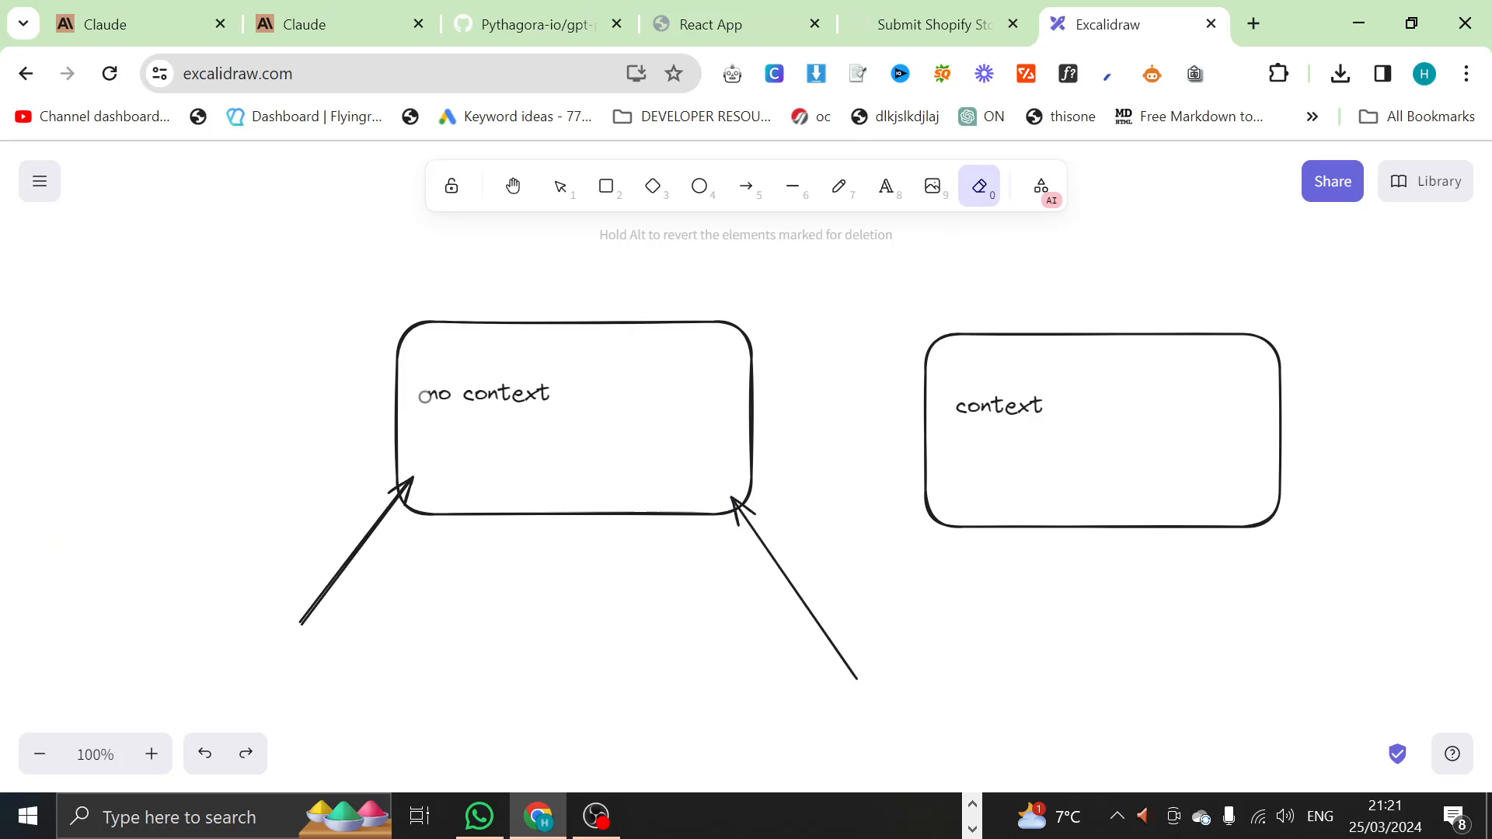
click(485, 393)
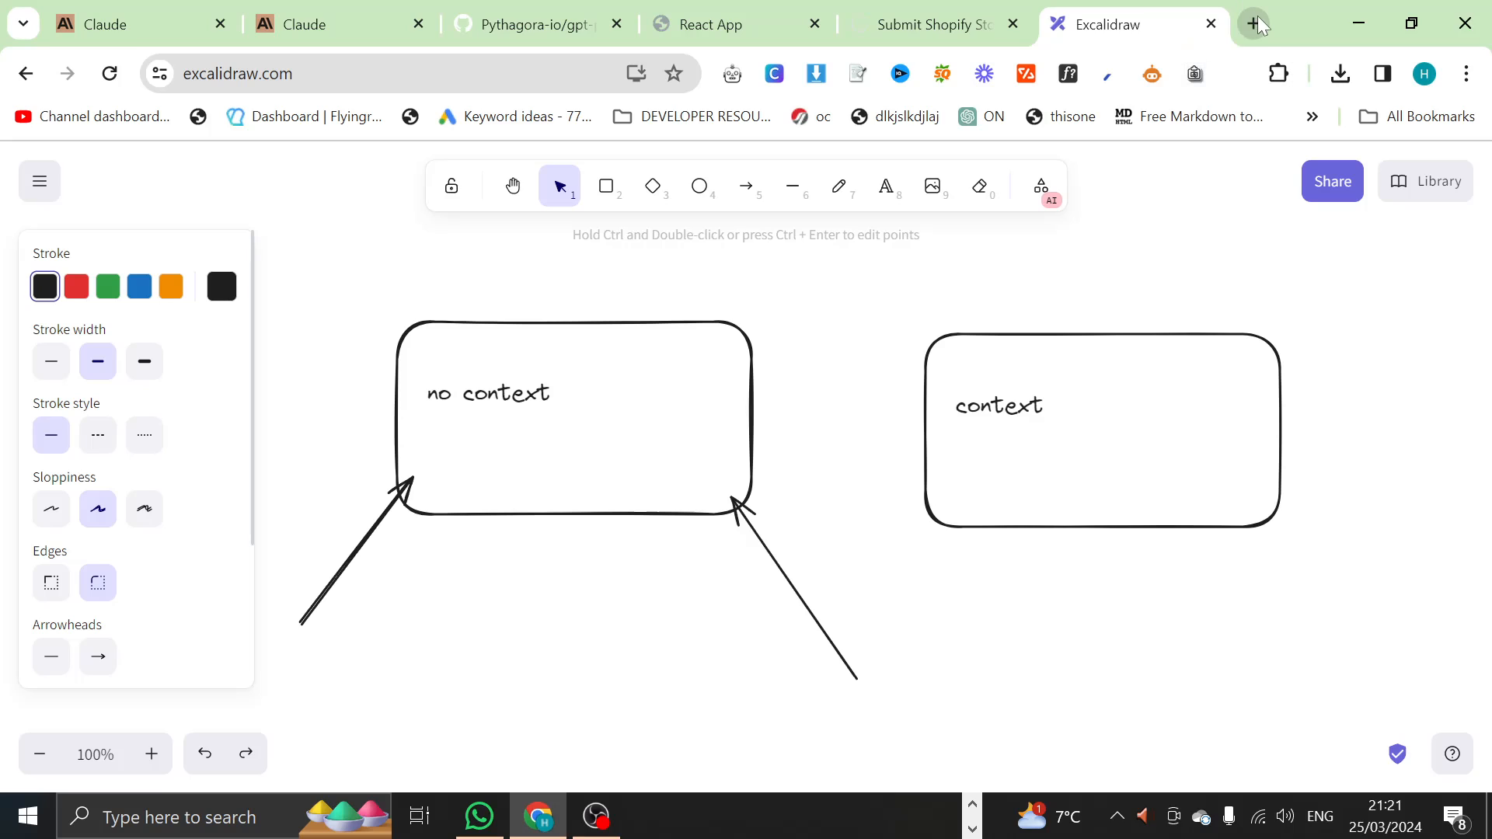
Step: Open the Astrological Eden 'Love's Cosmic Dance' article, accept cookies, and scroll through it
click(1254, 23)
text(astrologicaleden.com)
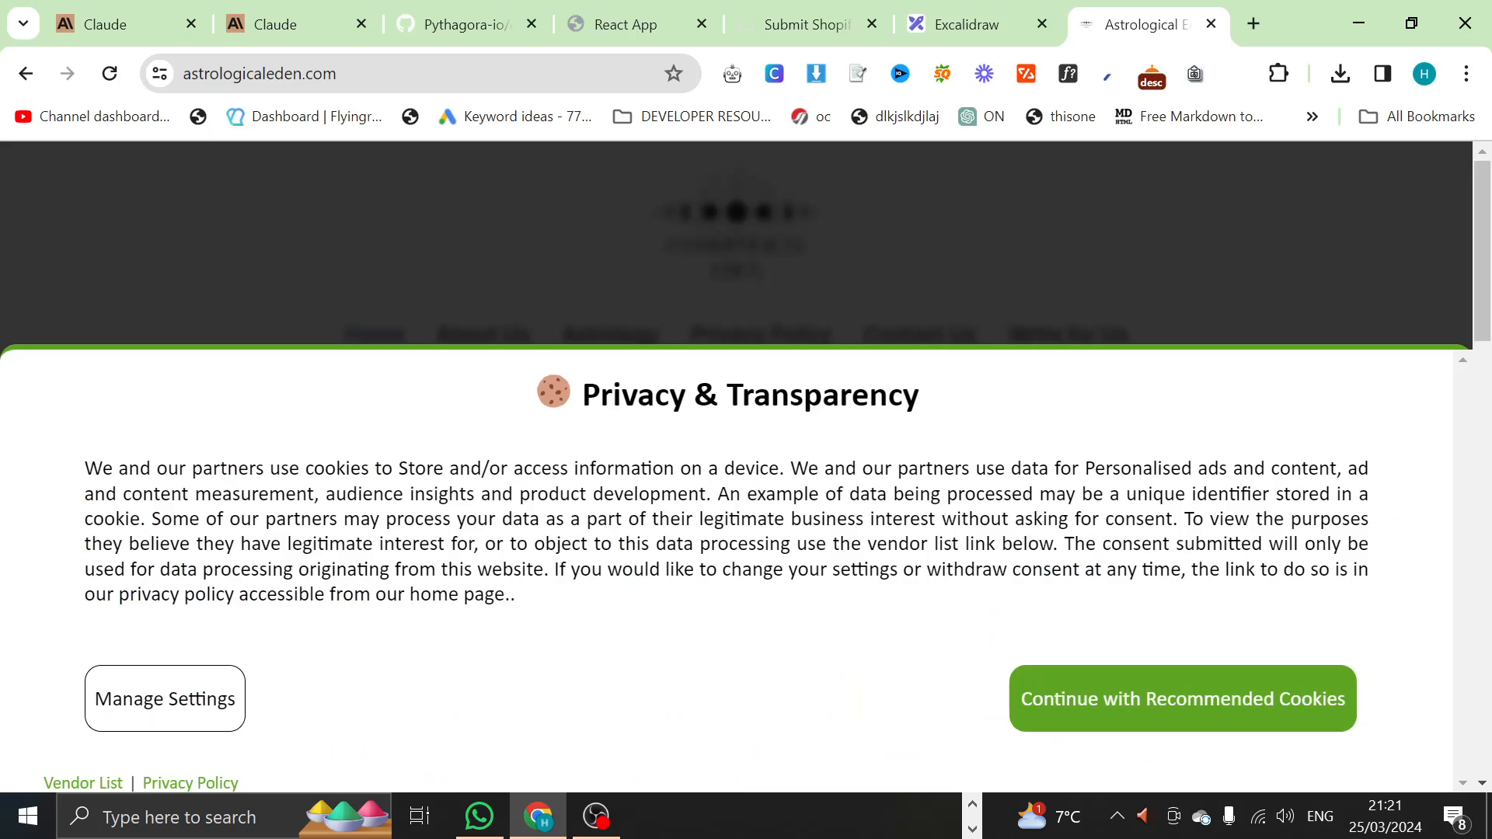
click(1180, 698)
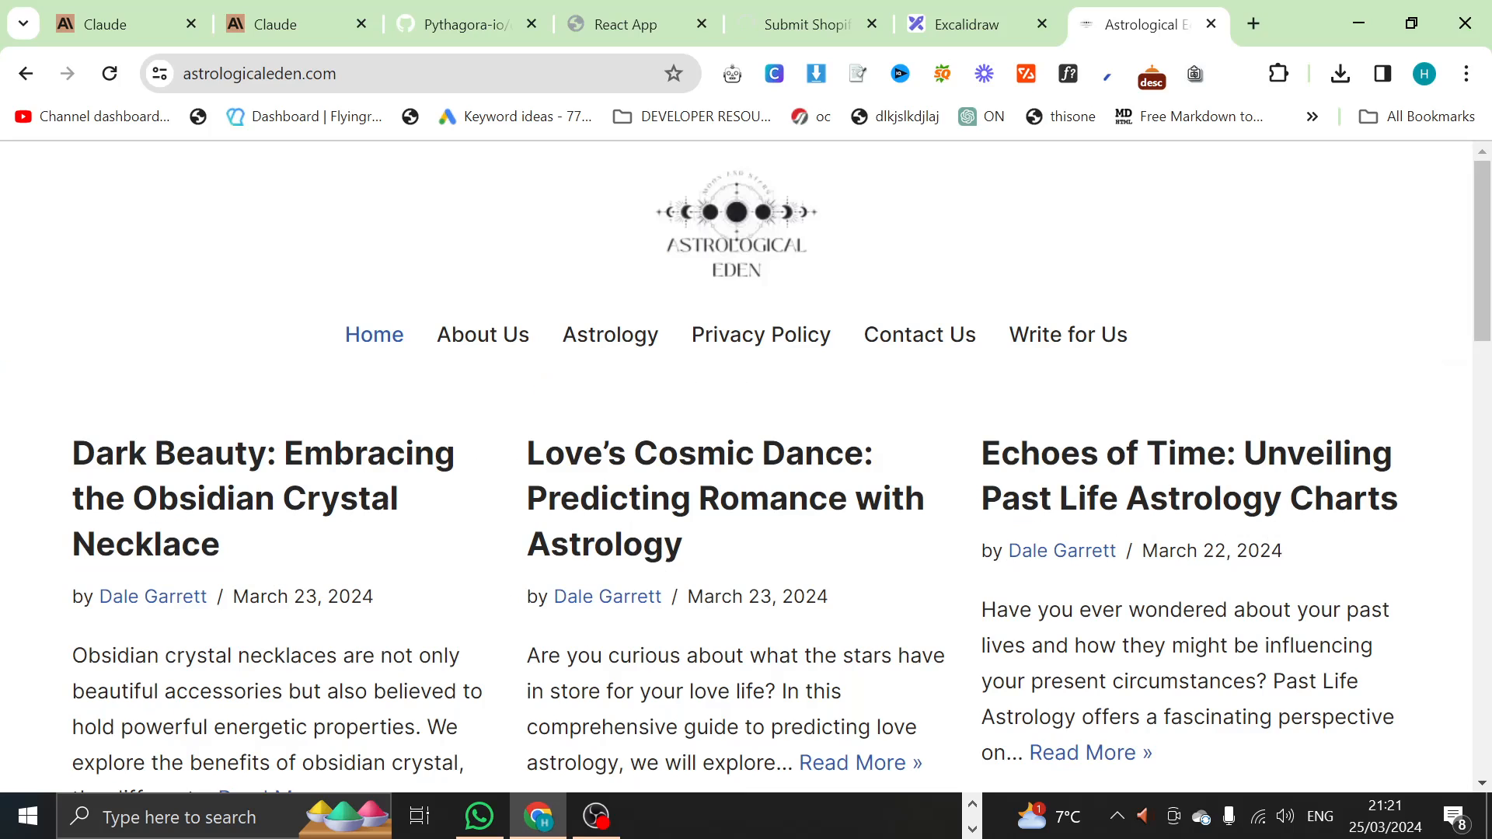
scroll(down, 3)
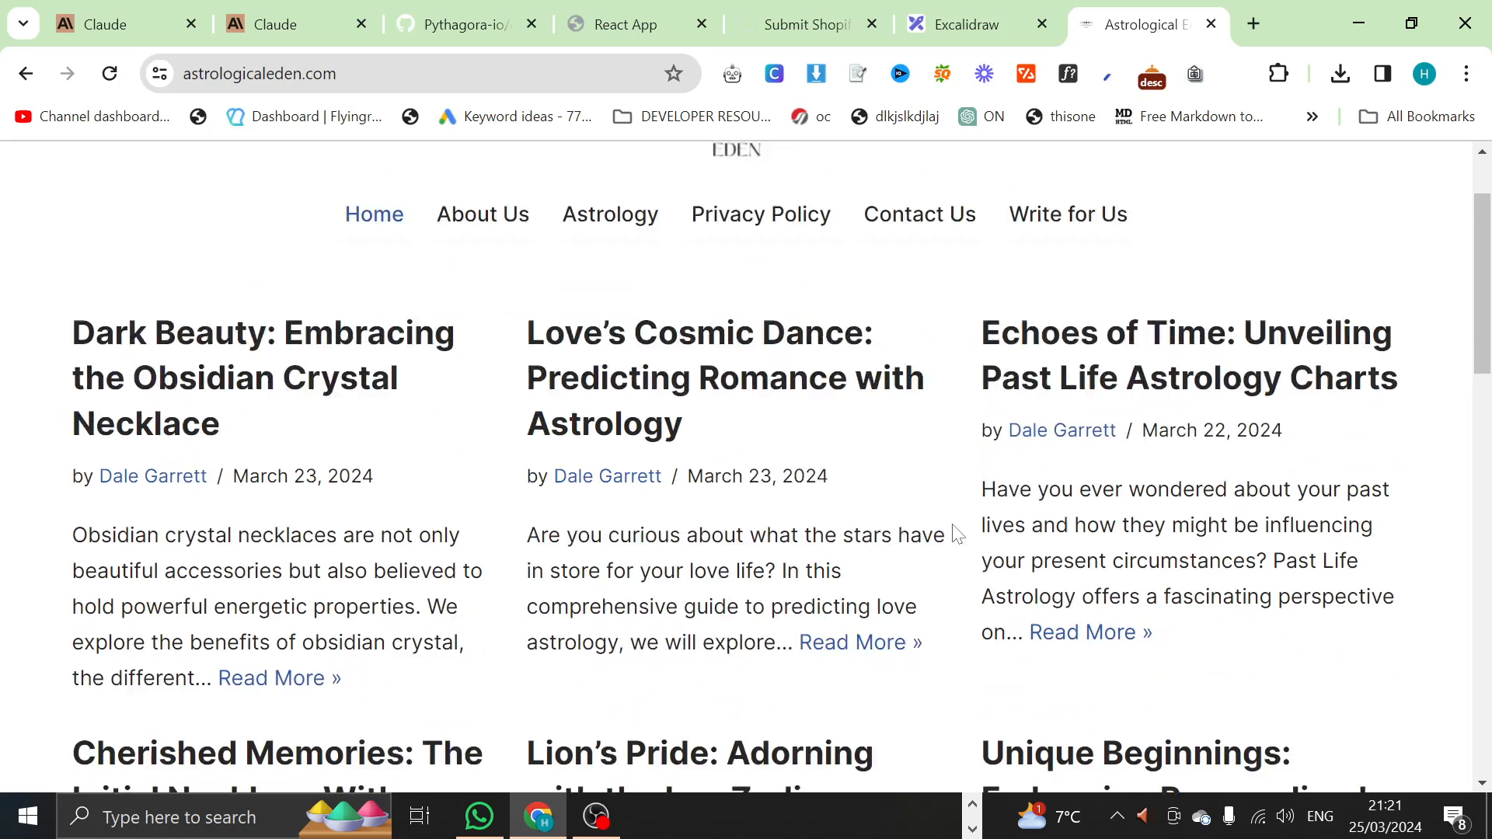
scroll(down, 3)
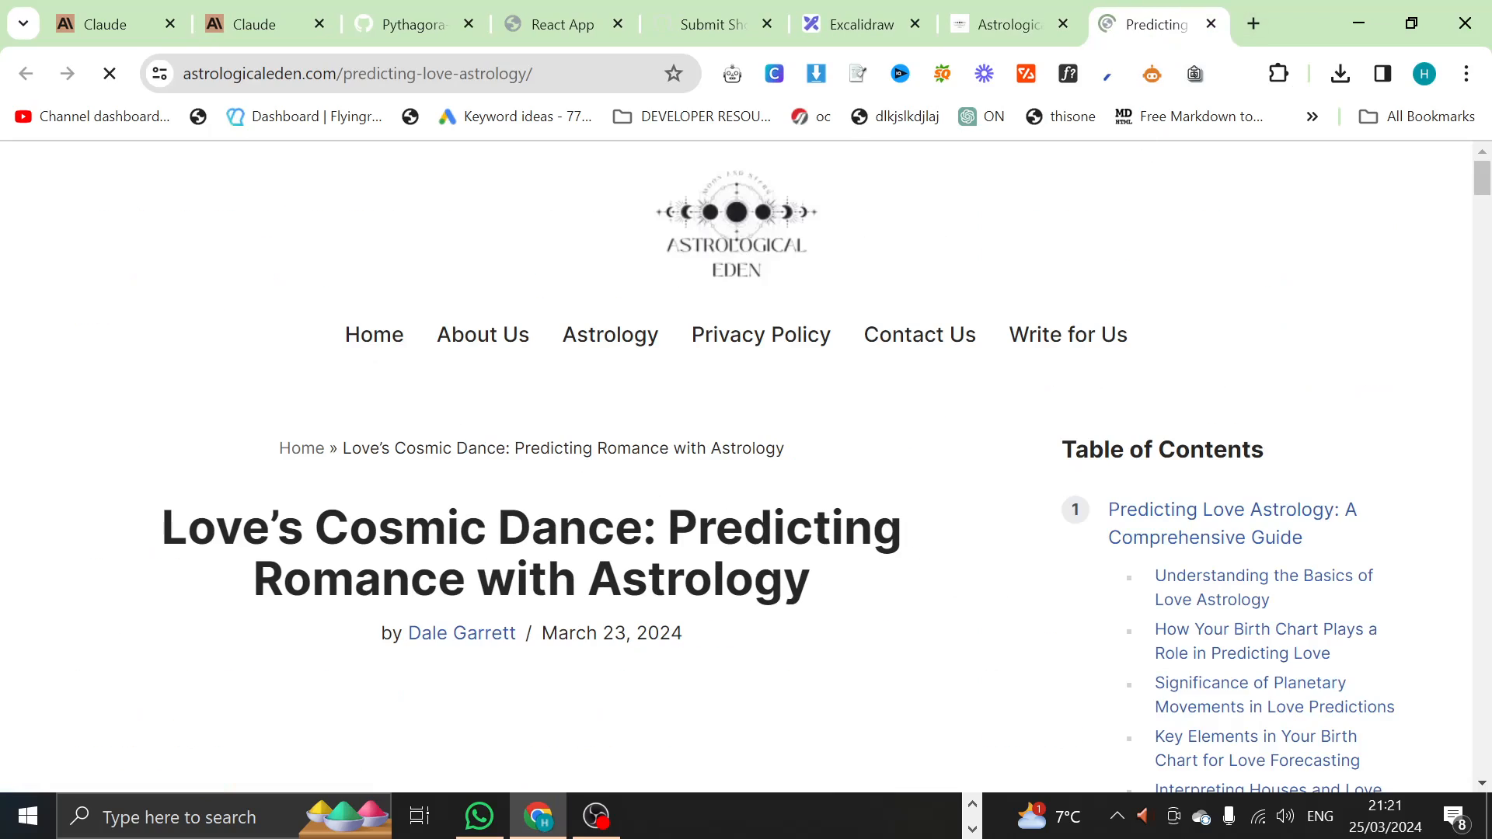
scroll(down, 3)
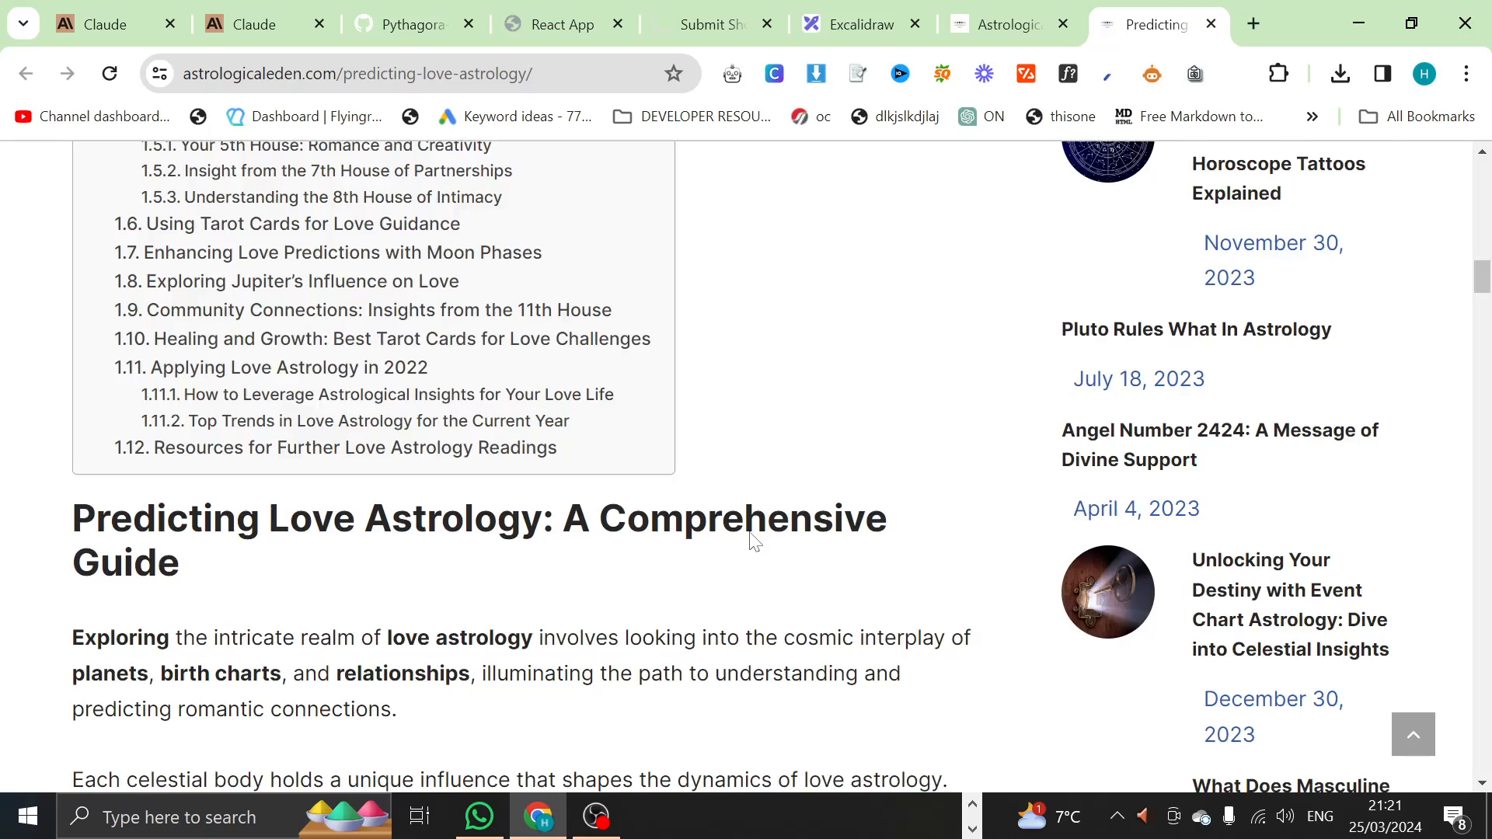
scroll(down, 3)
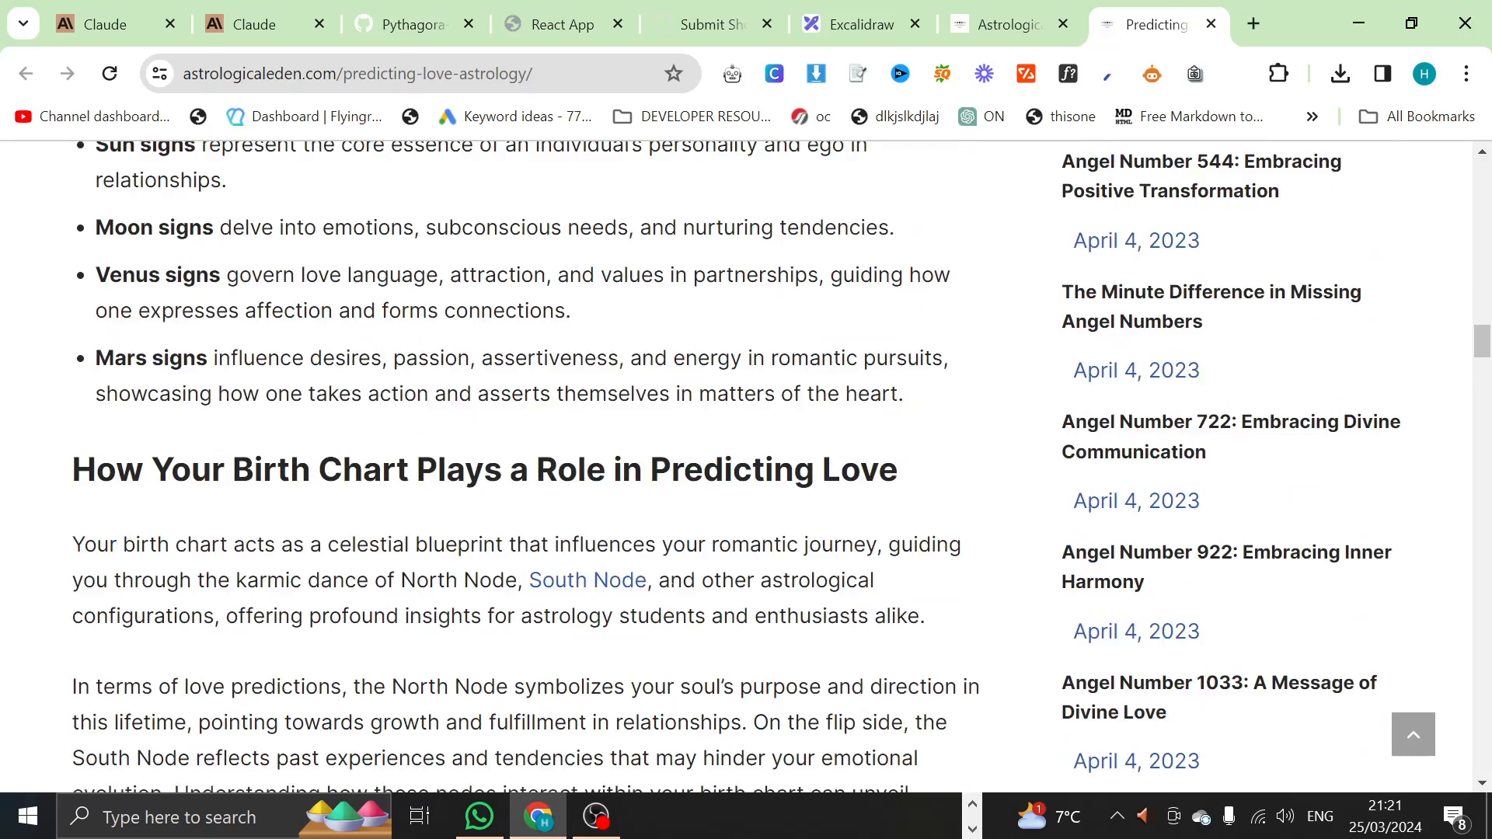
scroll(down, 3)
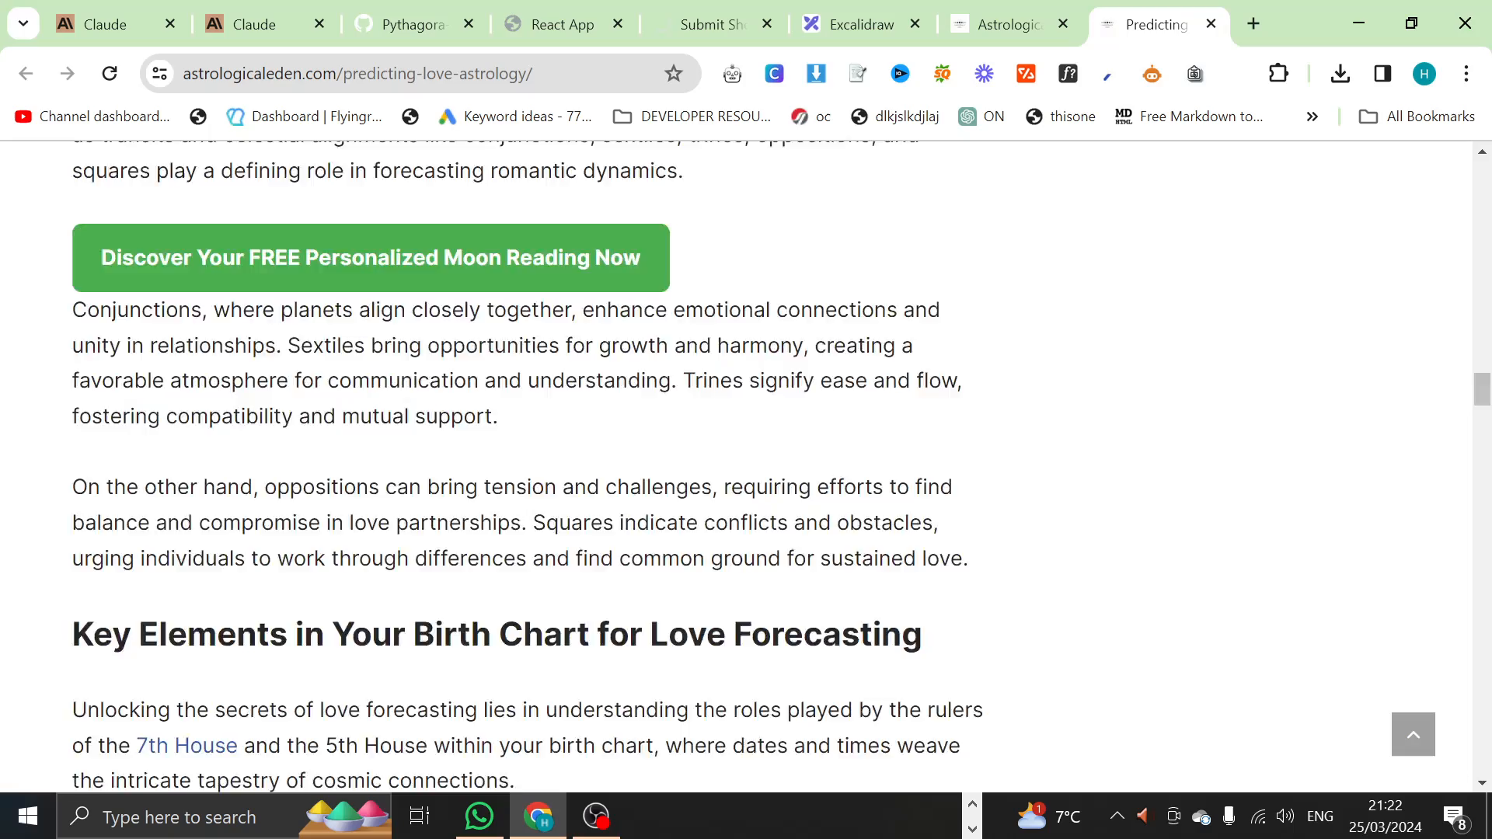
scroll(down, 3)
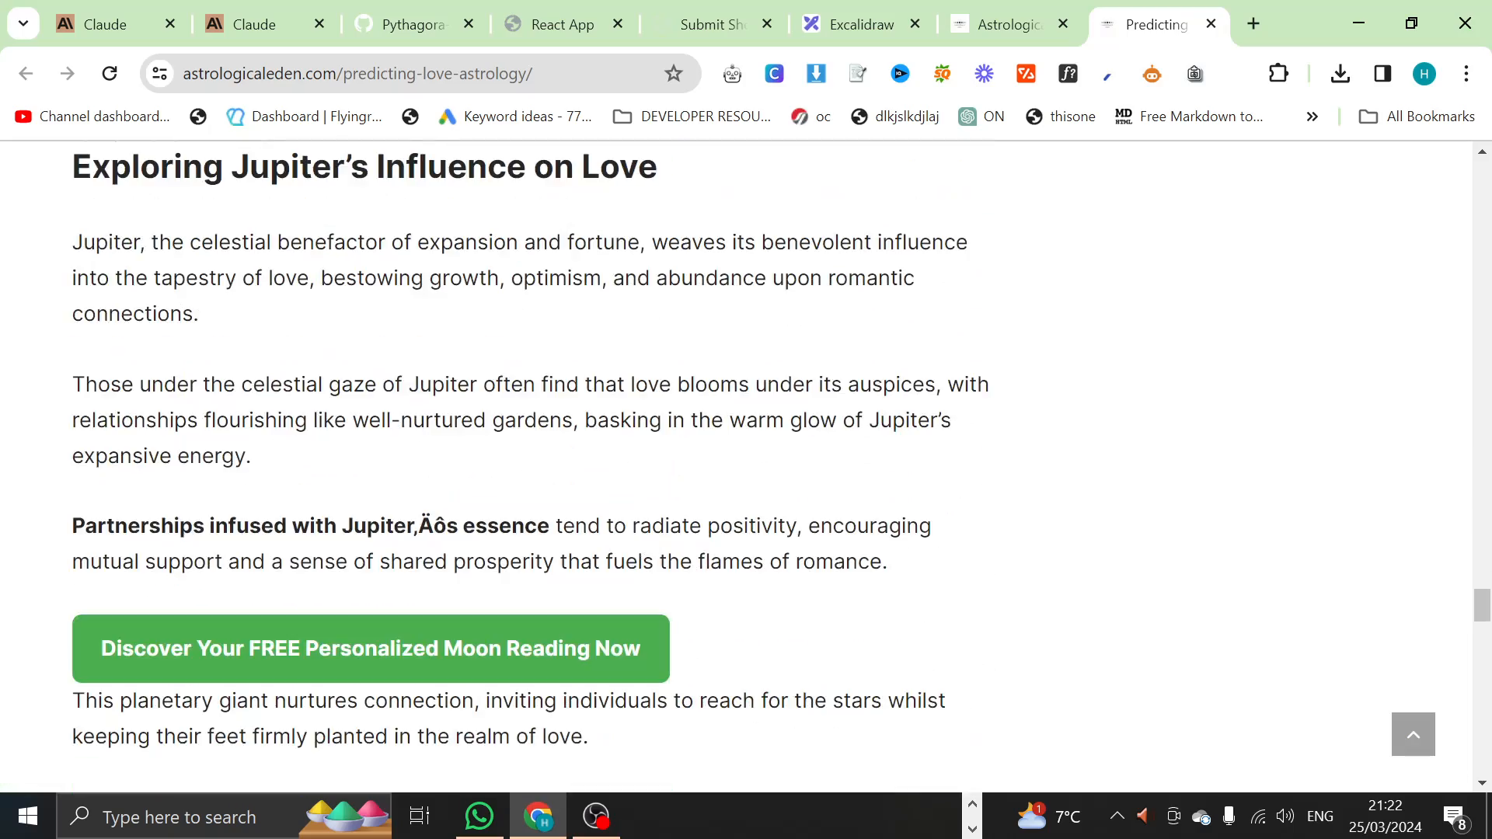
scroll(down, 3)
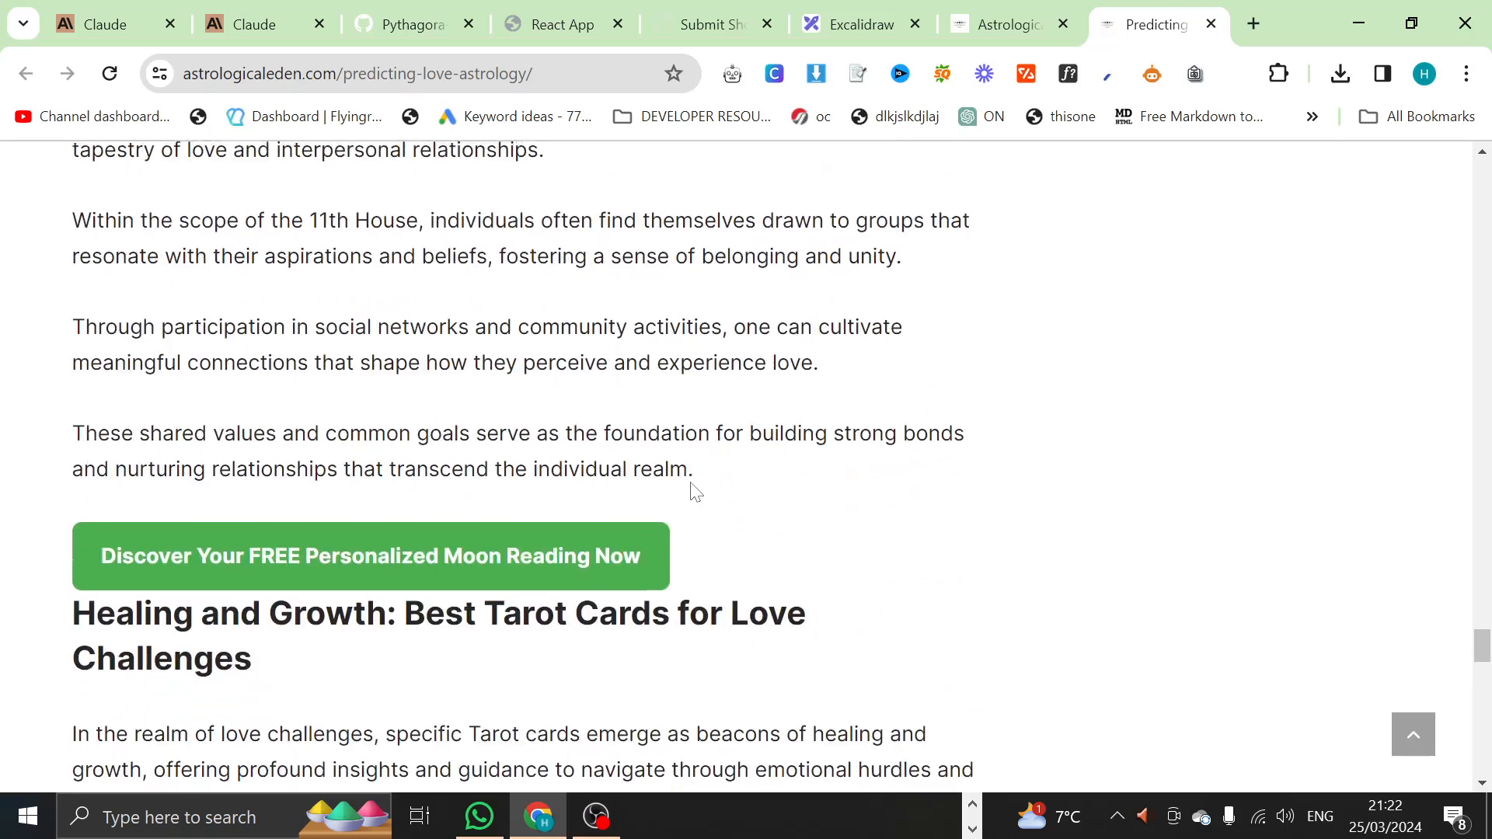
scroll(down, 3)
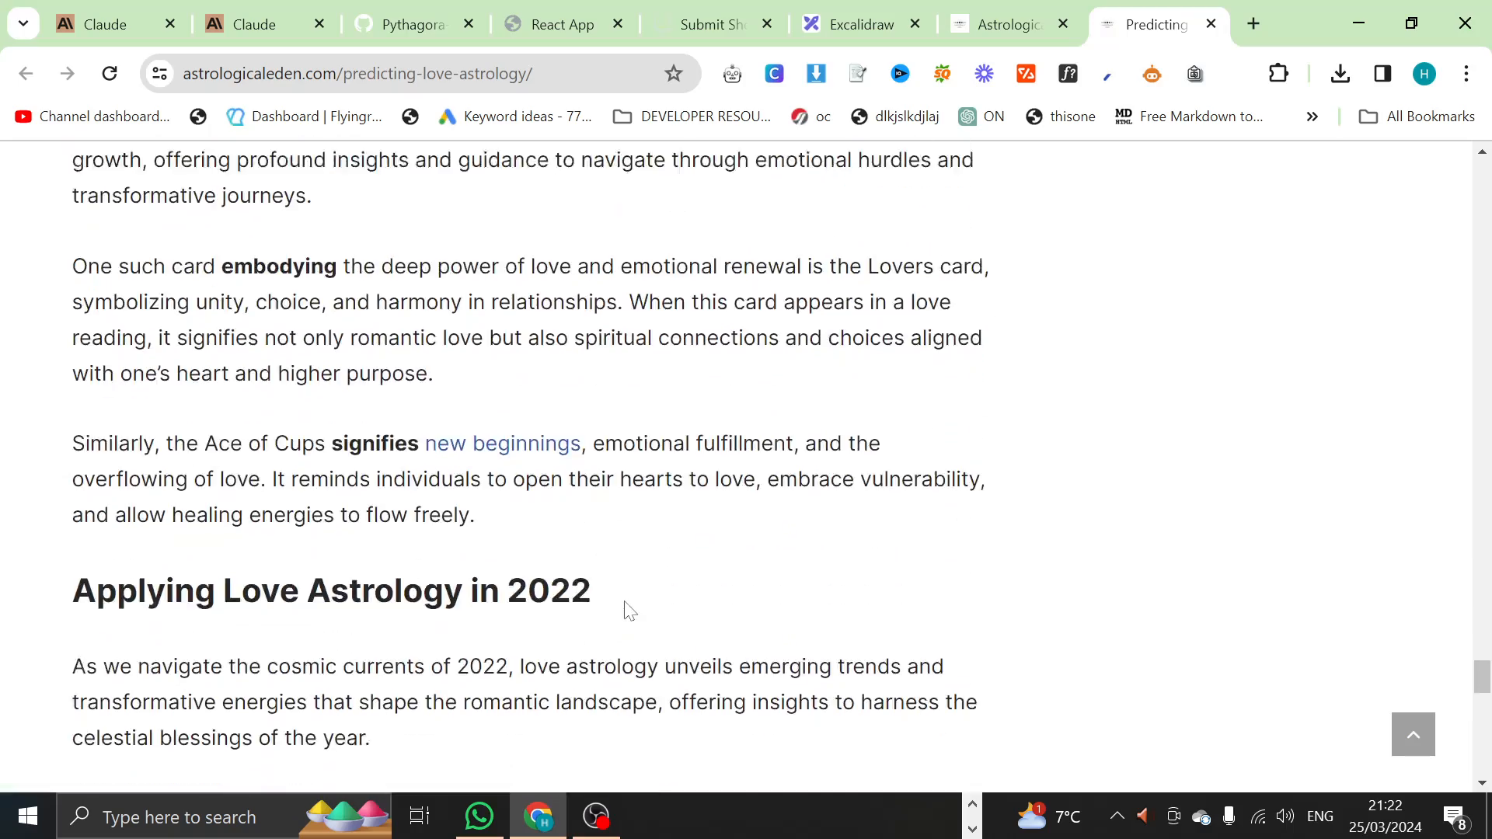
scroll(down, 3)
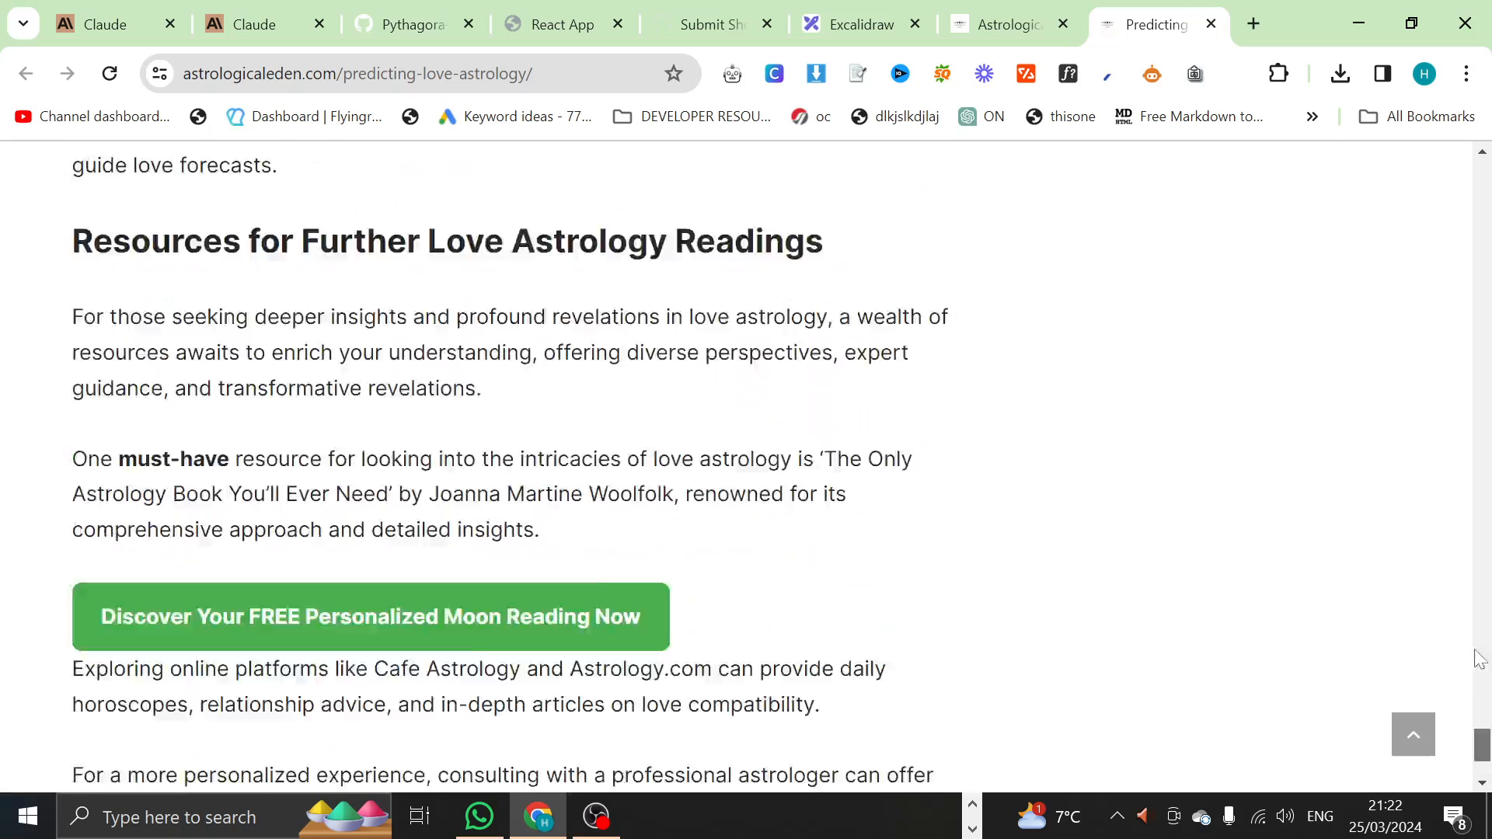
scroll(up, 3)
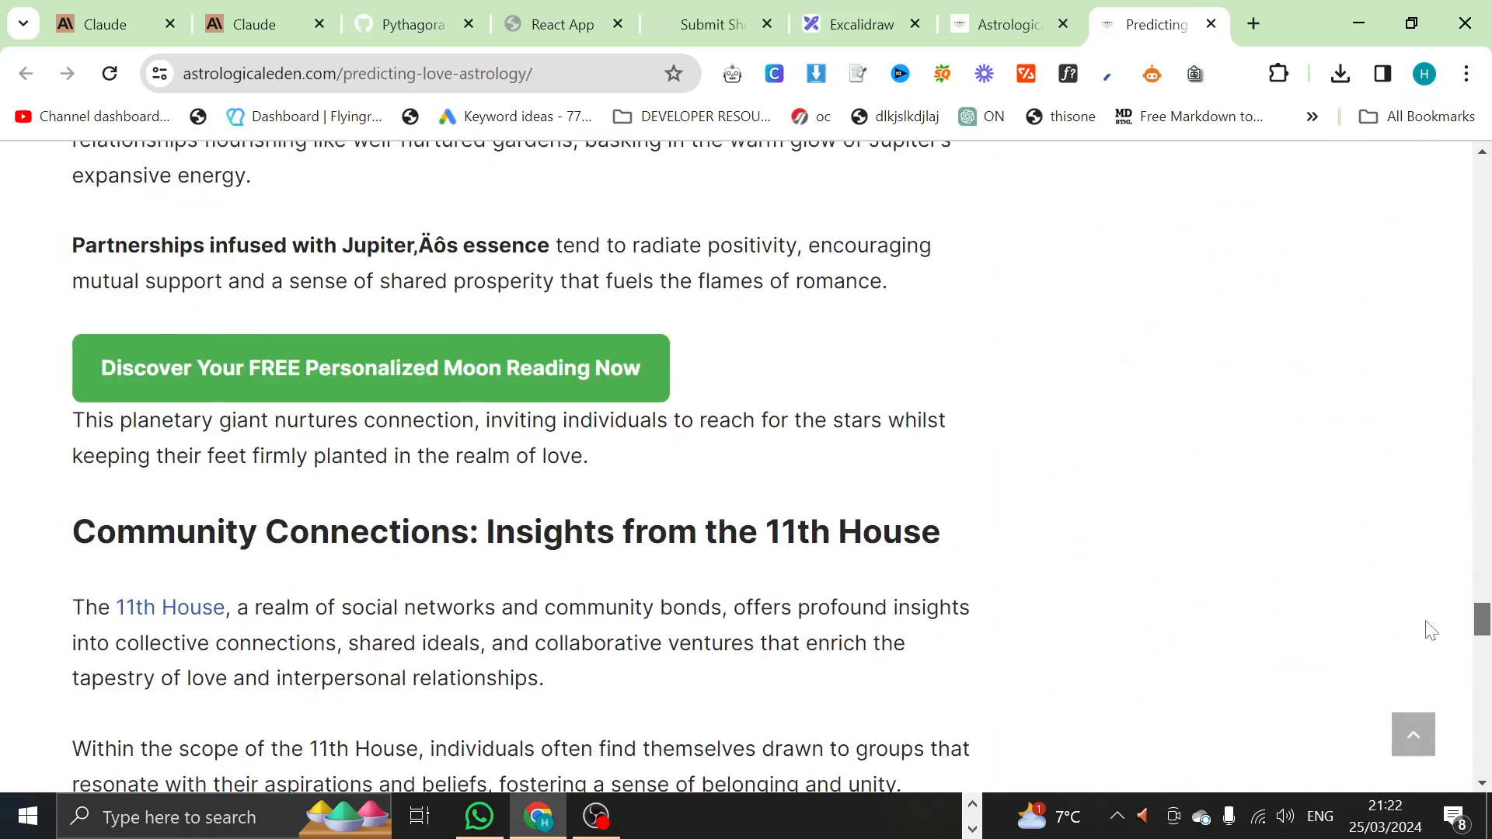
scroll(up, 3)
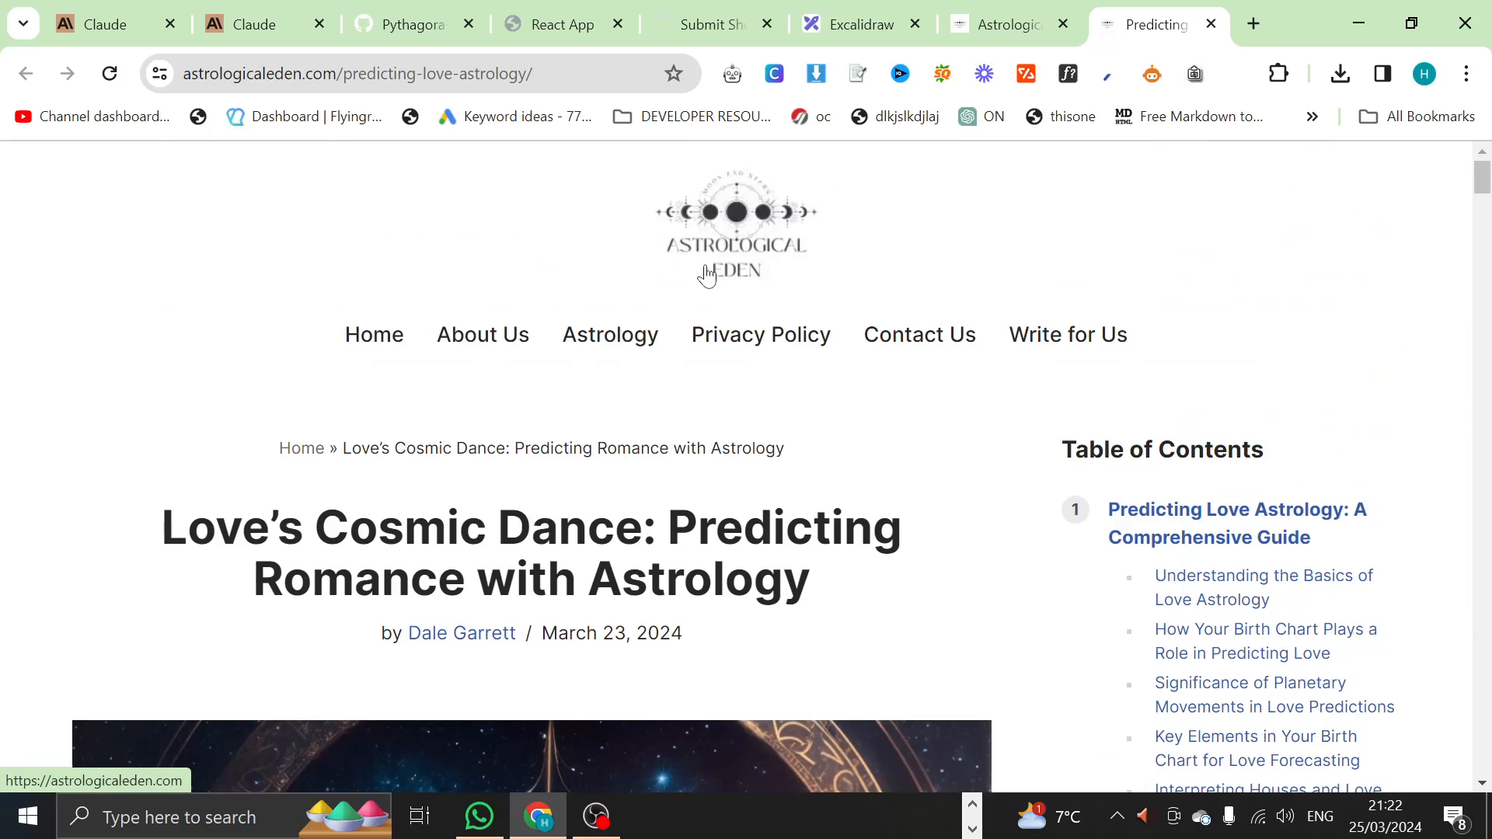
Step: Edit the 'context' label and draw three arrows into the 'context' box
click(855, 24)
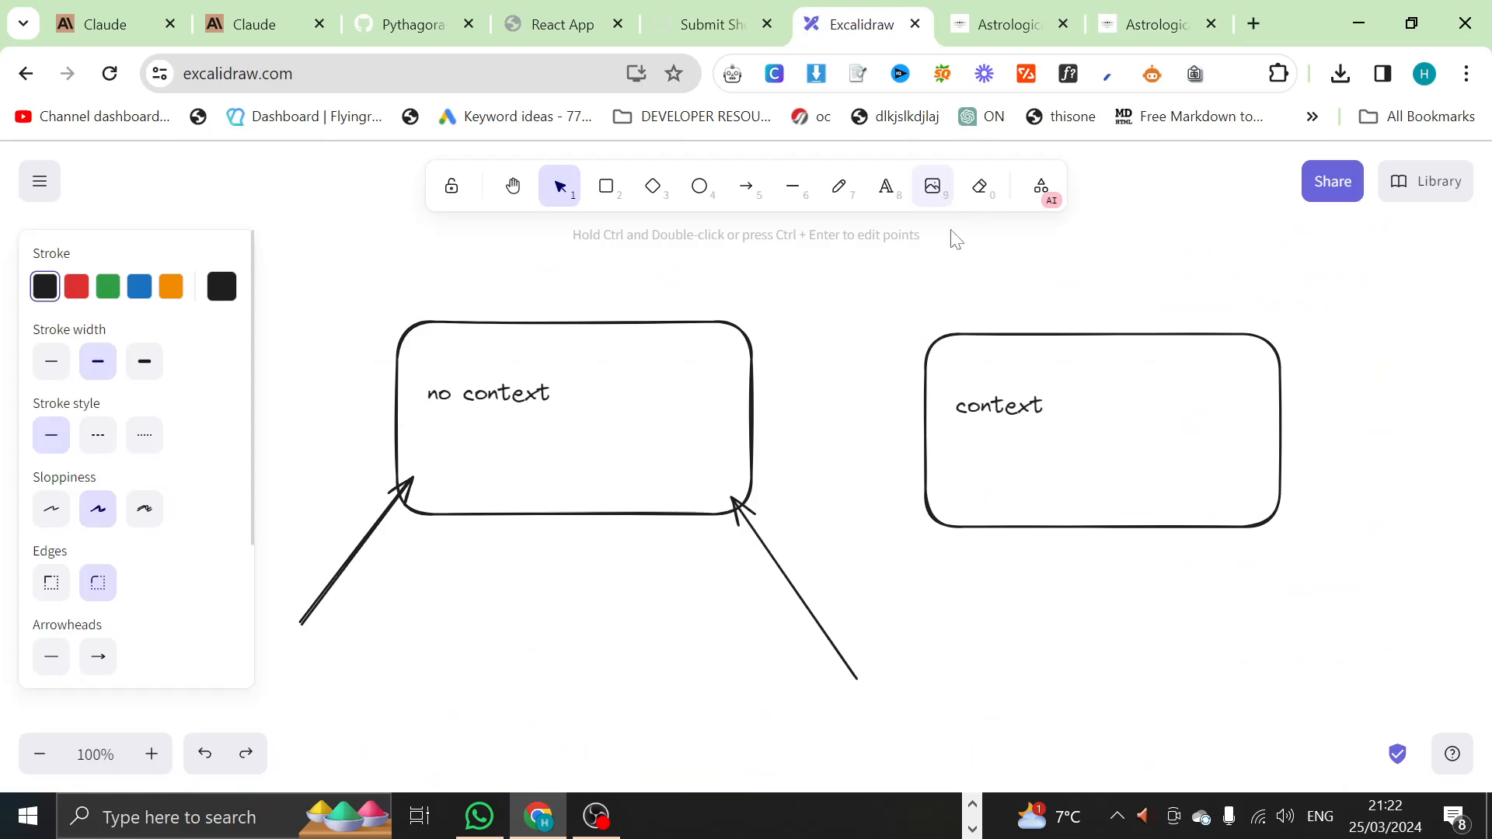
double_click(997, 406)
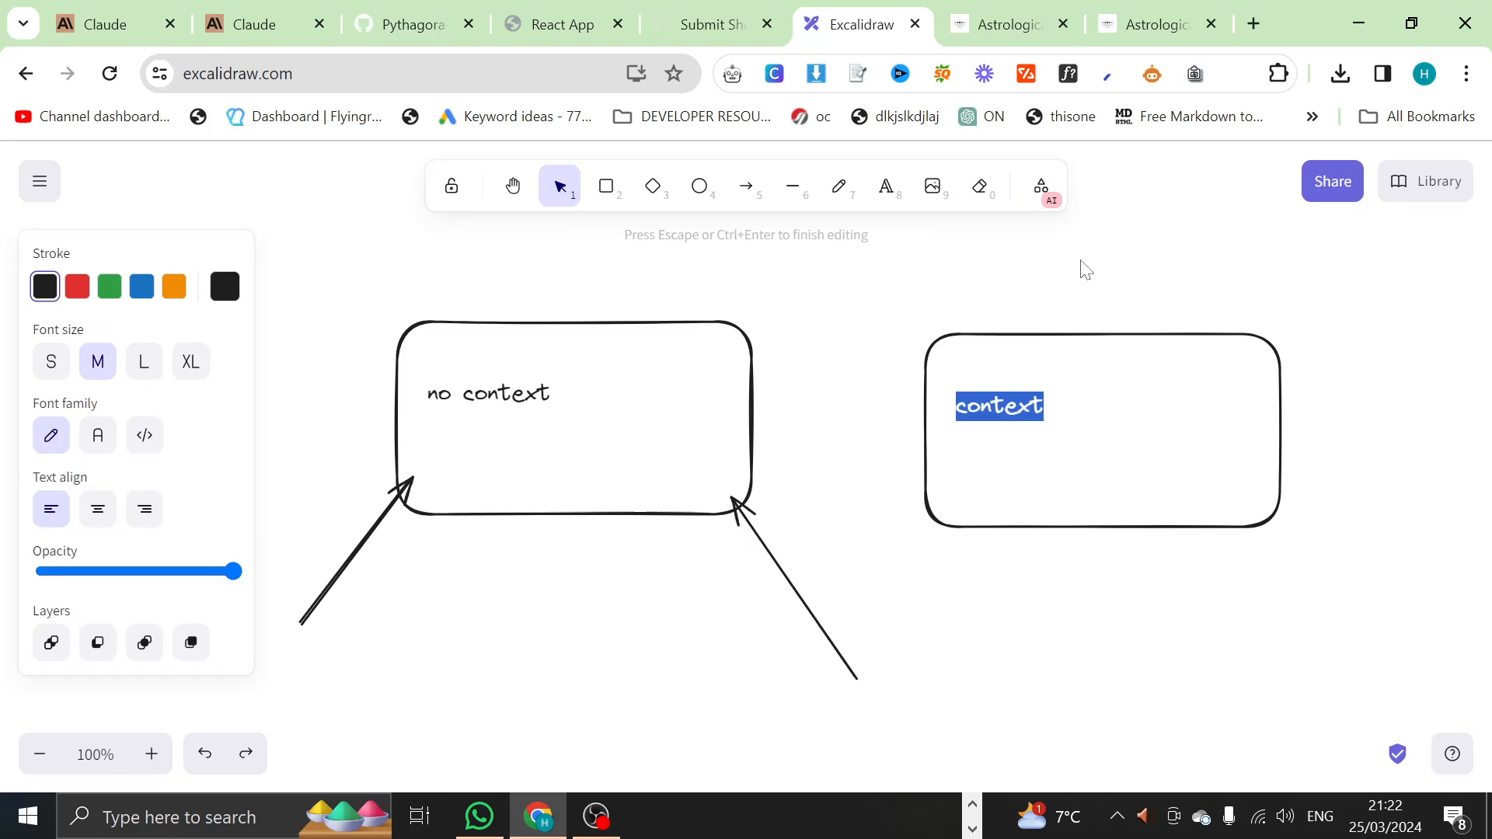
click(747, 185)
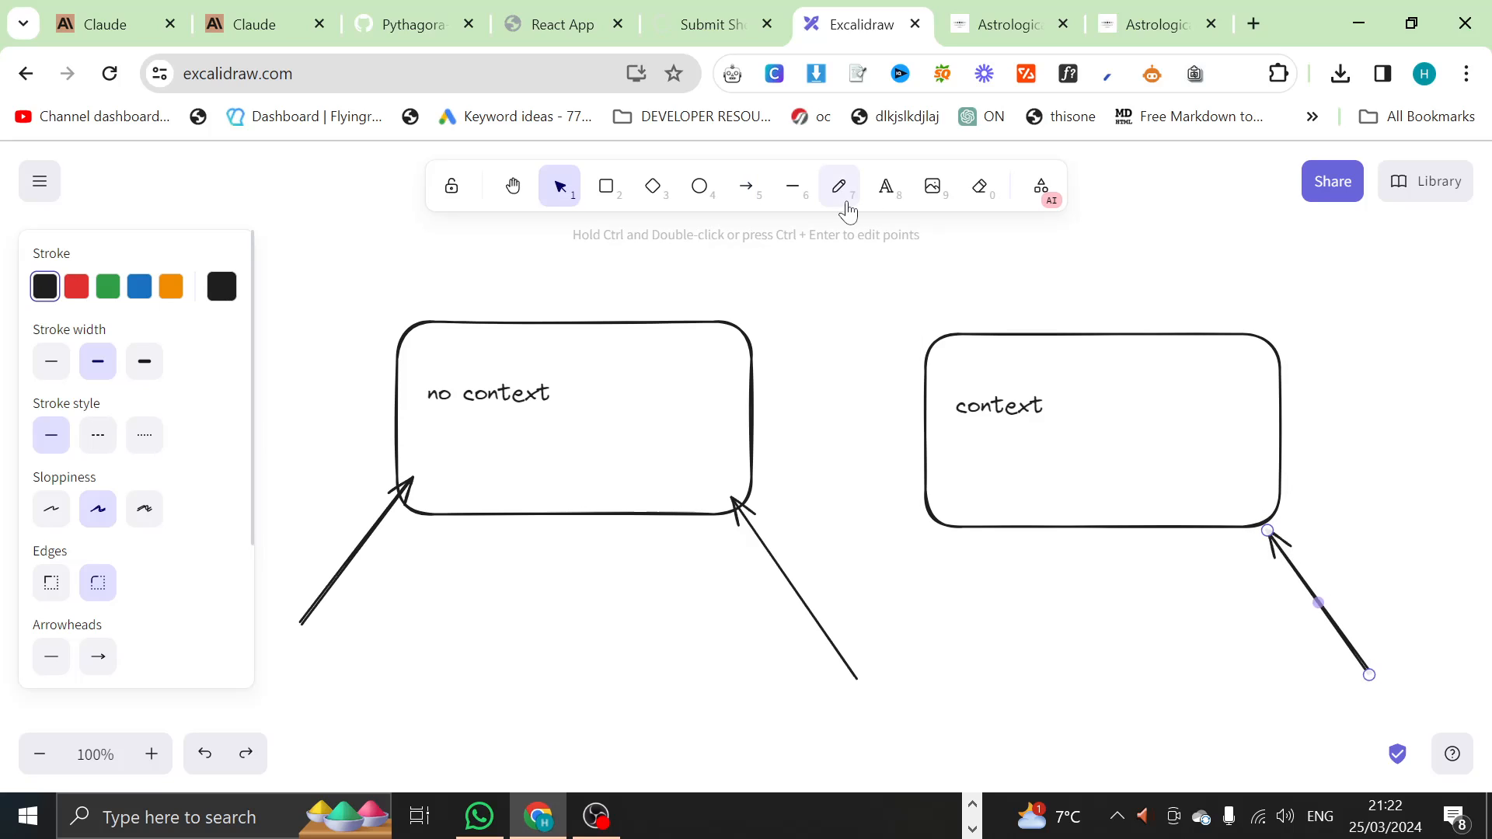
click(746, 186)
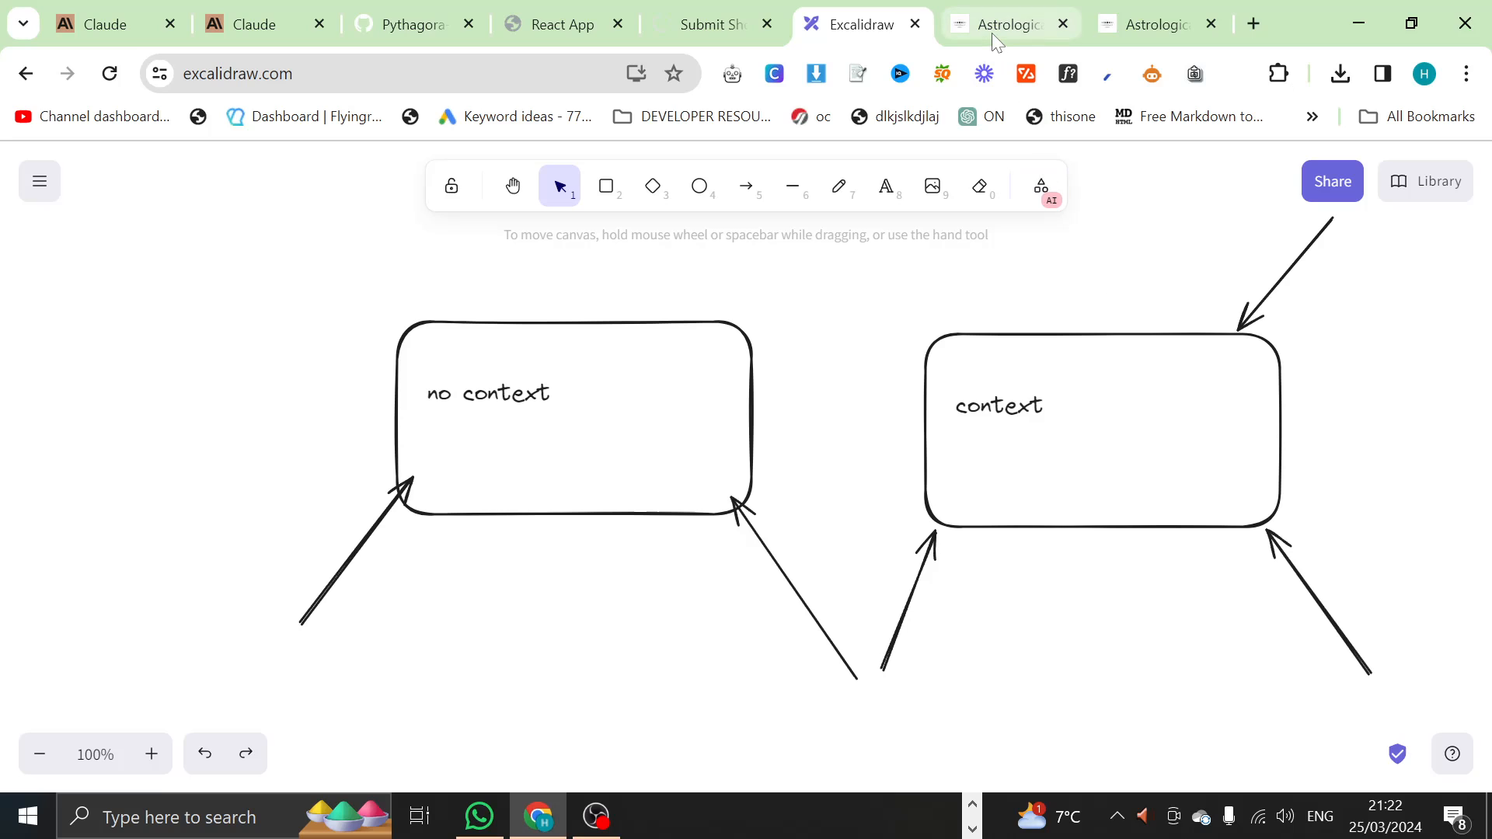
click(1008, 24)
text(2men.it/sitemap.xml)
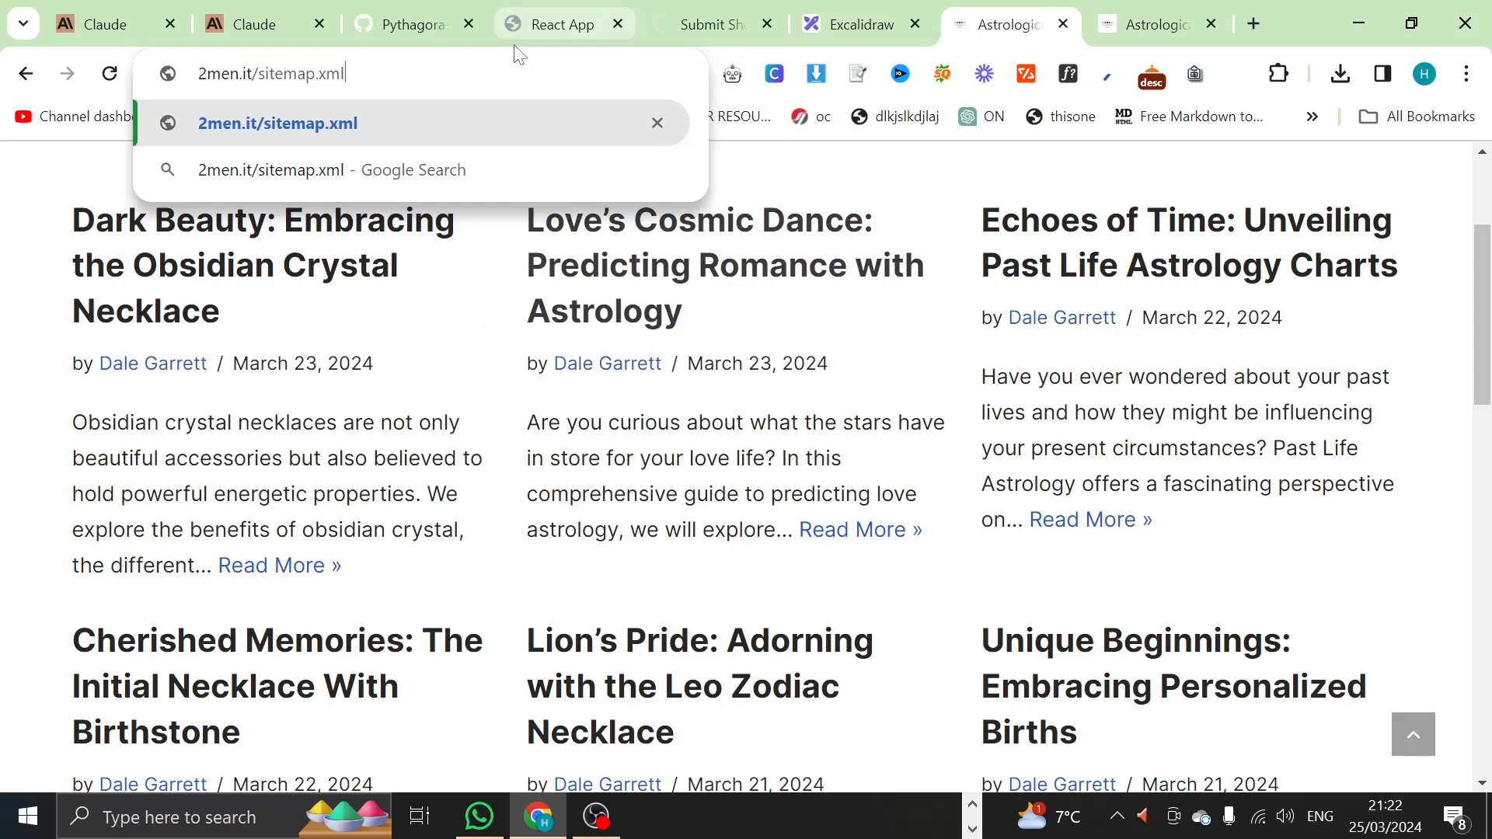
Step: Open the 2men.it sitemap index and scroll through the products sitemap entries
click(276, 123)
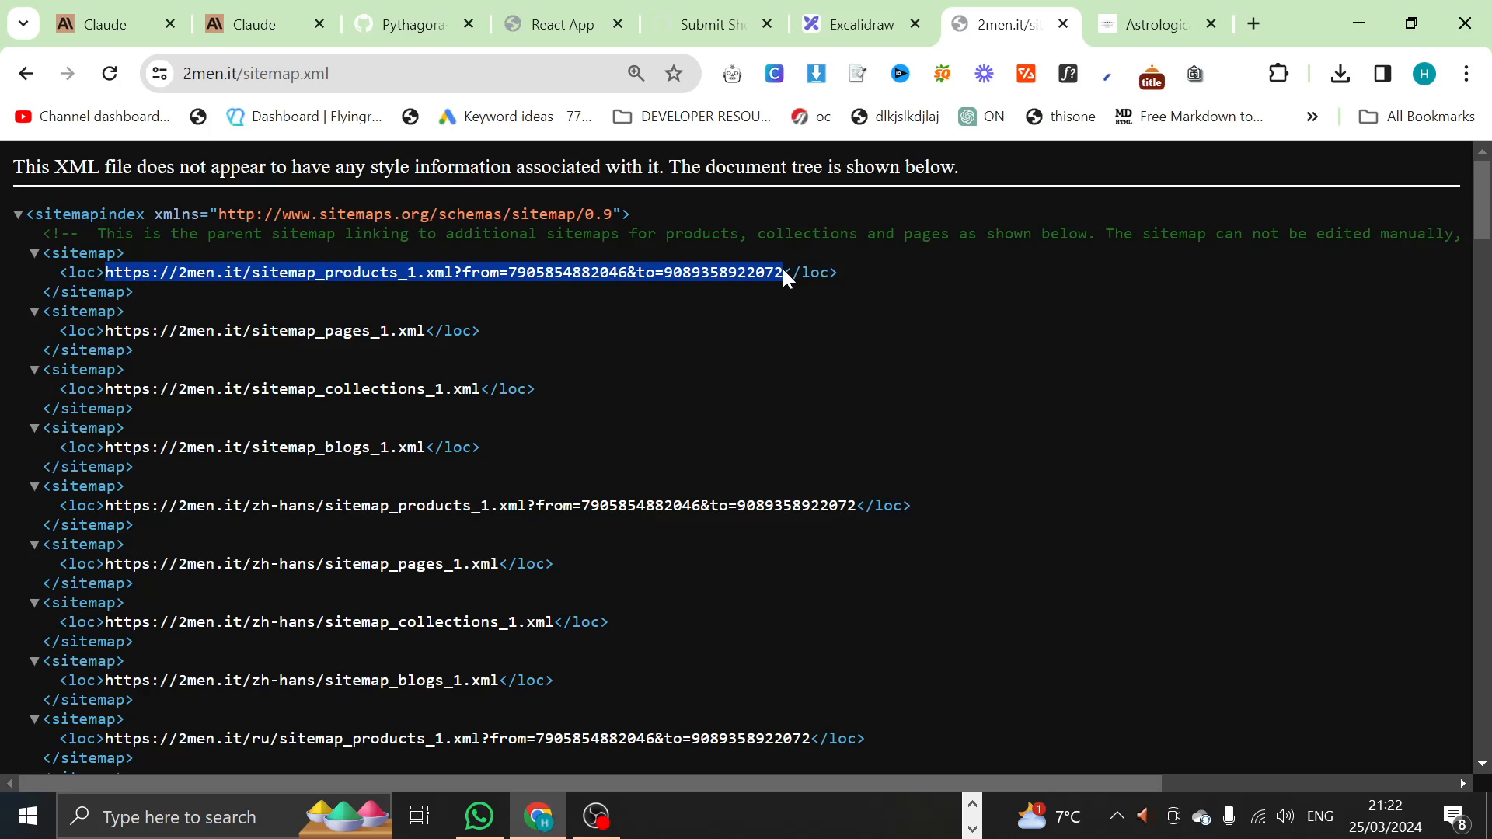
click(380, 272)
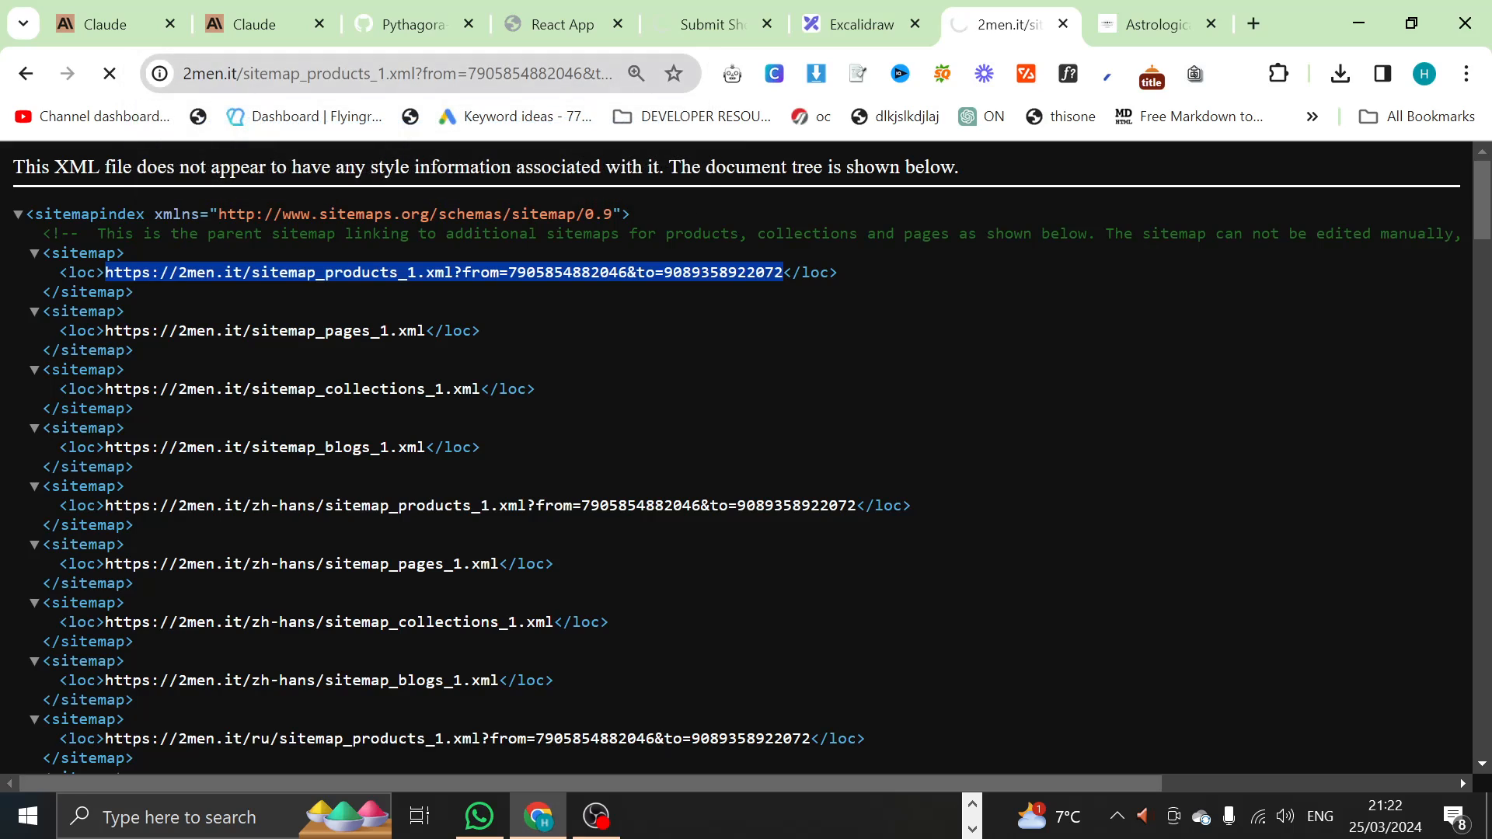
click(444, 272)
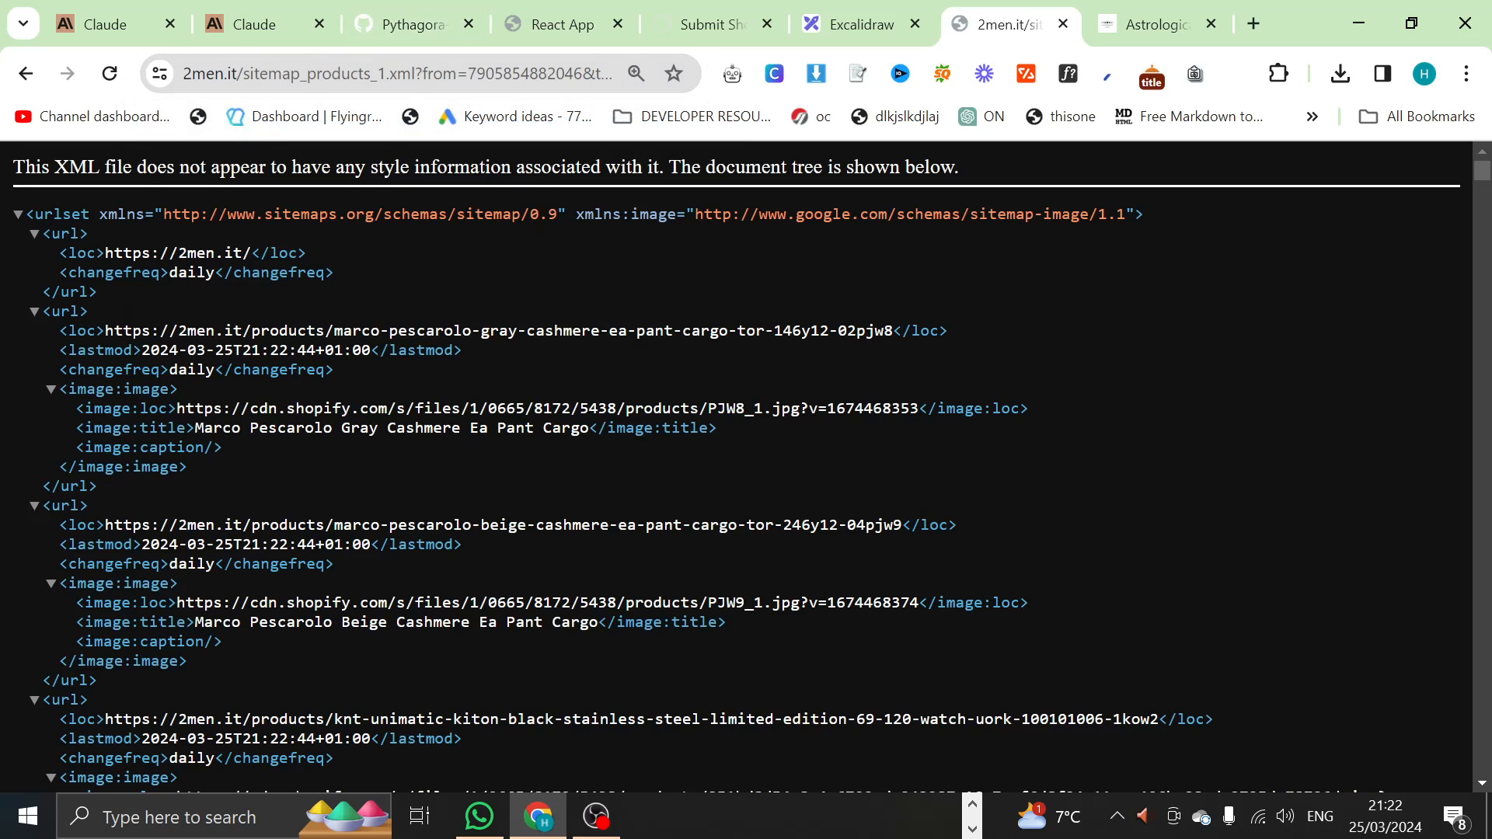
scroll(down, 3)
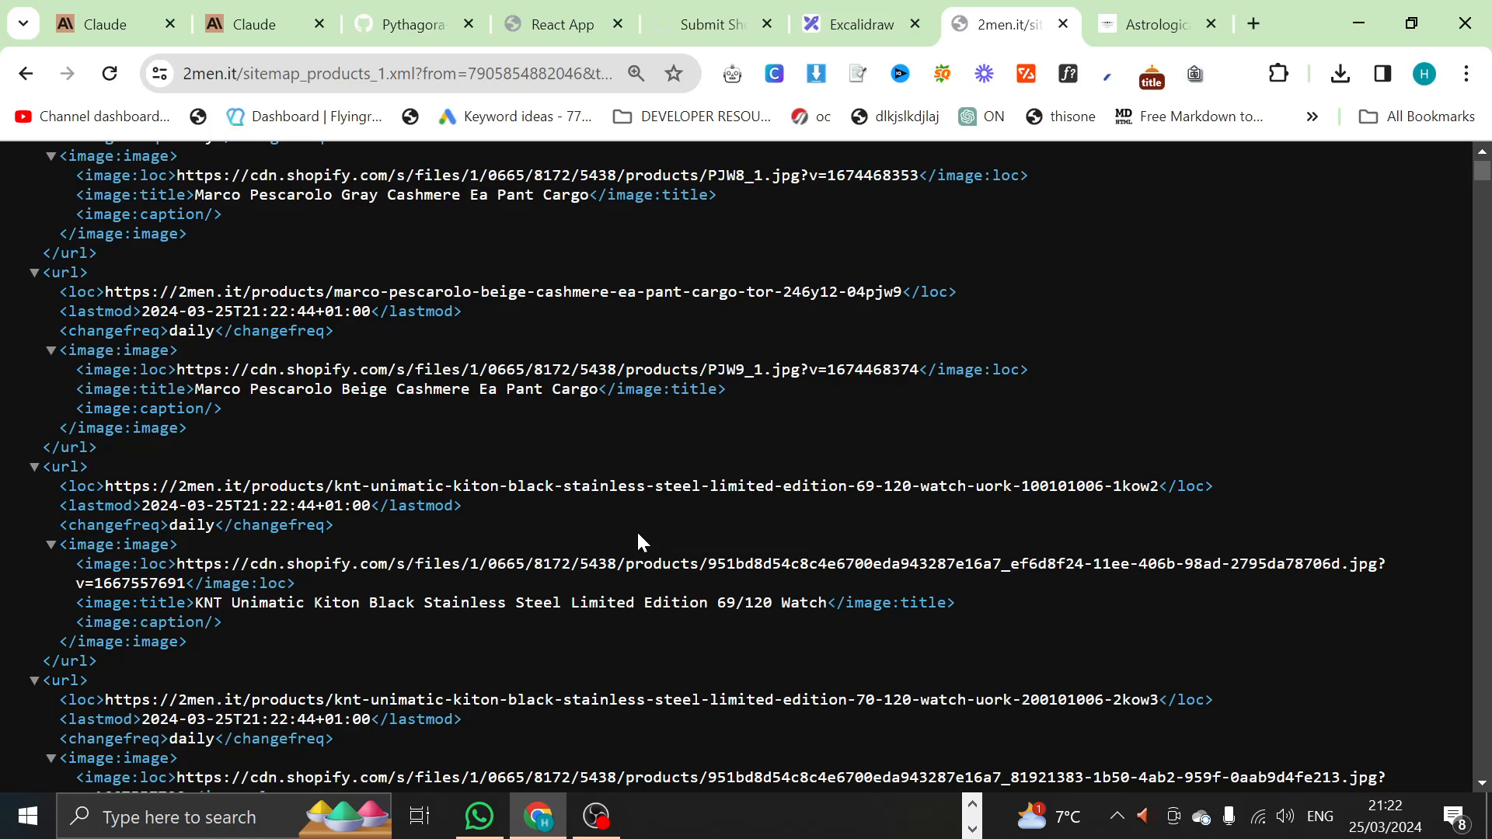
scroll(down, 3)
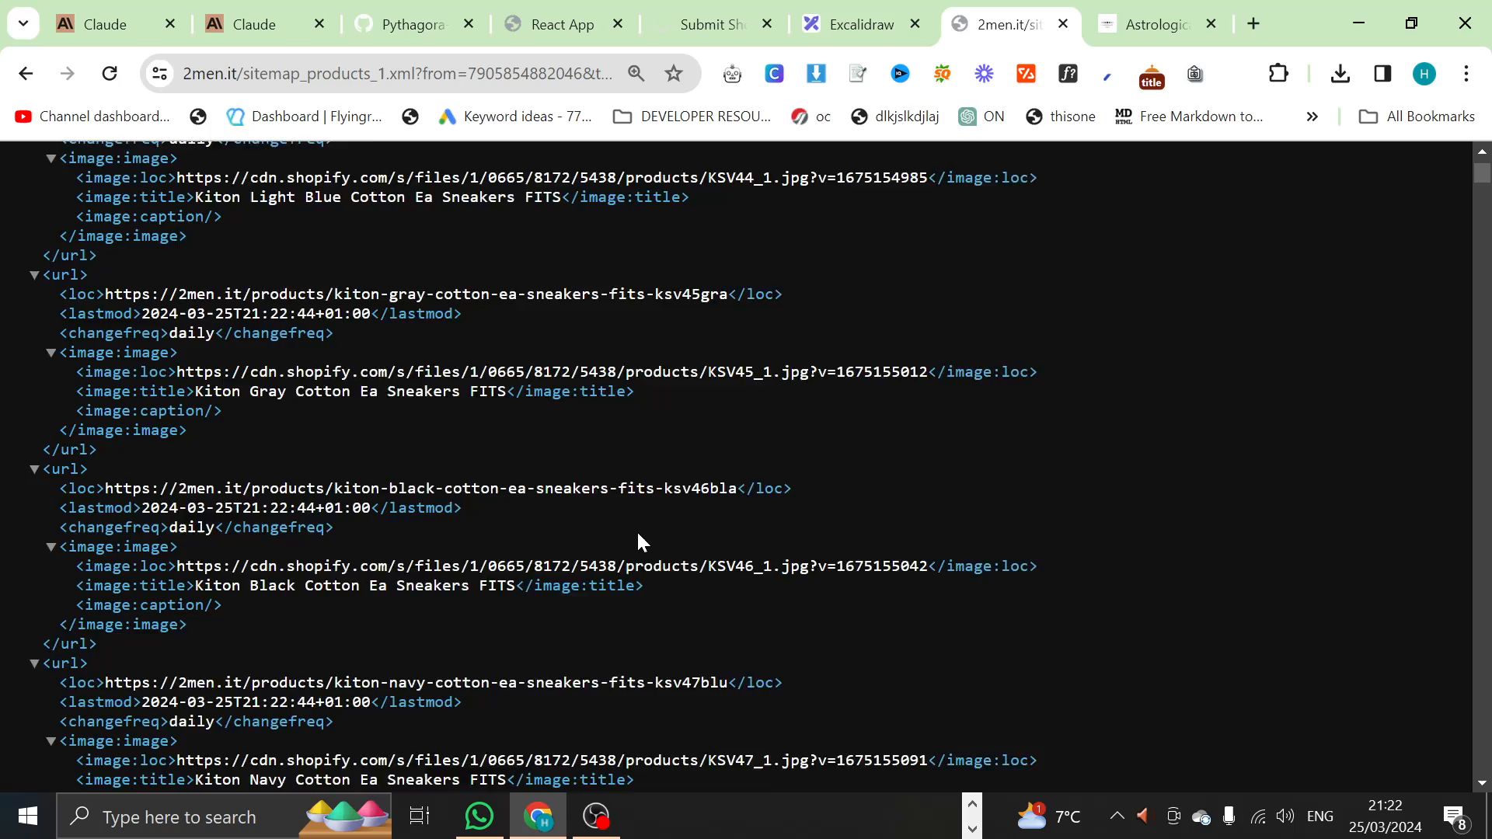
scroll(down, 3)
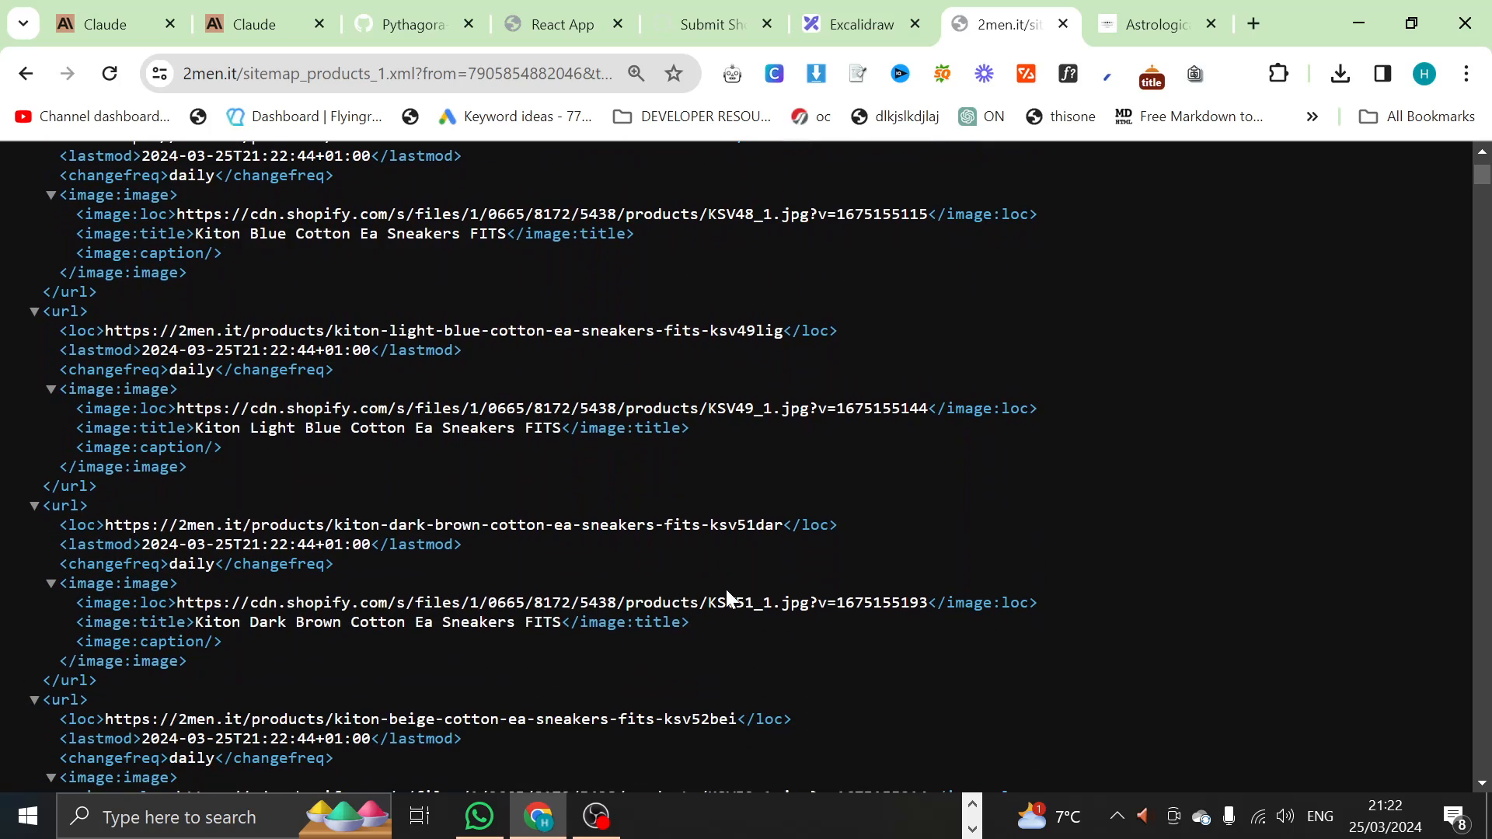
scroll(down, 3)
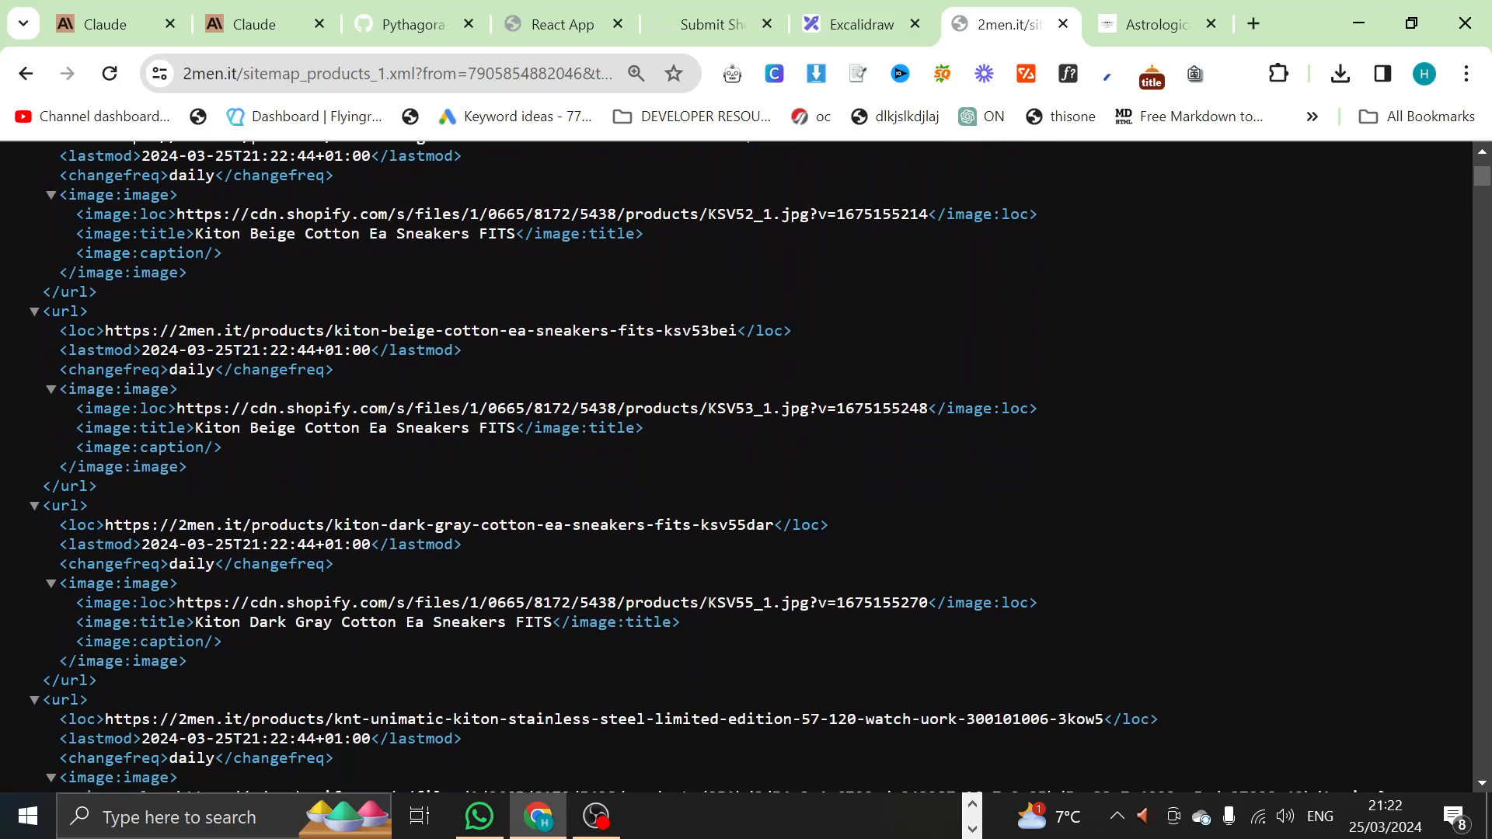
Step: Highlight the dark gray sneakers product entry, then return to the submission form
double_click(438, 525)
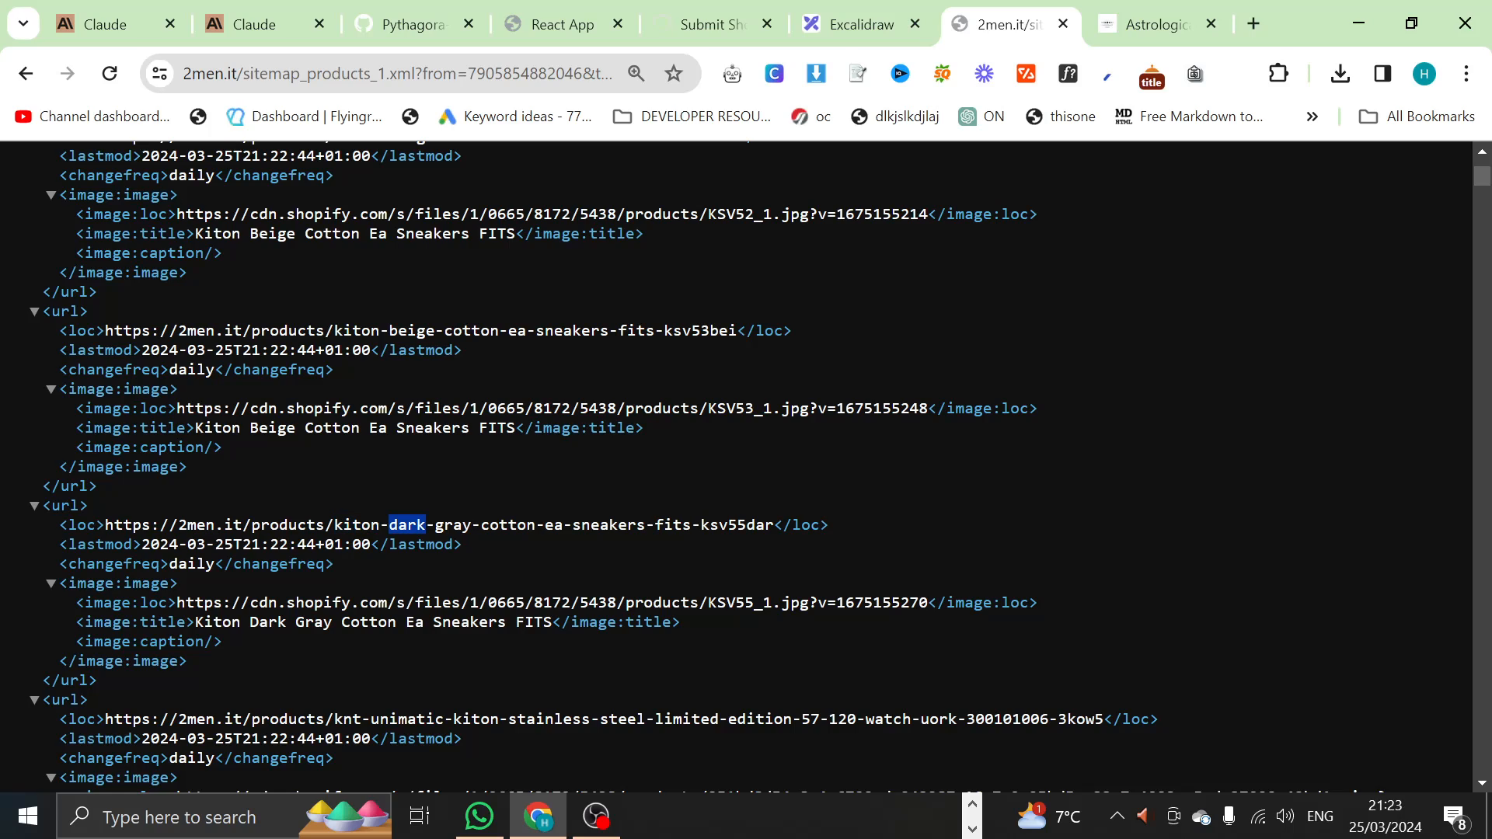
double_click(607, 525)
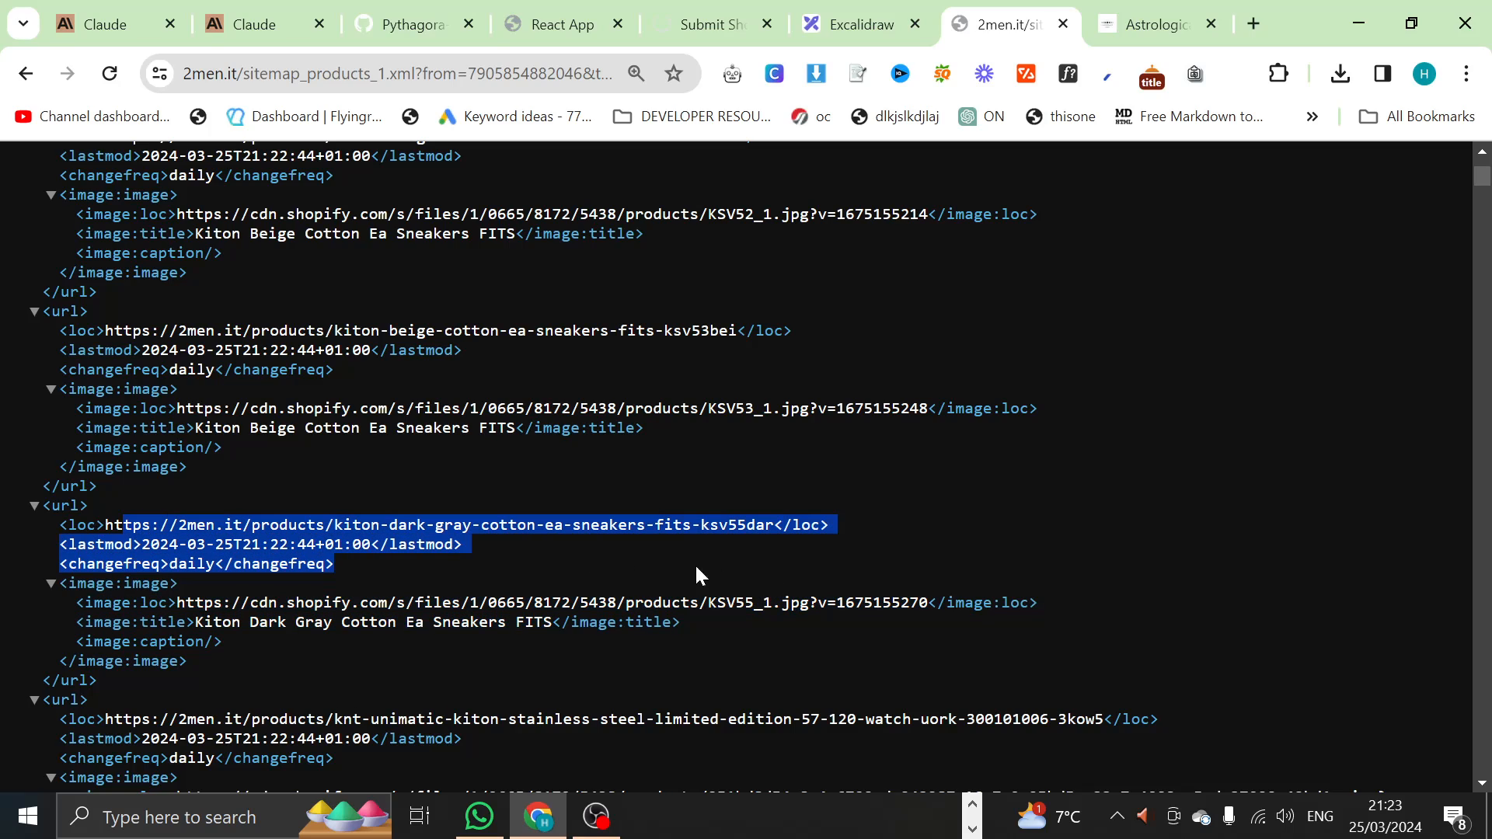
click(648, 408)
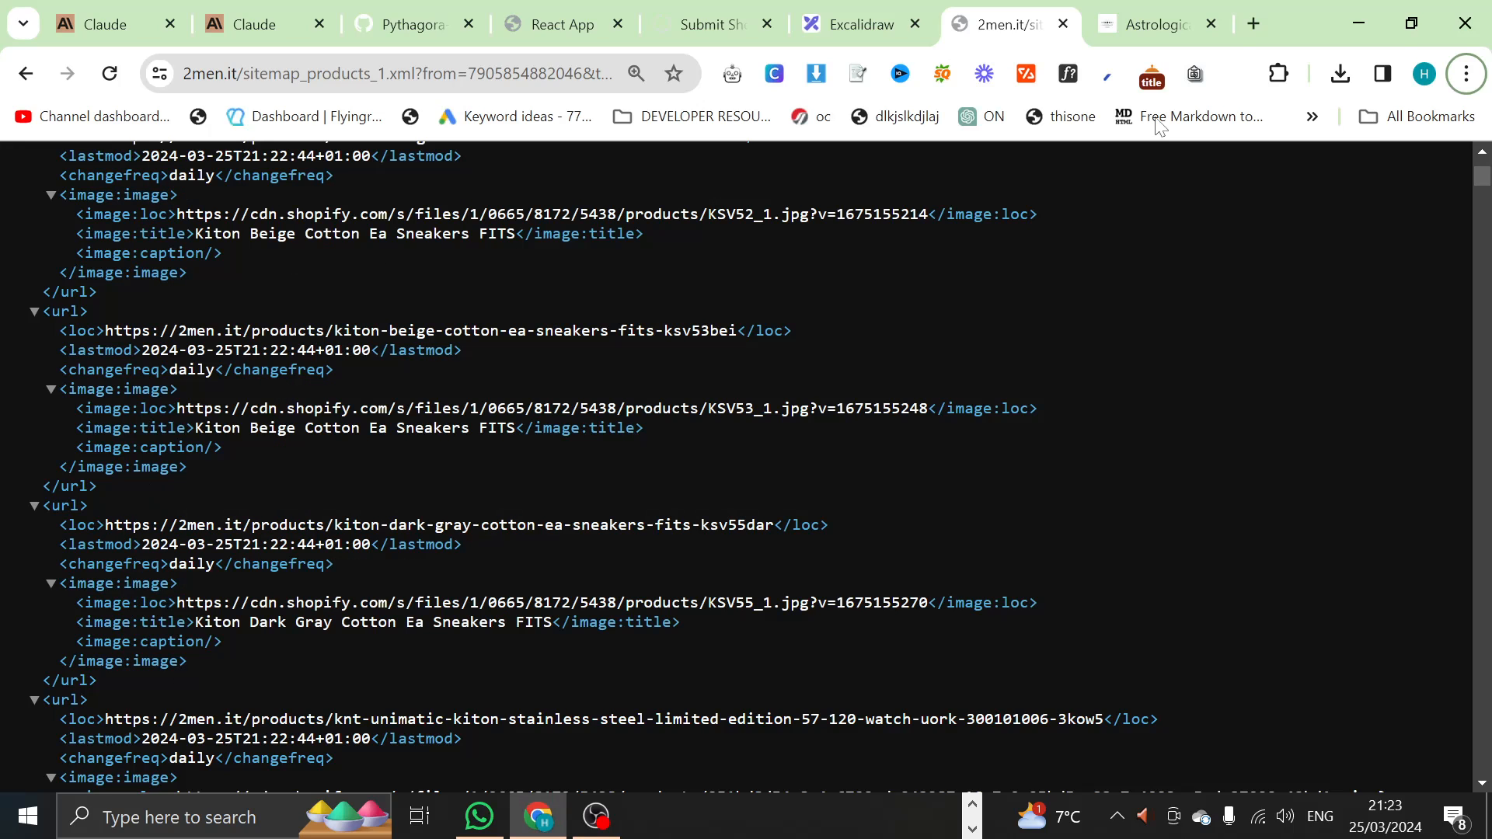
click(709, 24)
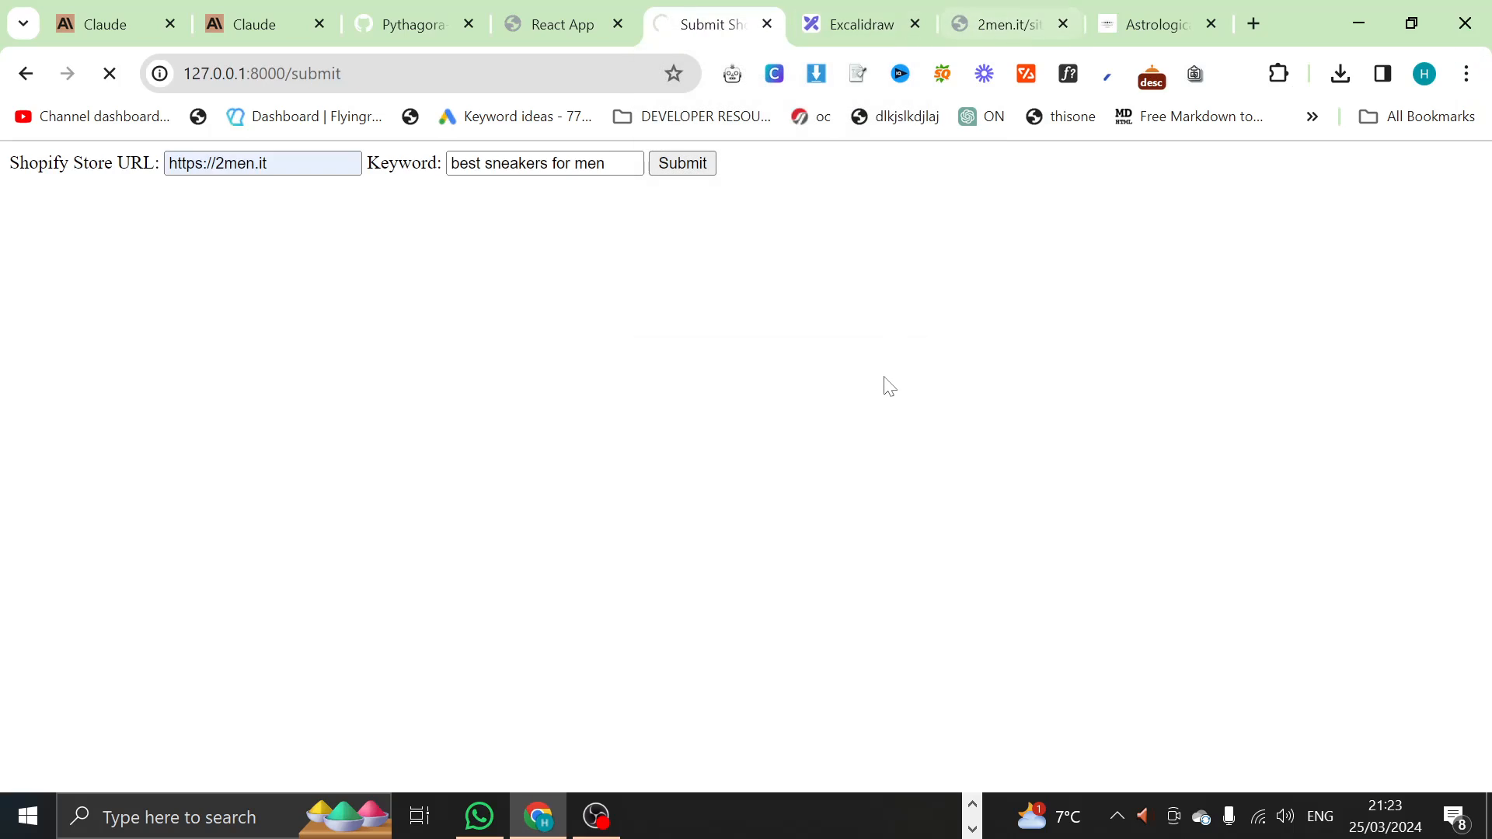
Step: Show the VS Code terminal with scraping finished and Anthropic API 529 retries
click(751, 817)
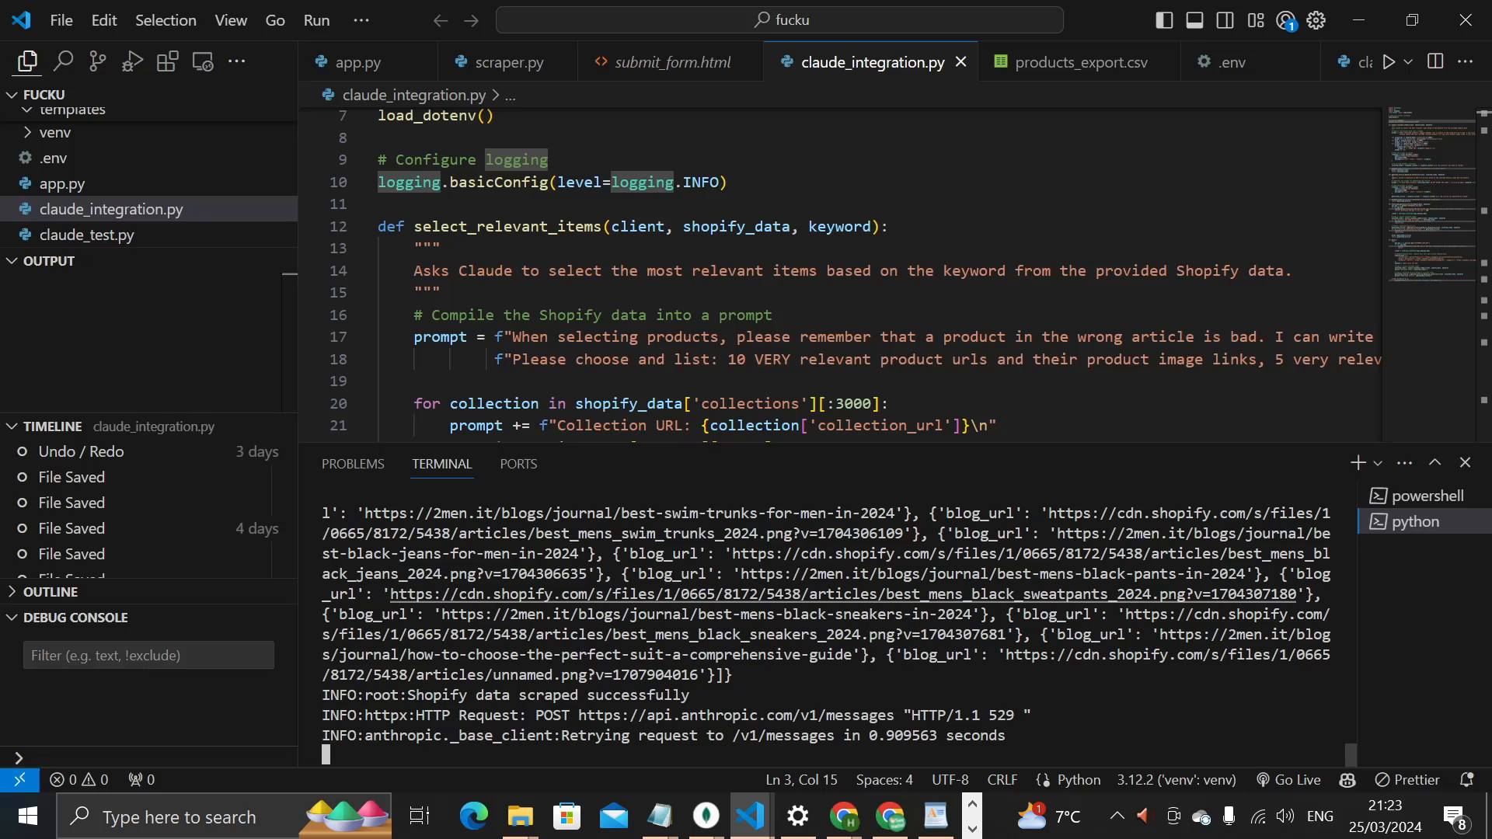
scroll(down, 3)
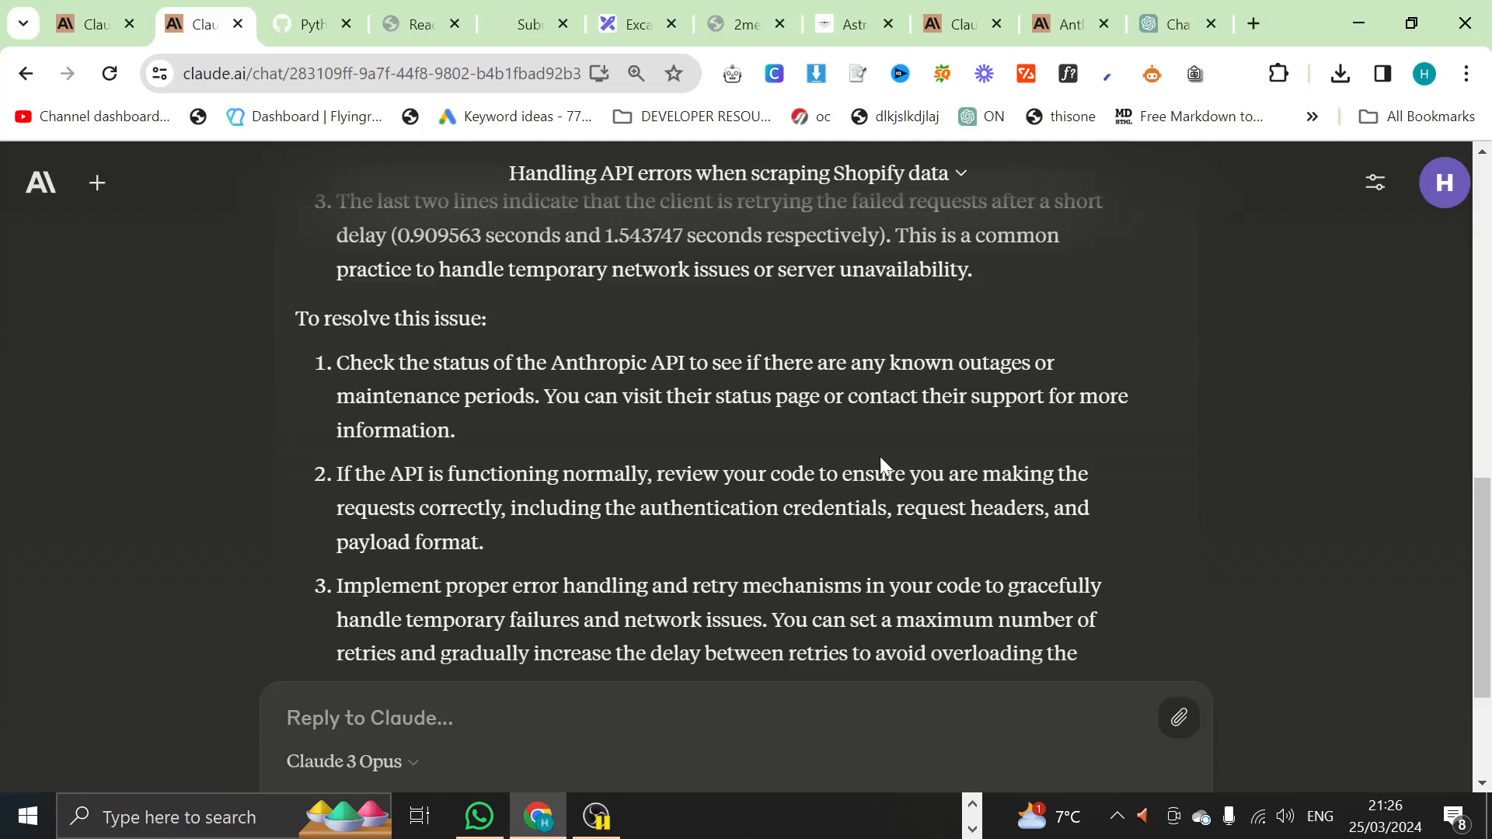
scroll(up, 3)
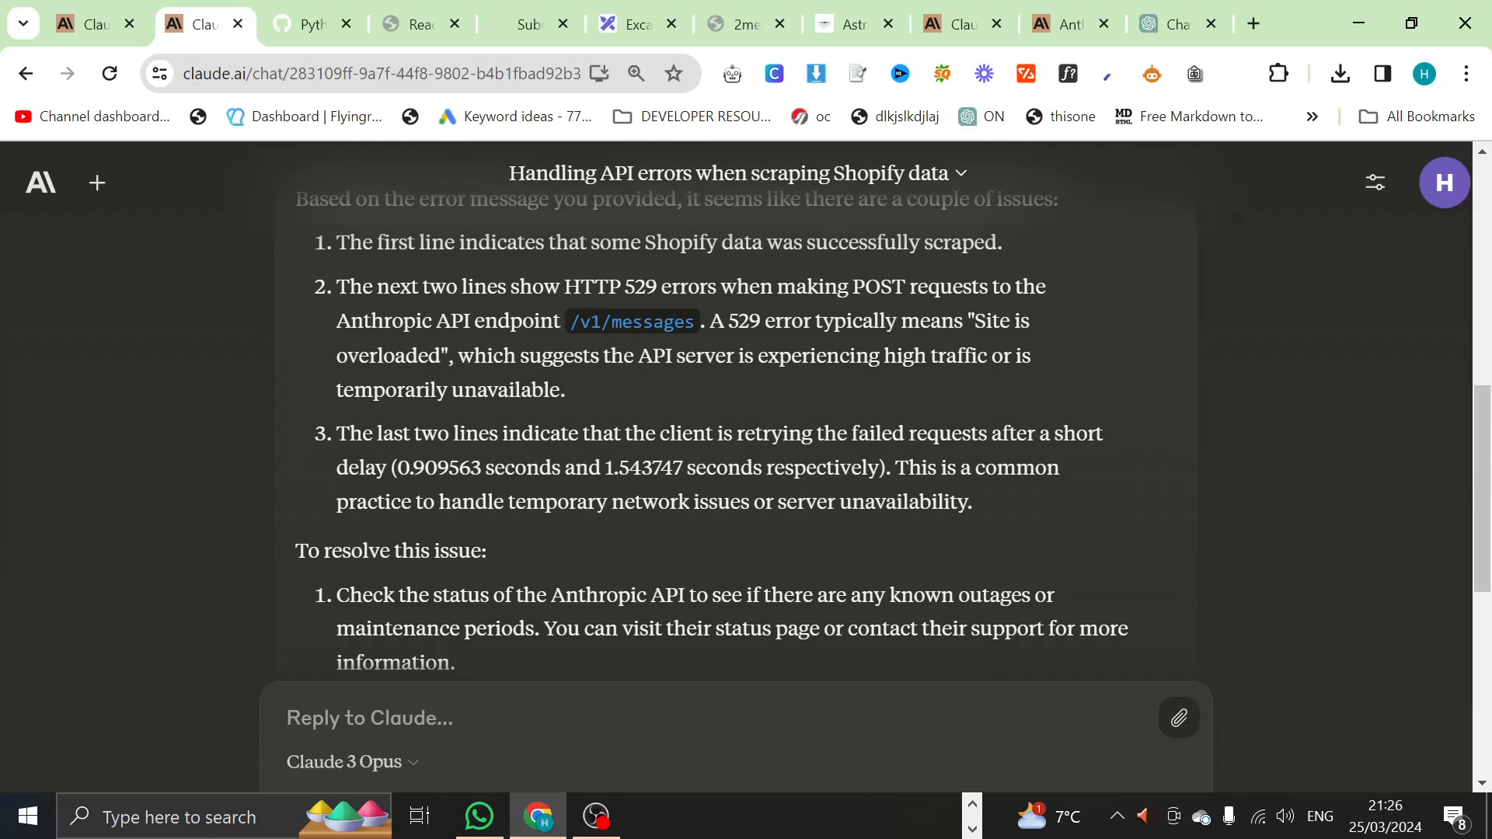
click(751, 817)
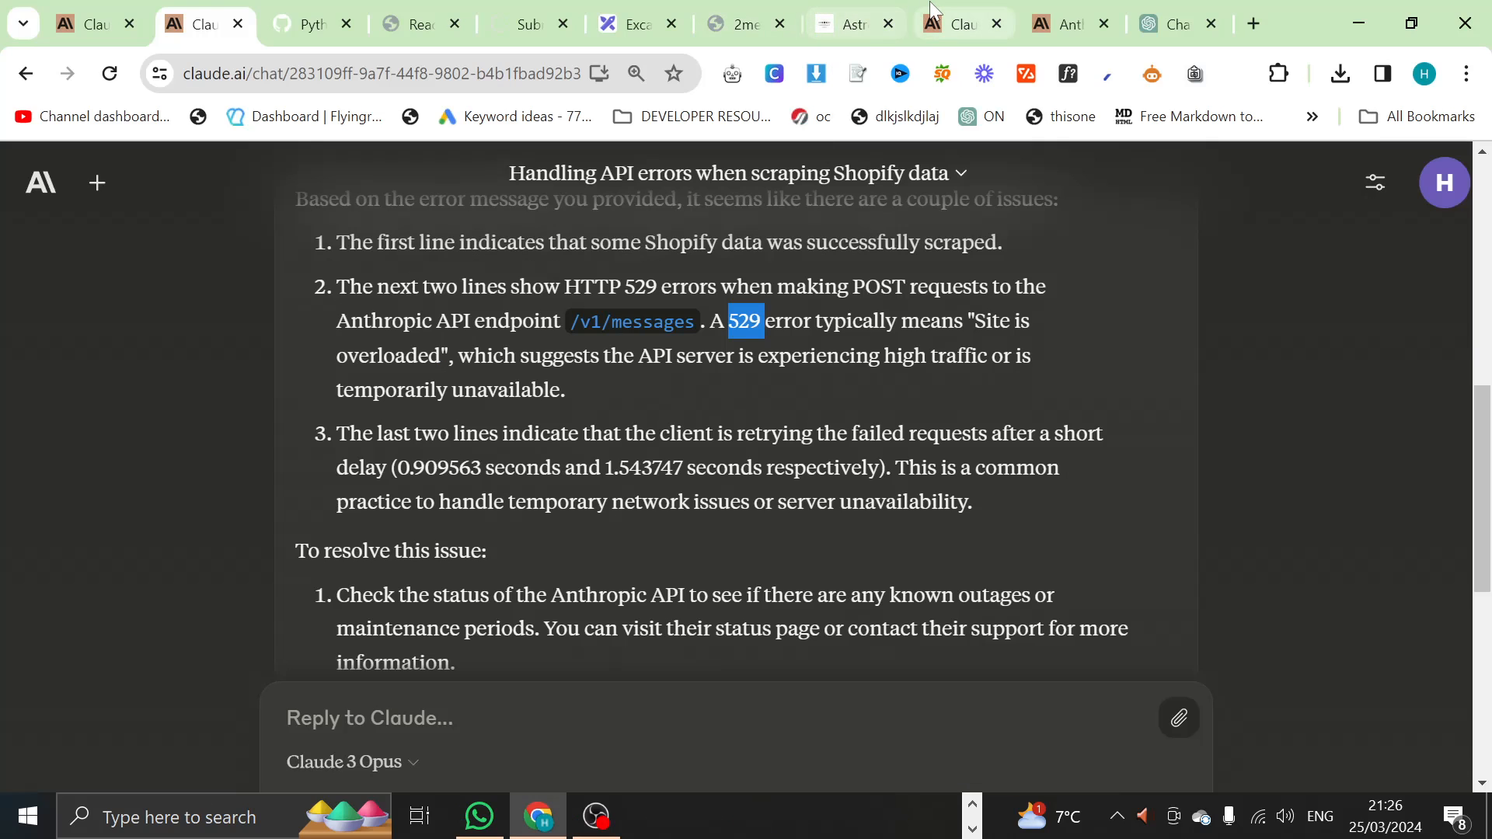
mouse_move(1180, 22)
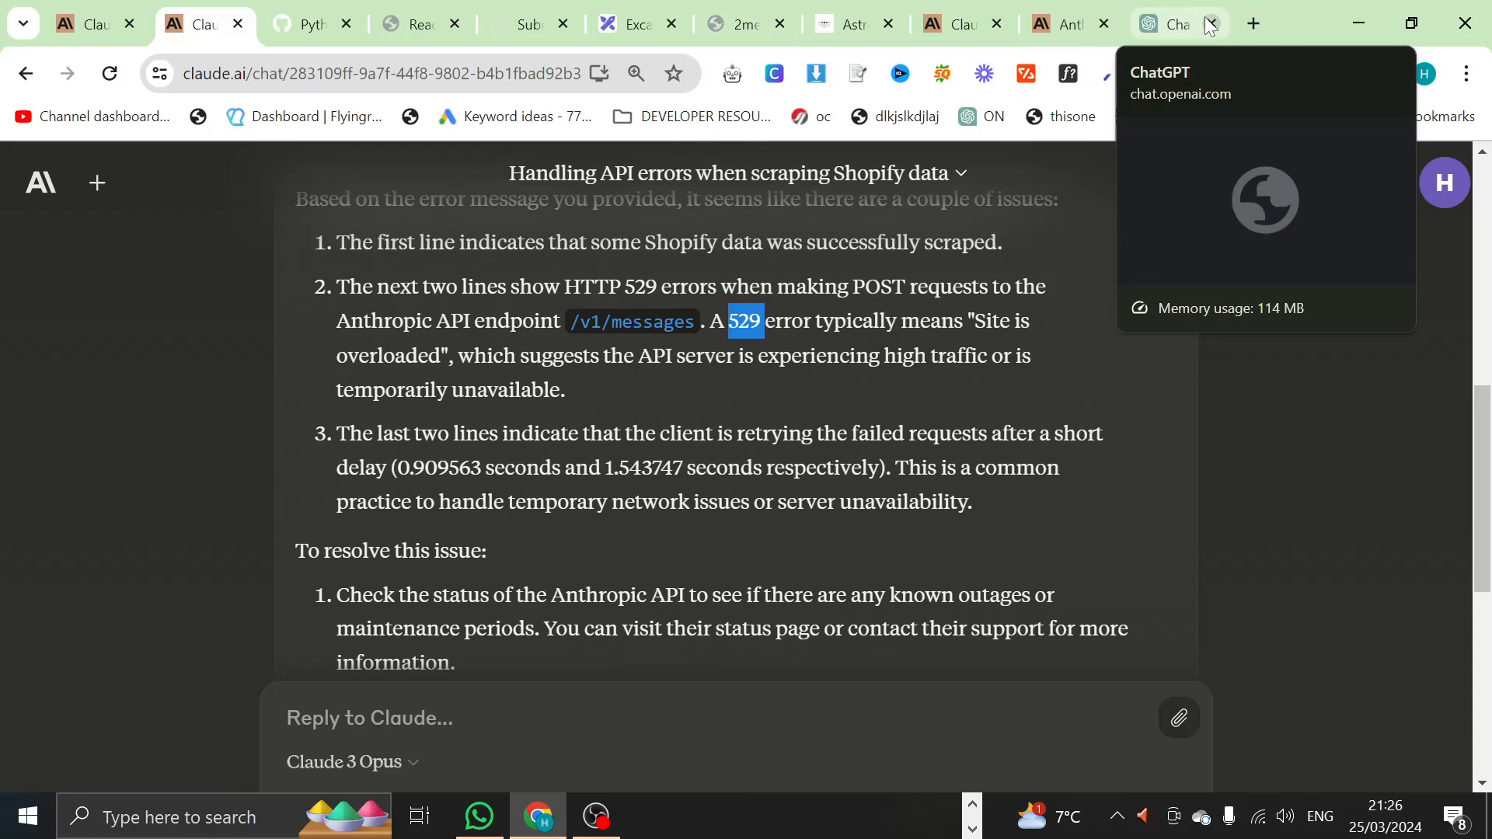
click(1255, 22)
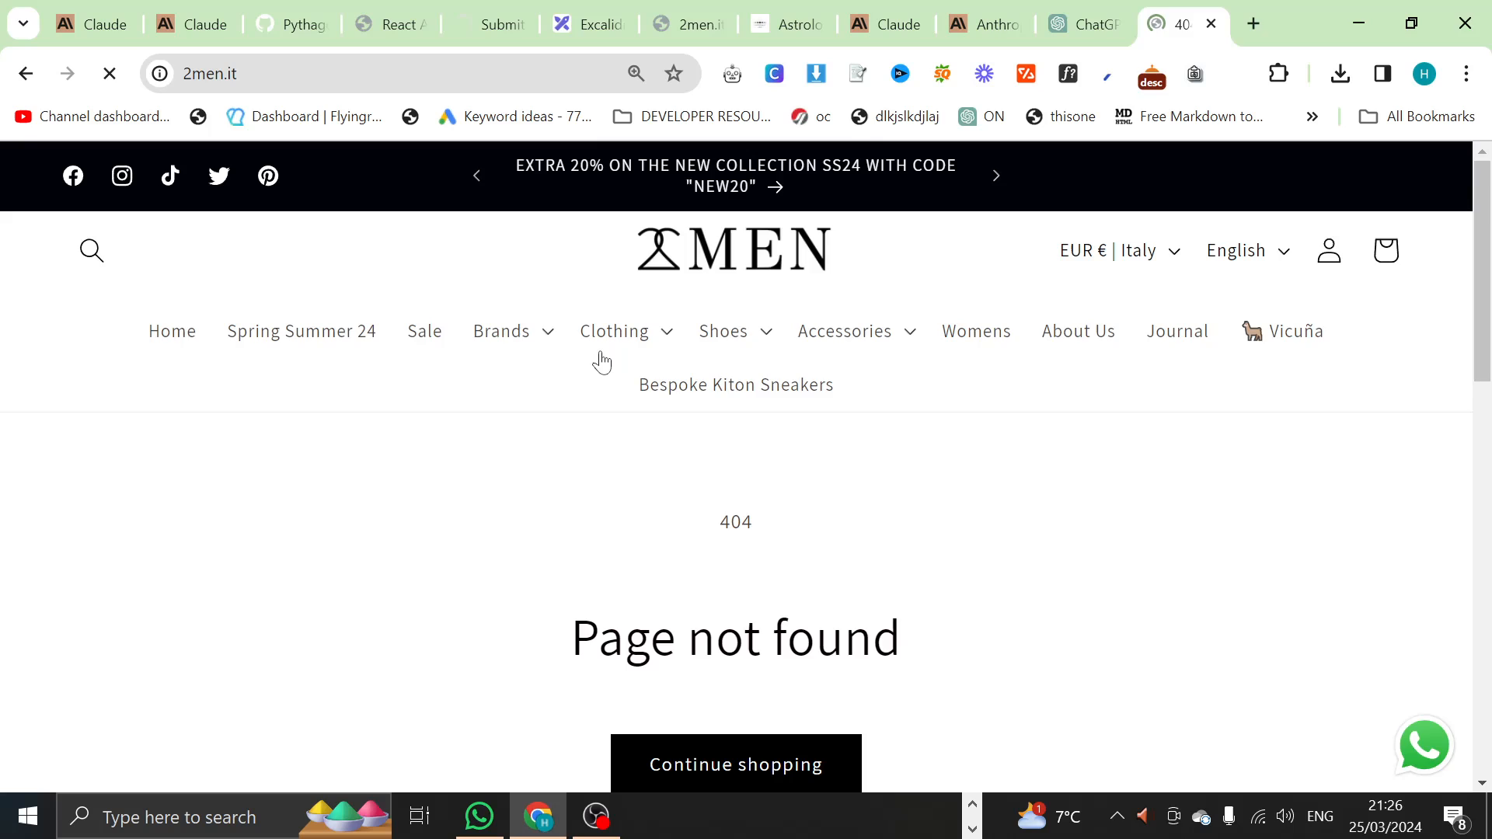
Step: Go to the 2men store's Journal blog and browse its post listing
click(171, 331)
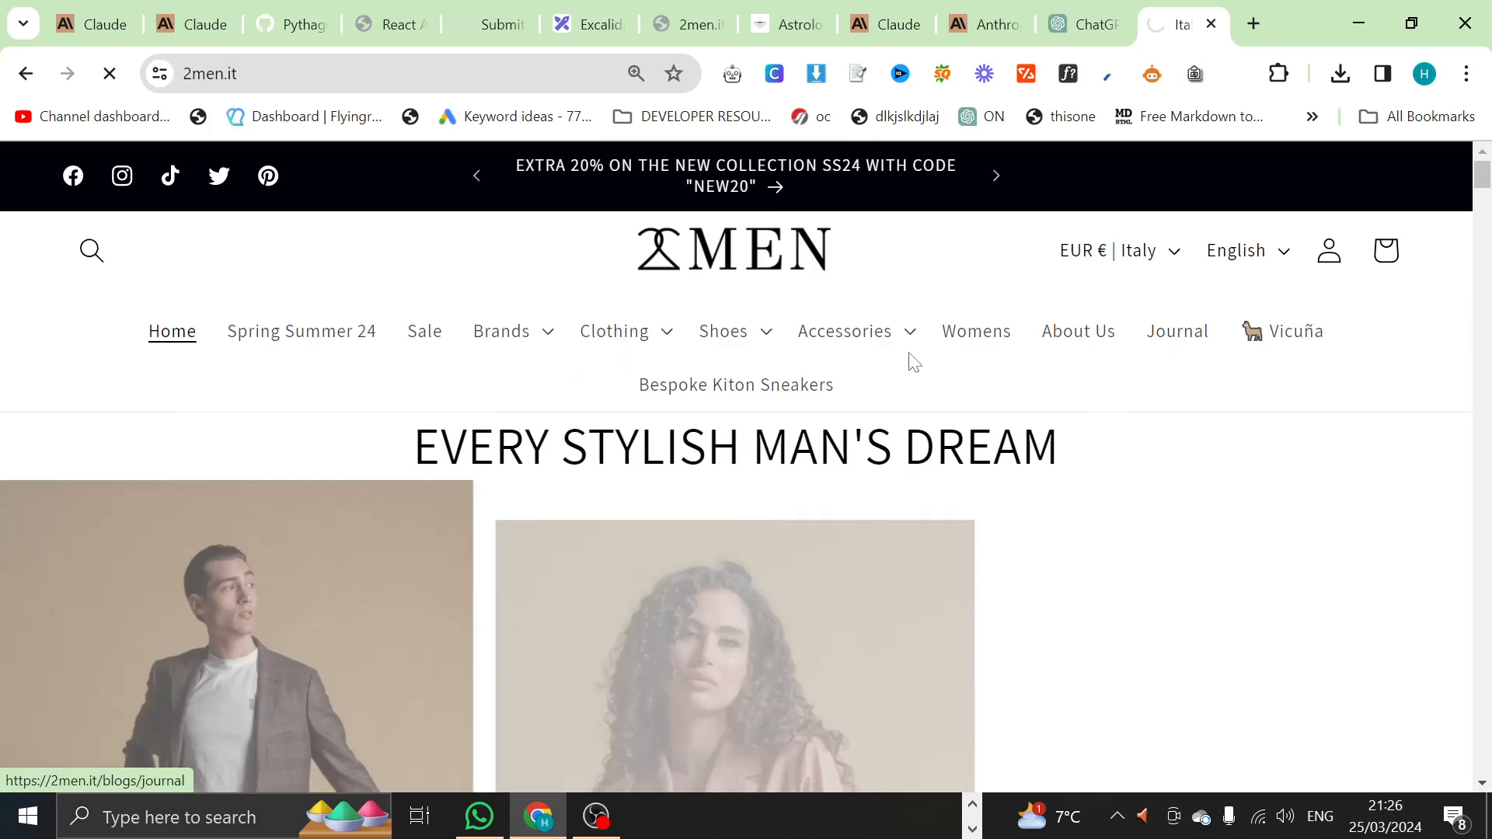
click(1176, 330)
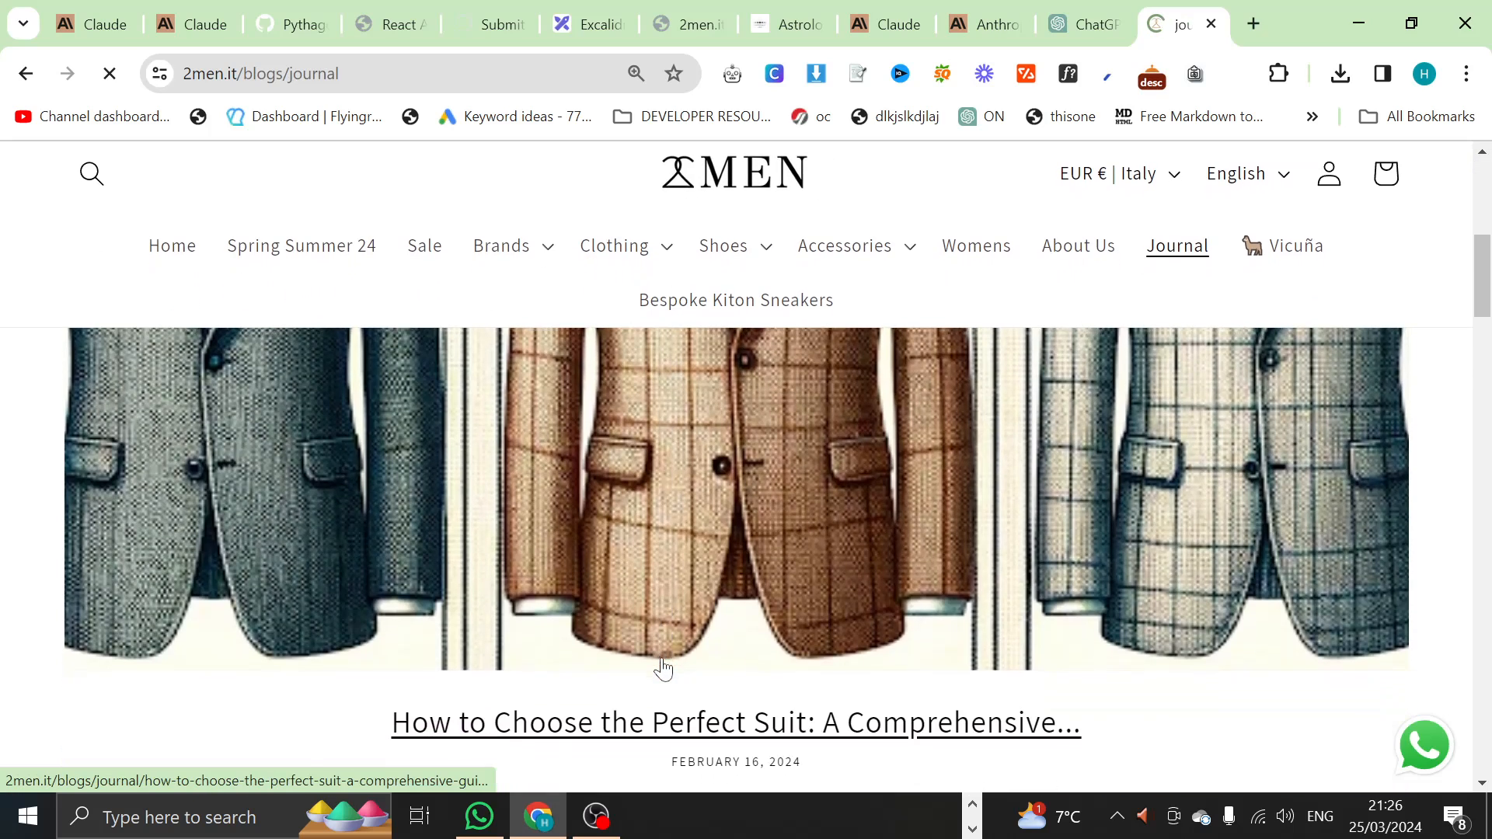
scroll(down, 3)
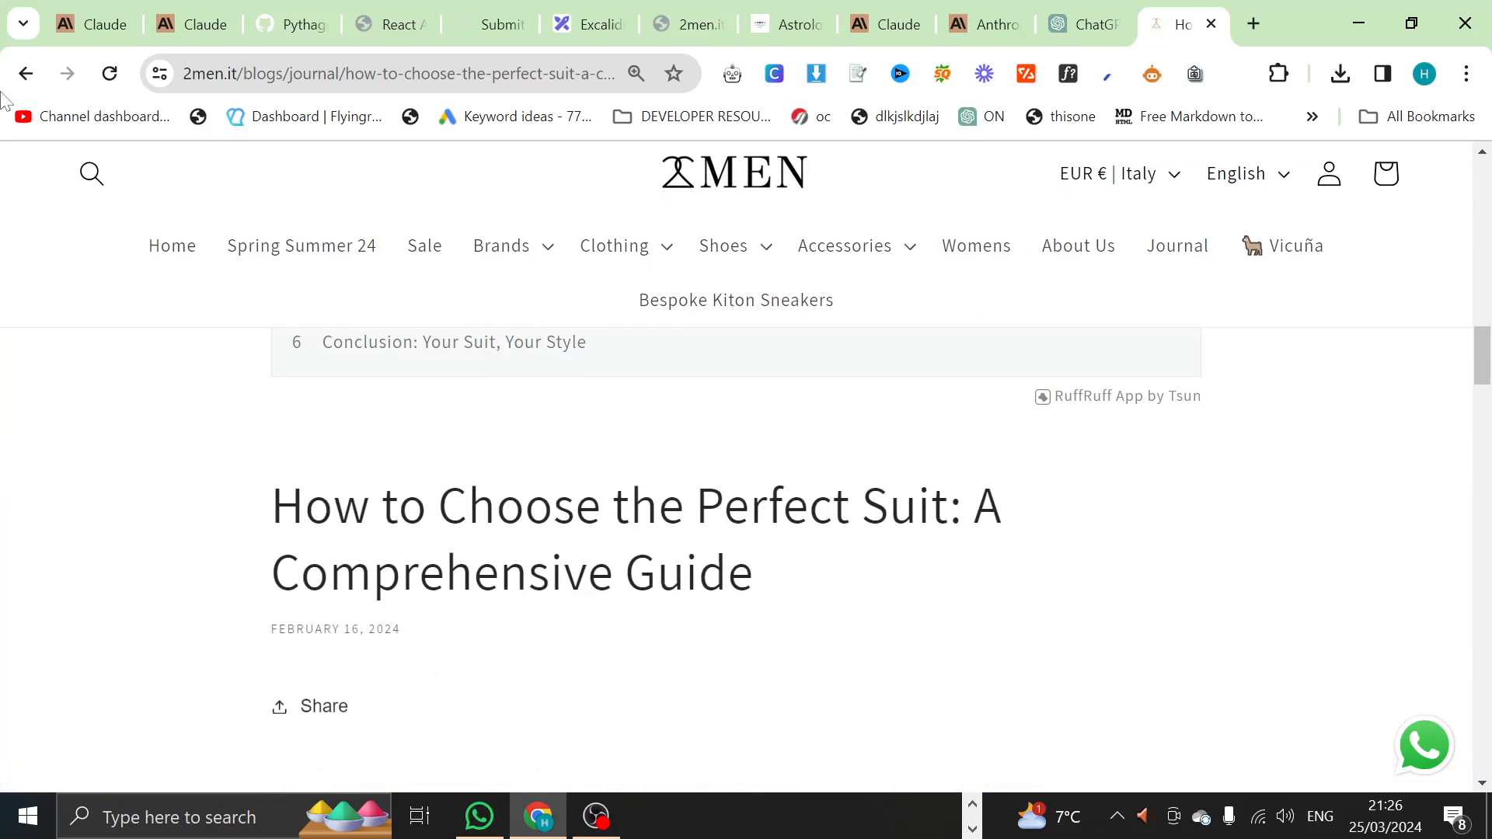
scroll(down, 3)
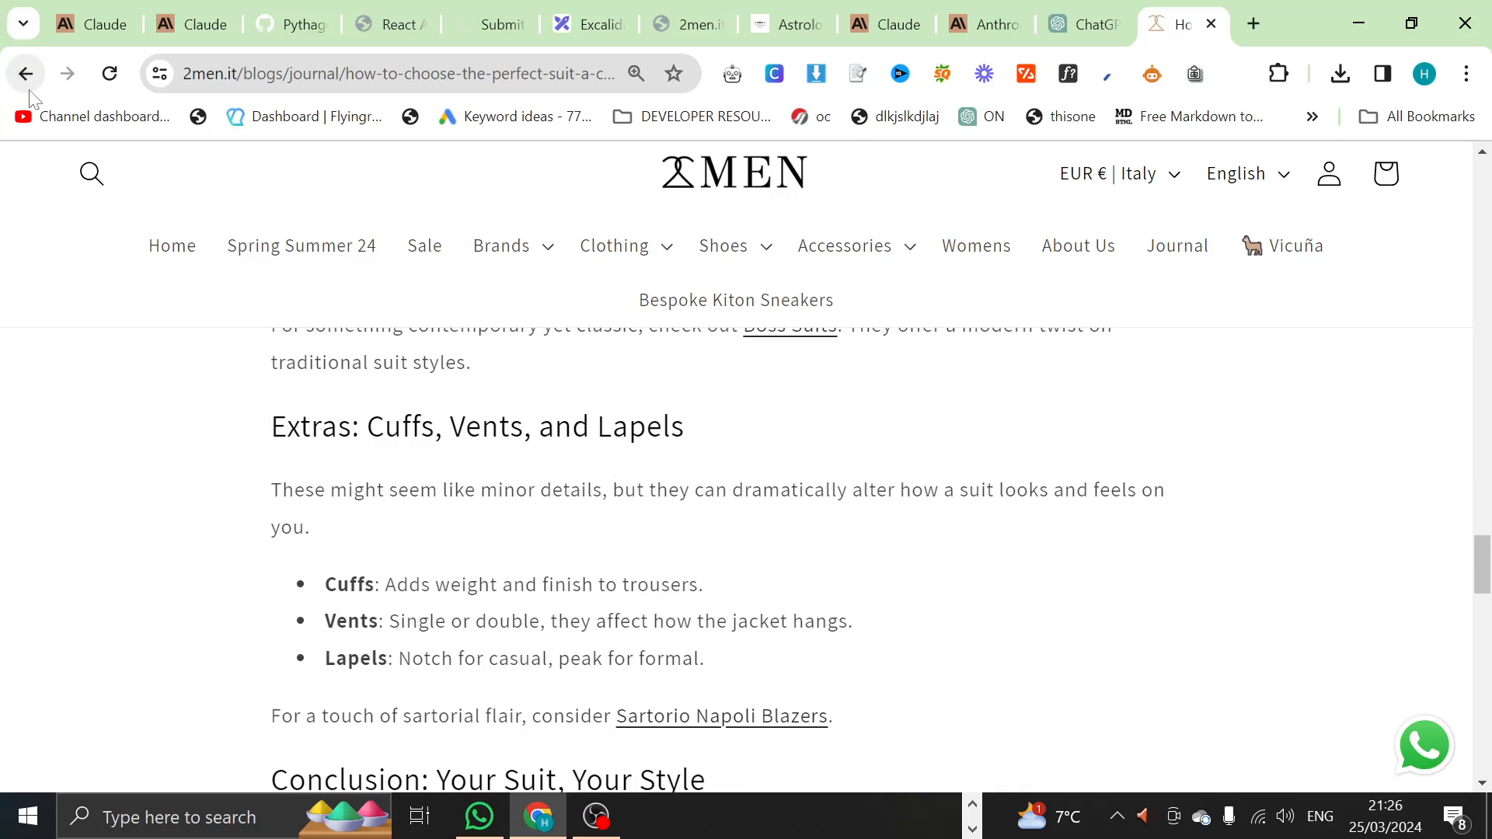
click(26, 73)
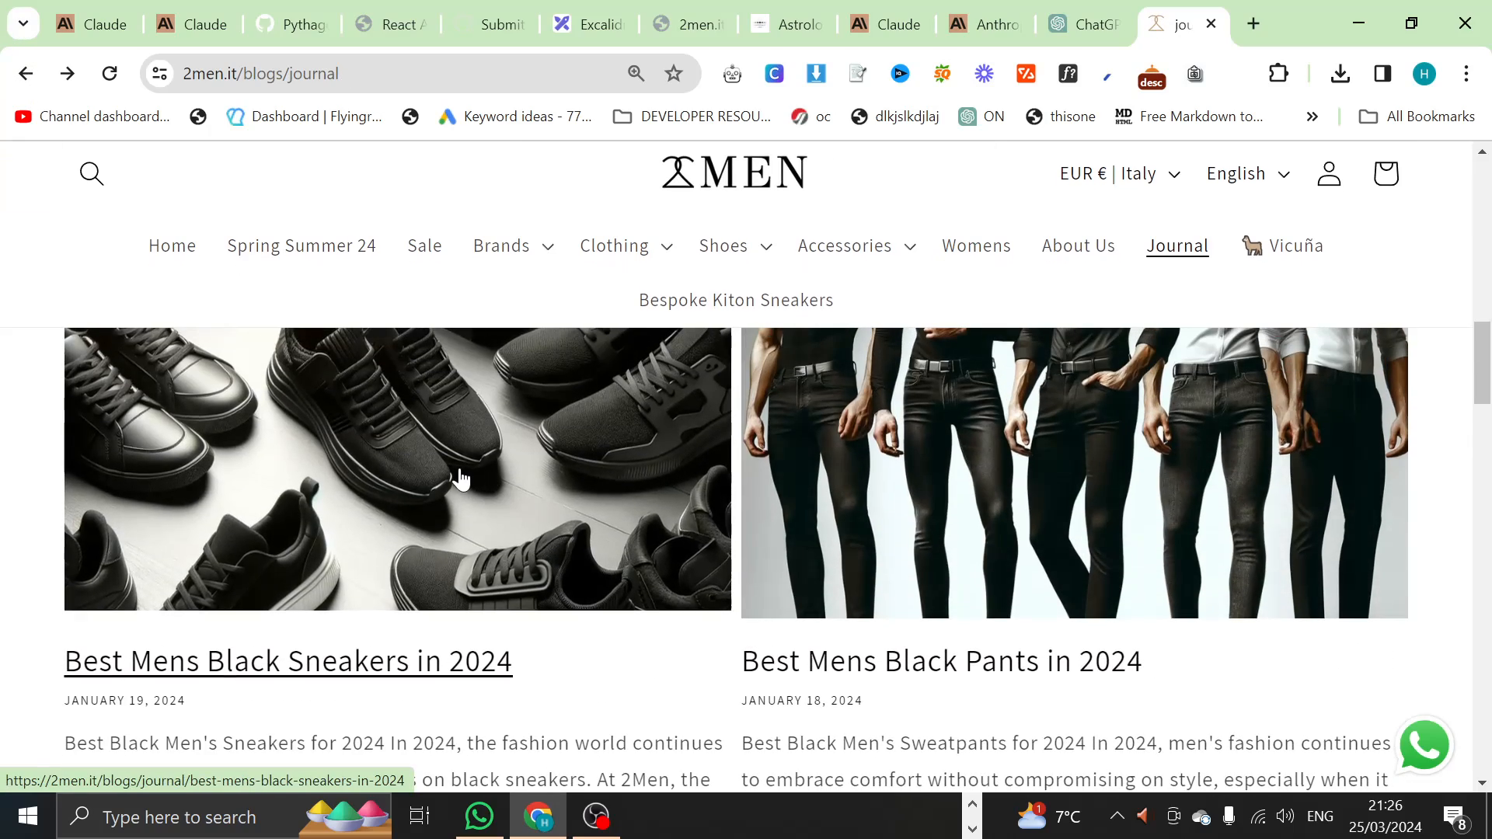
Step: Open 'Best Mens Black Sneakers in 2024' and scroll through its product table
click(287, 662)
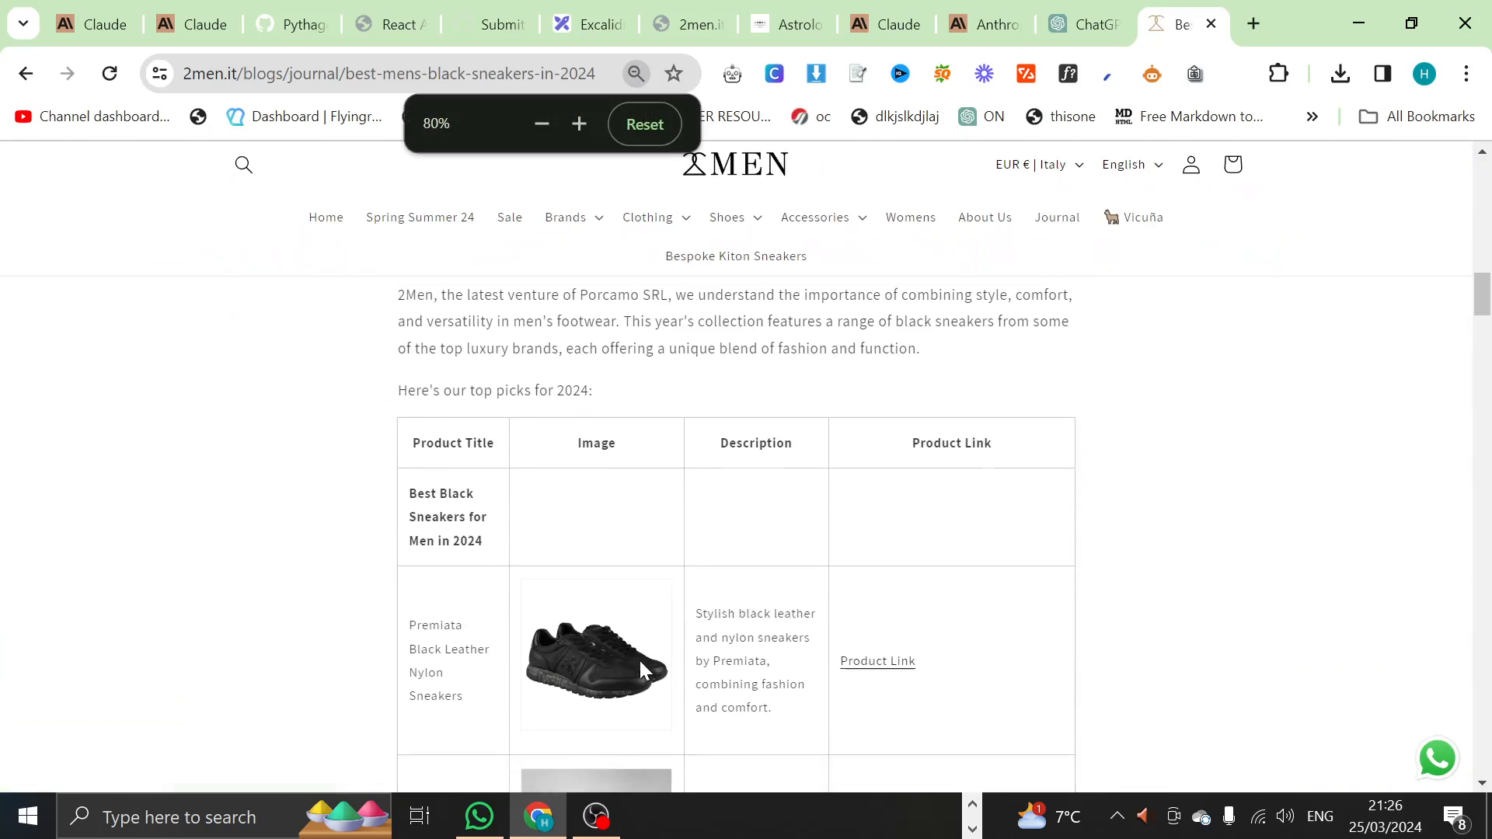
scroll(down, 3)
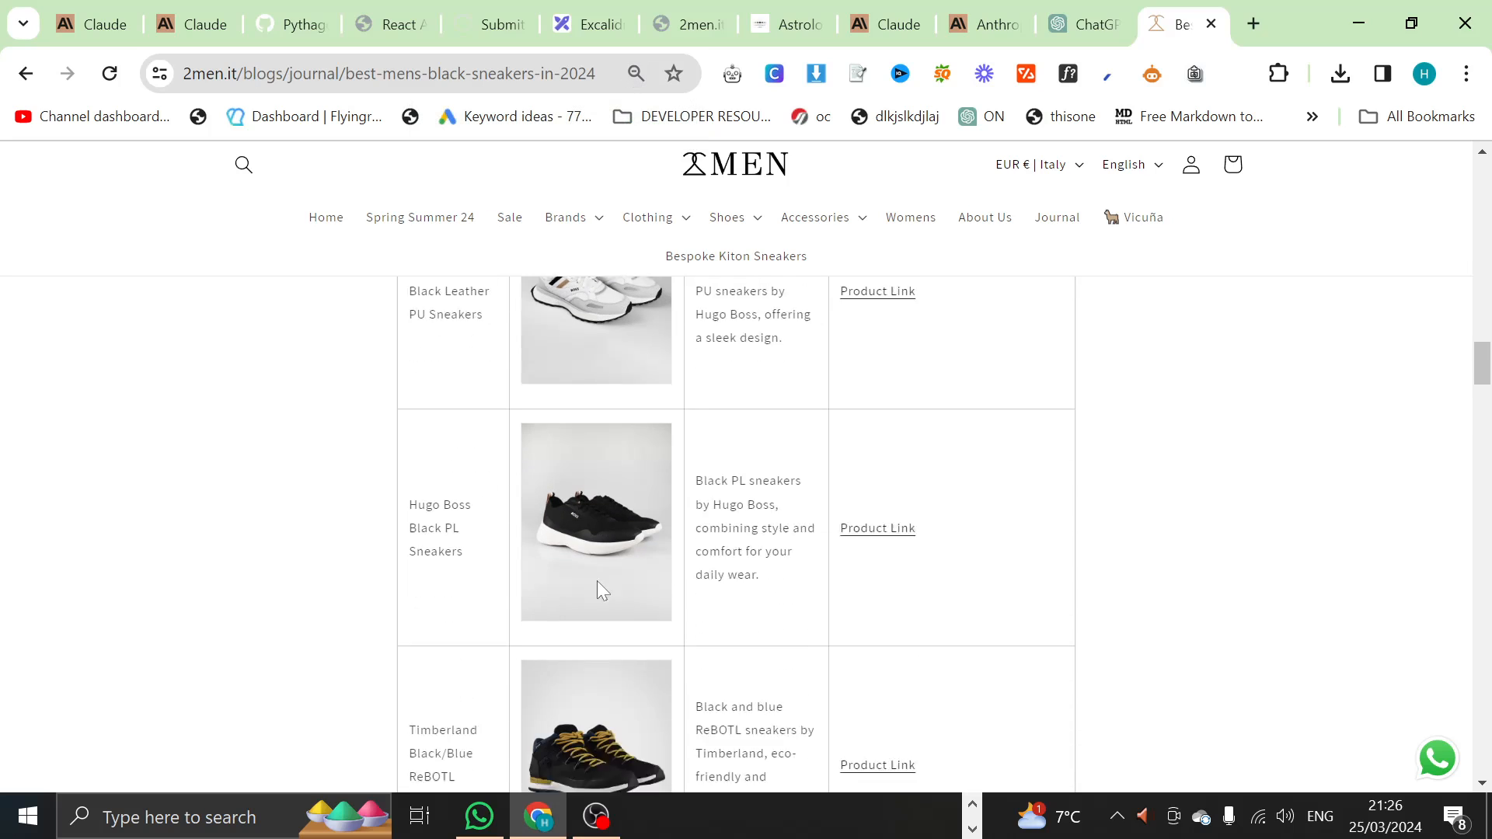
scroll(down, 3)
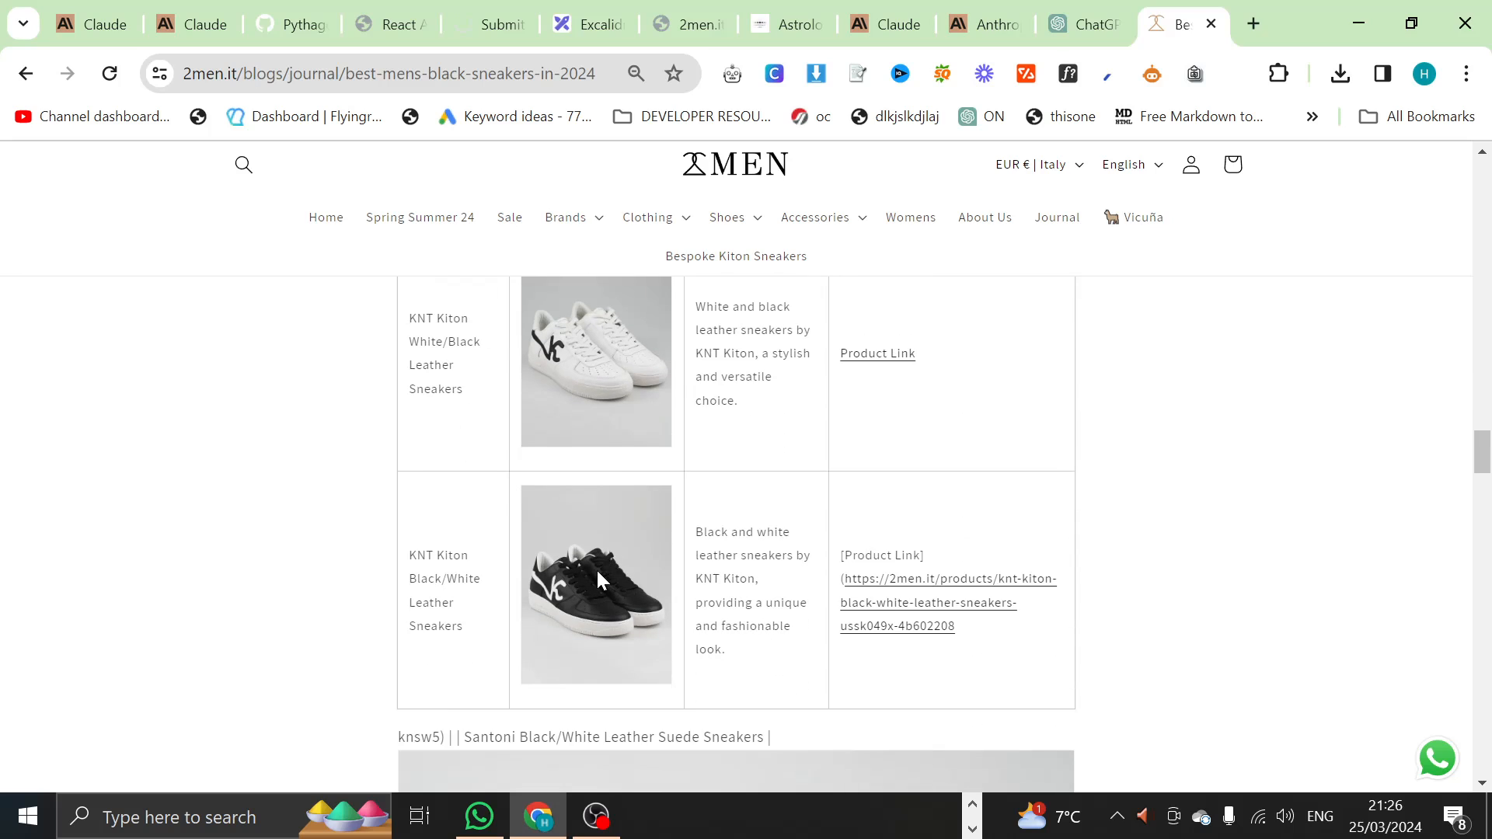
scroll(down, 3)
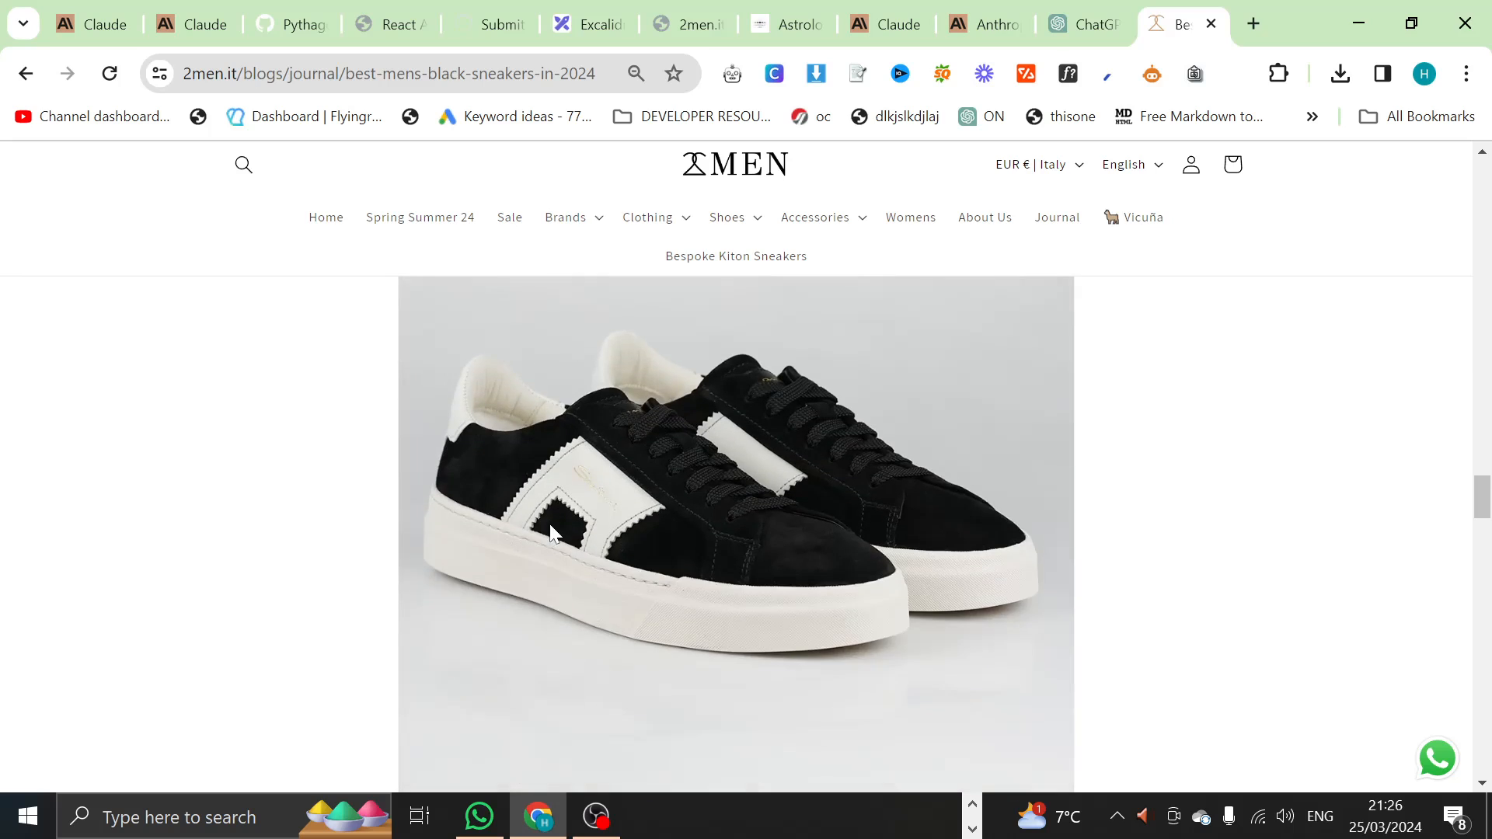
scroll(down, 3)
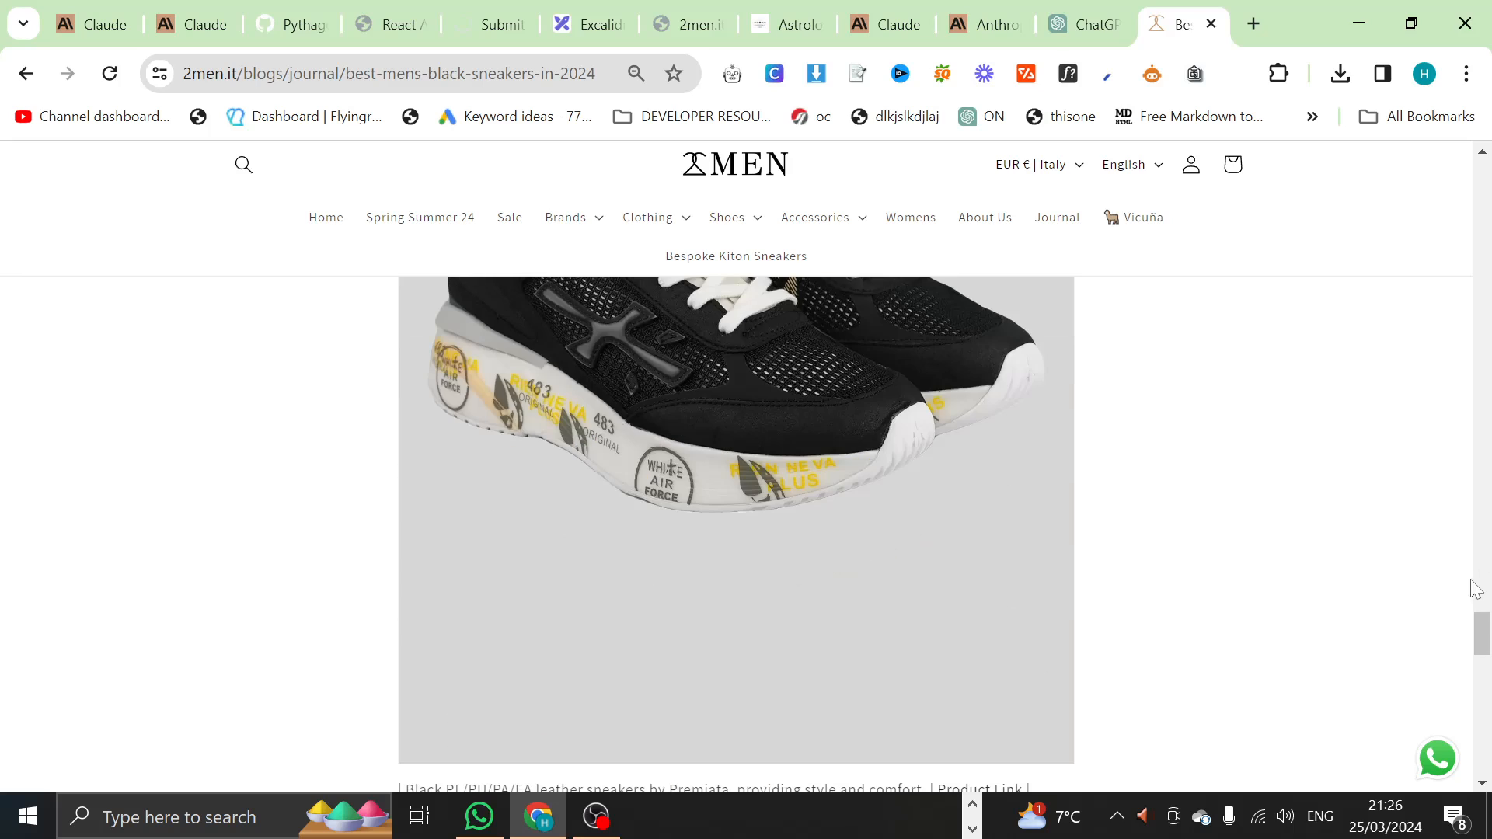
scroll(down, 3)
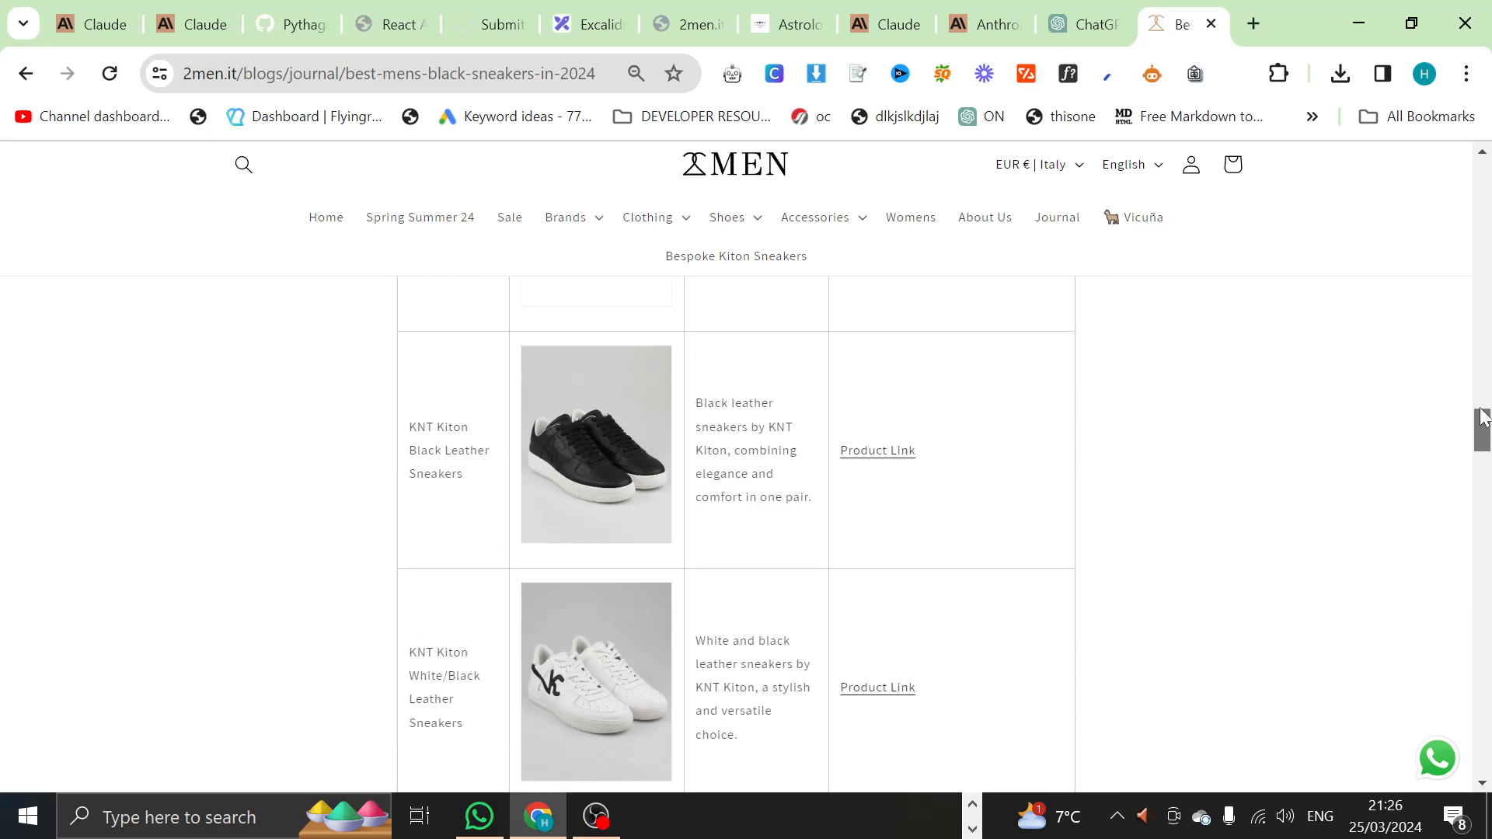
scroll(down, 3)
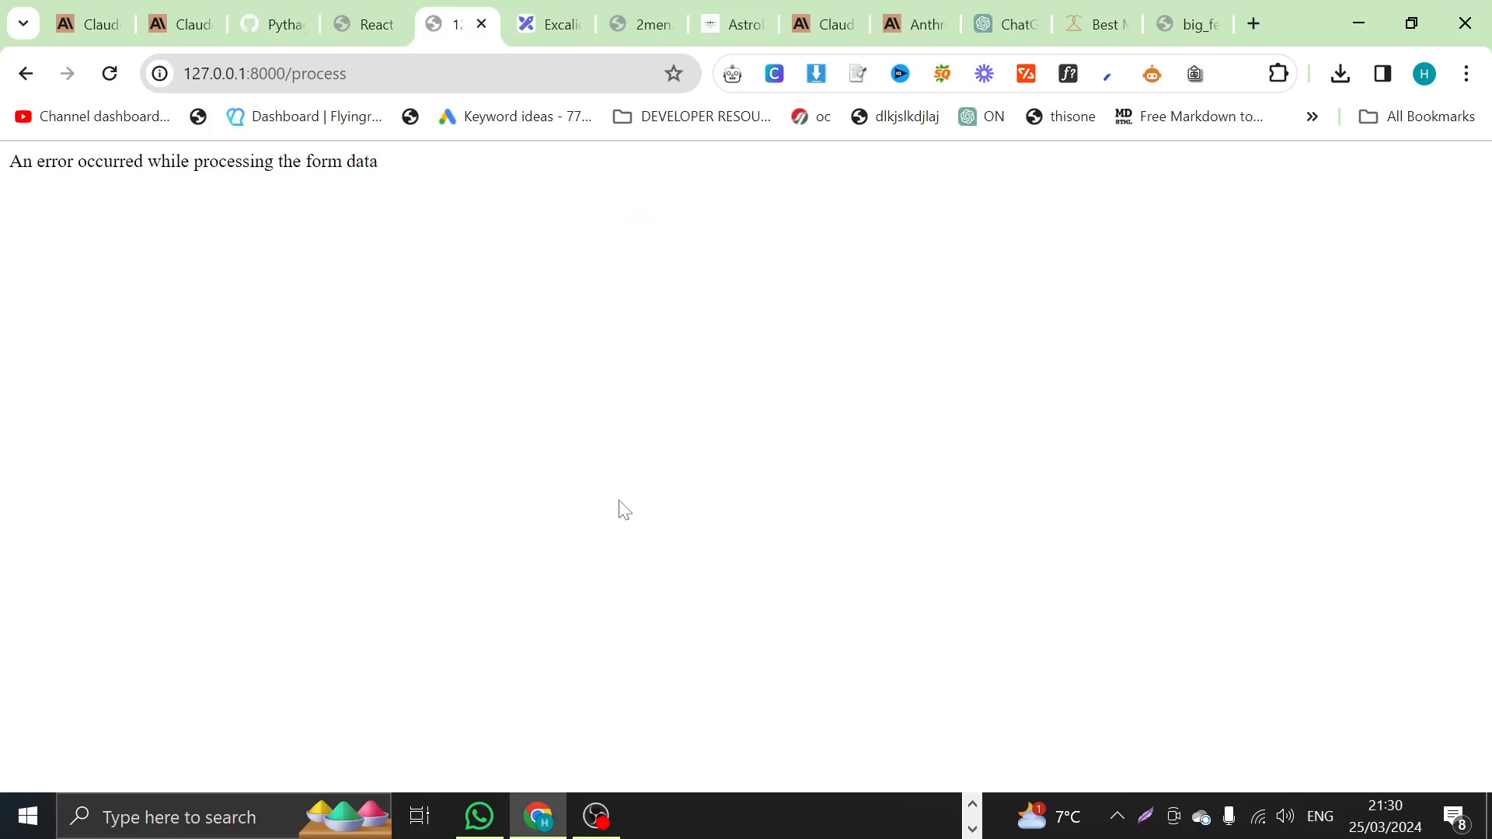
mouse_move(1067, 389)
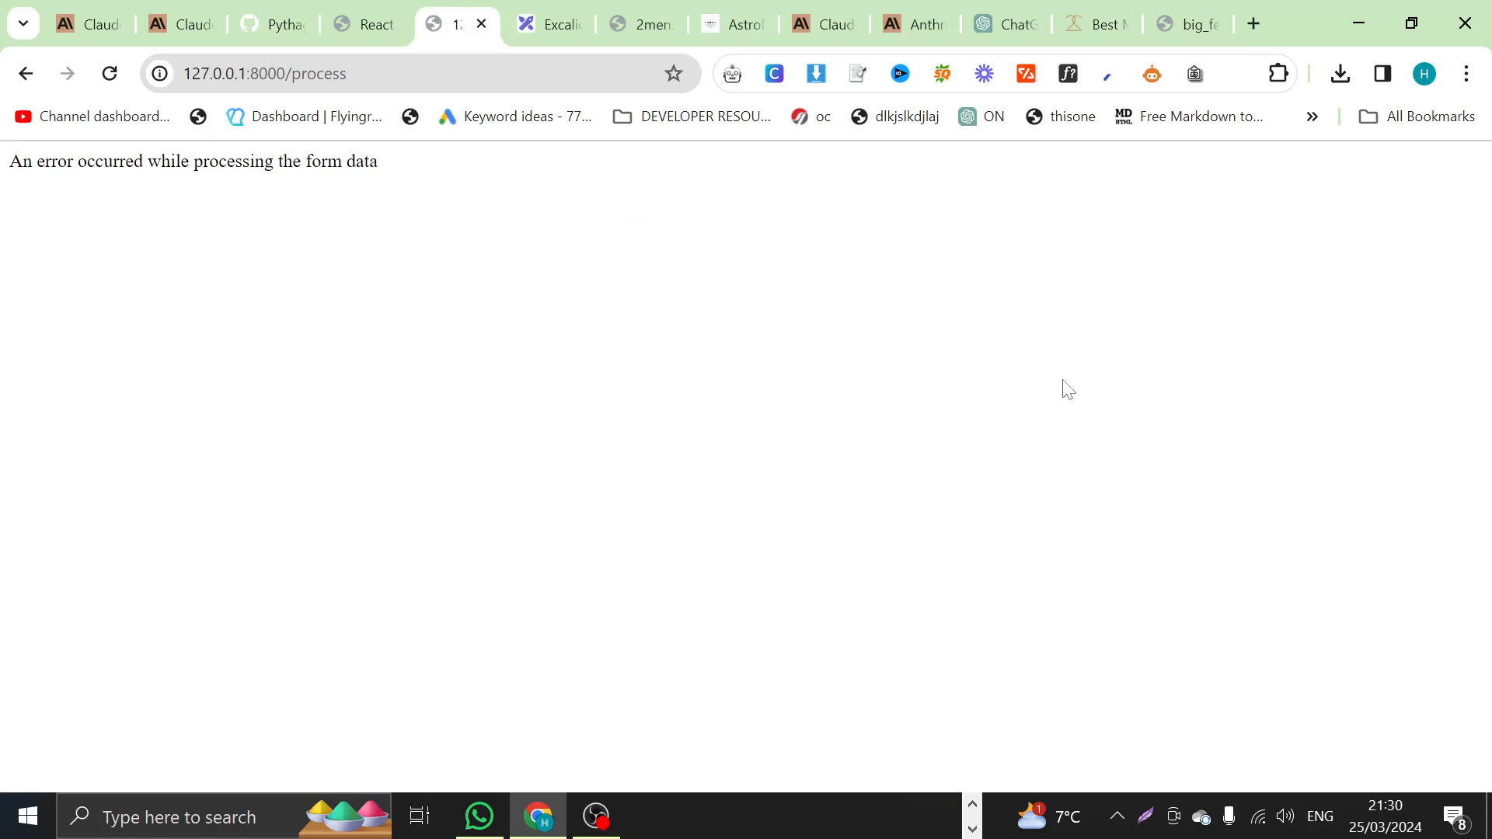
mouse_move(543, 357)
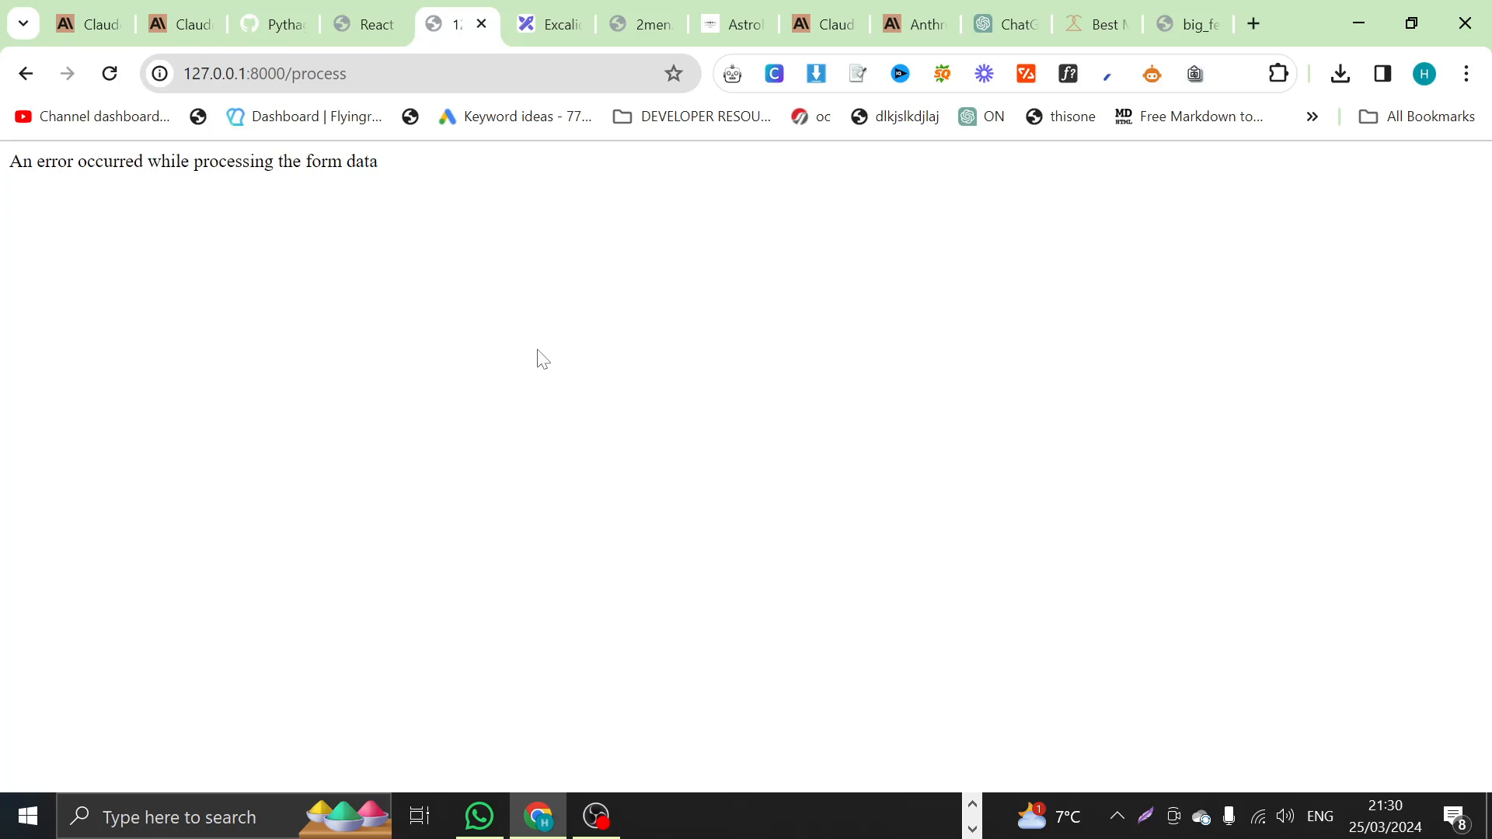
Step: Scroll VS Code's terminal to the Anthropic 529/500 errors and the failed /process traceback
click(751, 817)
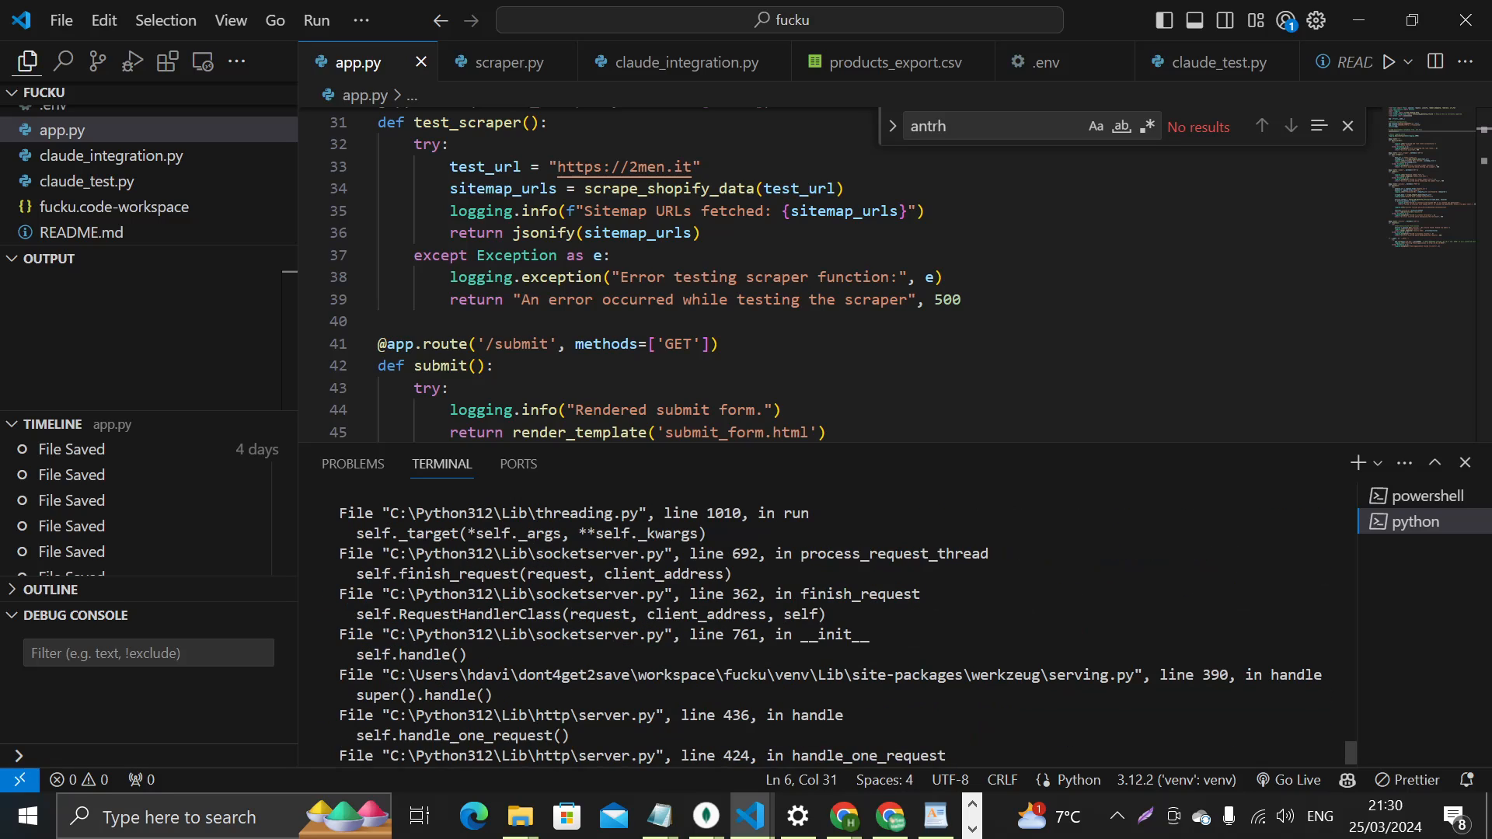
scroll(down, 3)
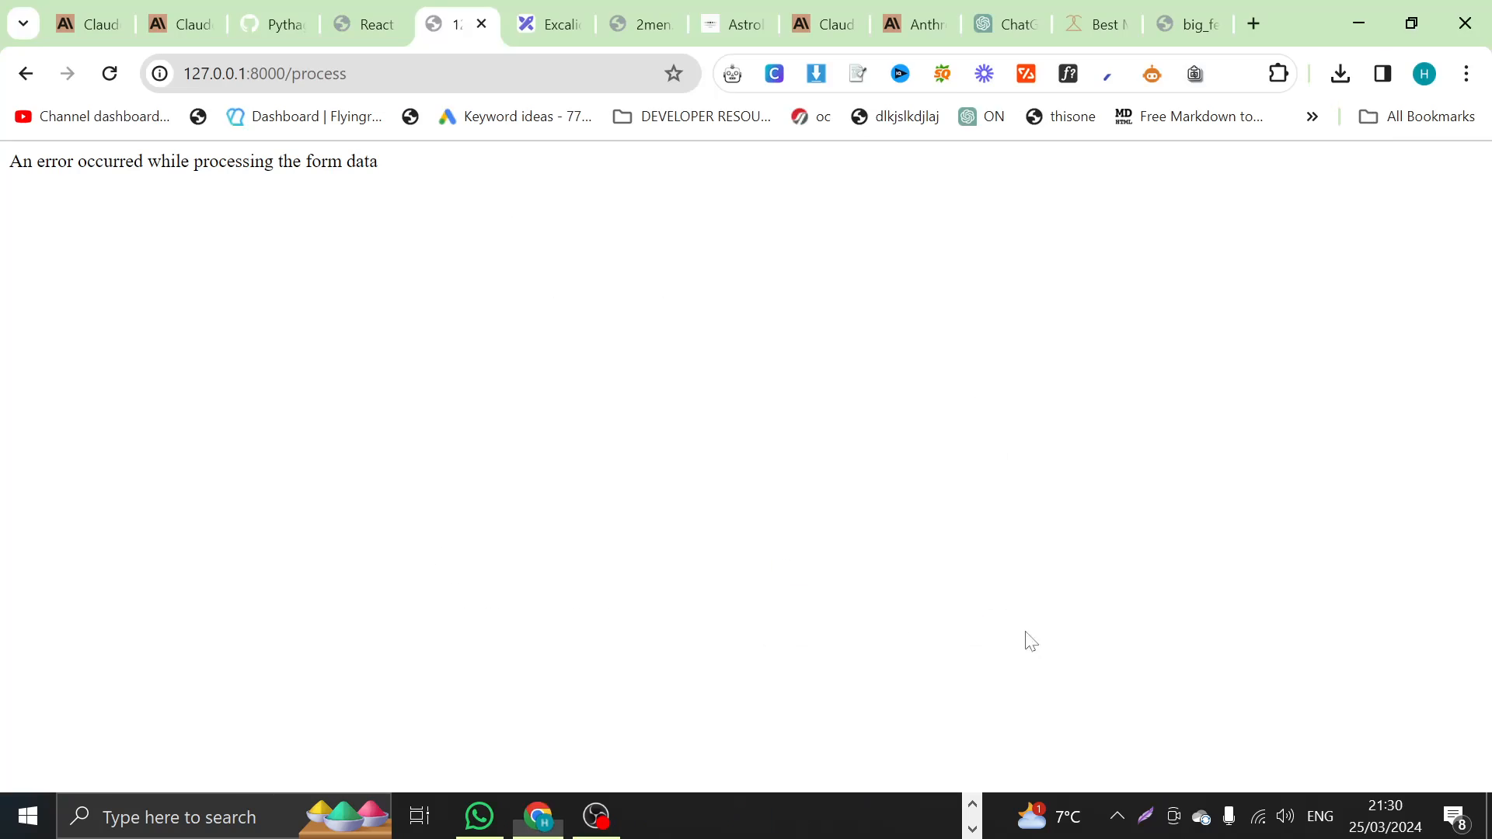
click(751, 817)
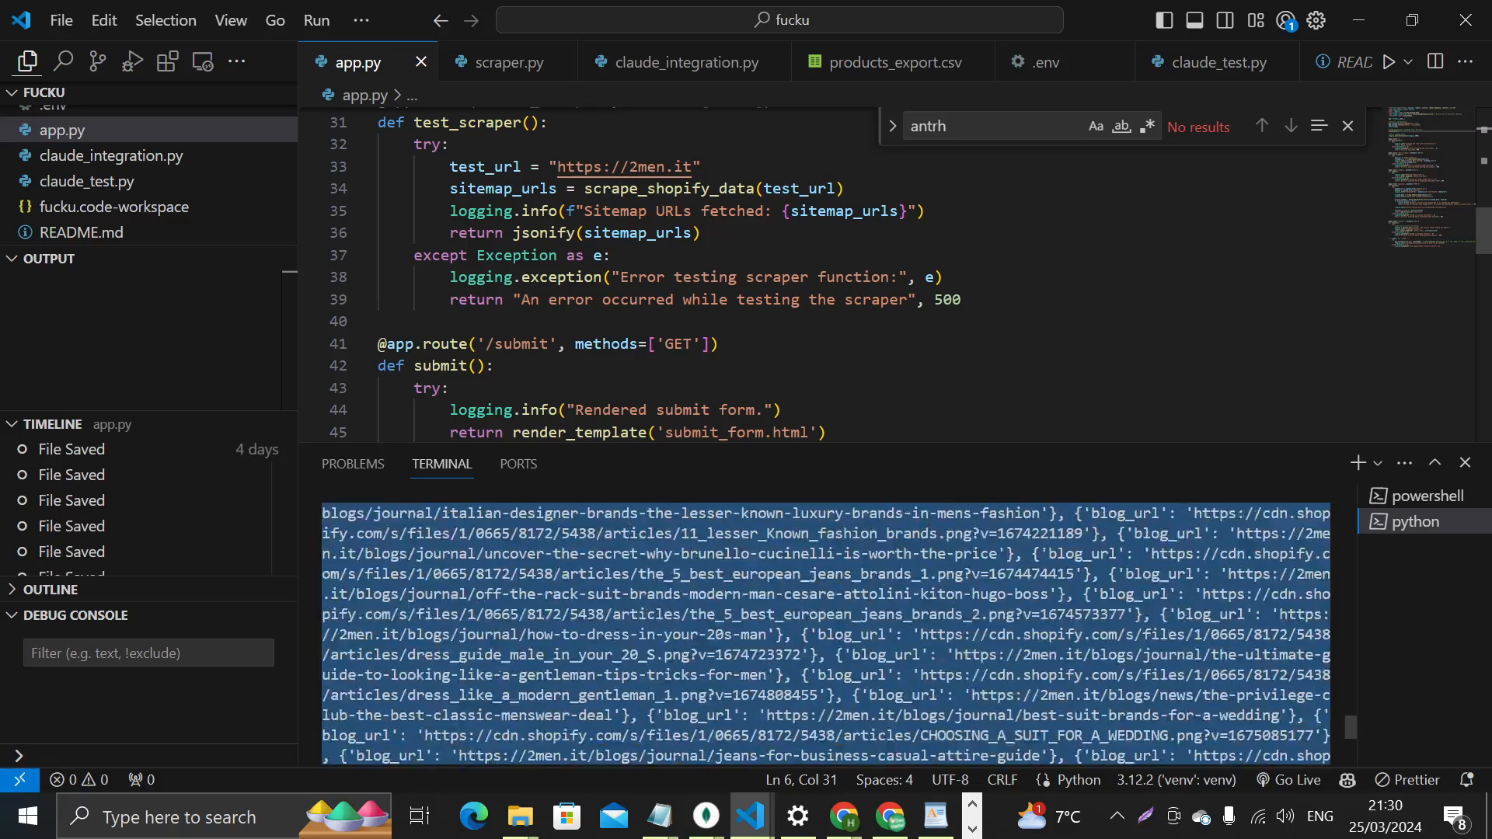
scroll(down, 3)
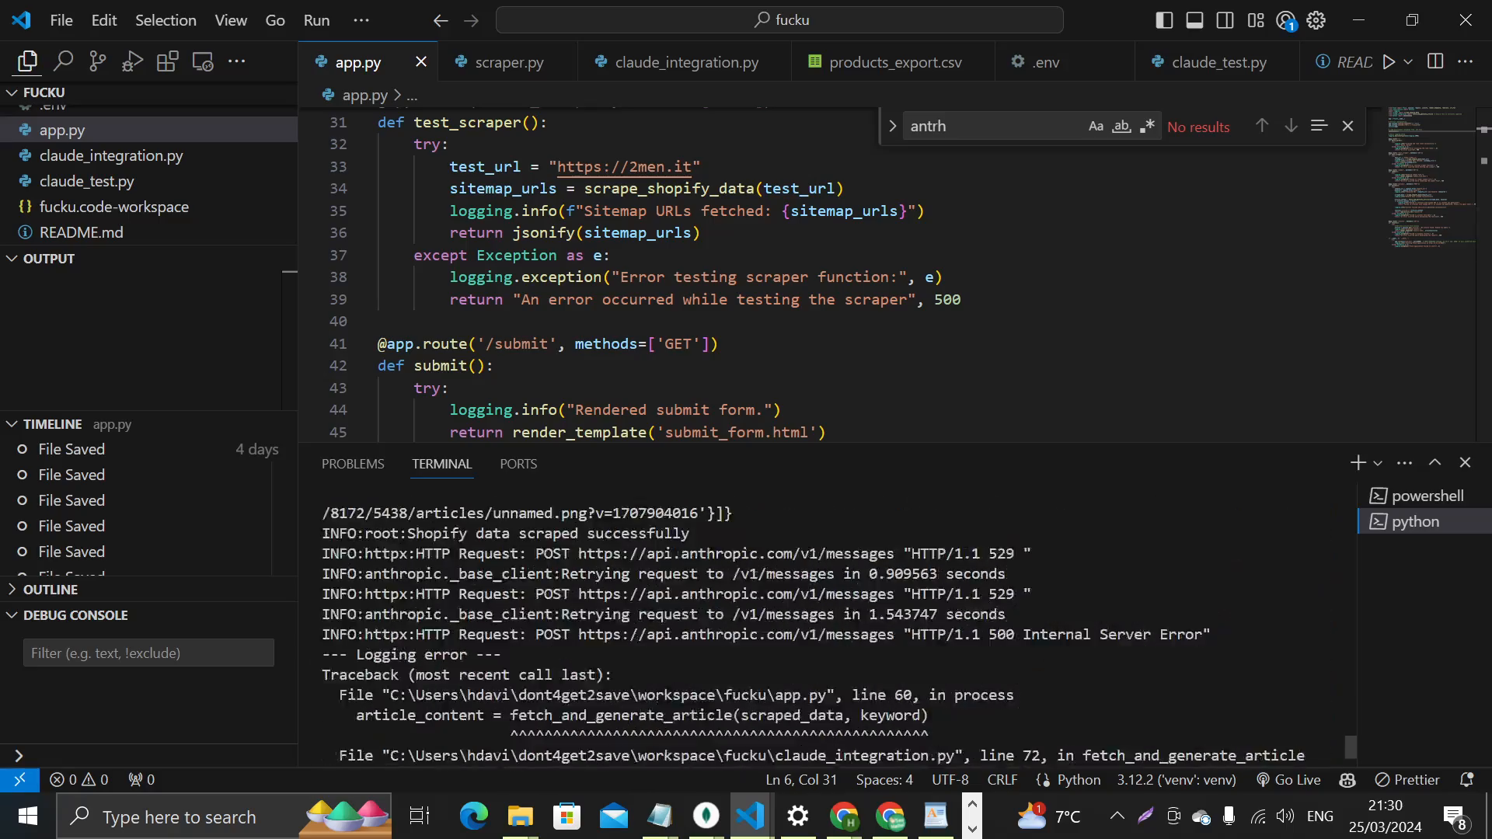
scroll(down, 3)
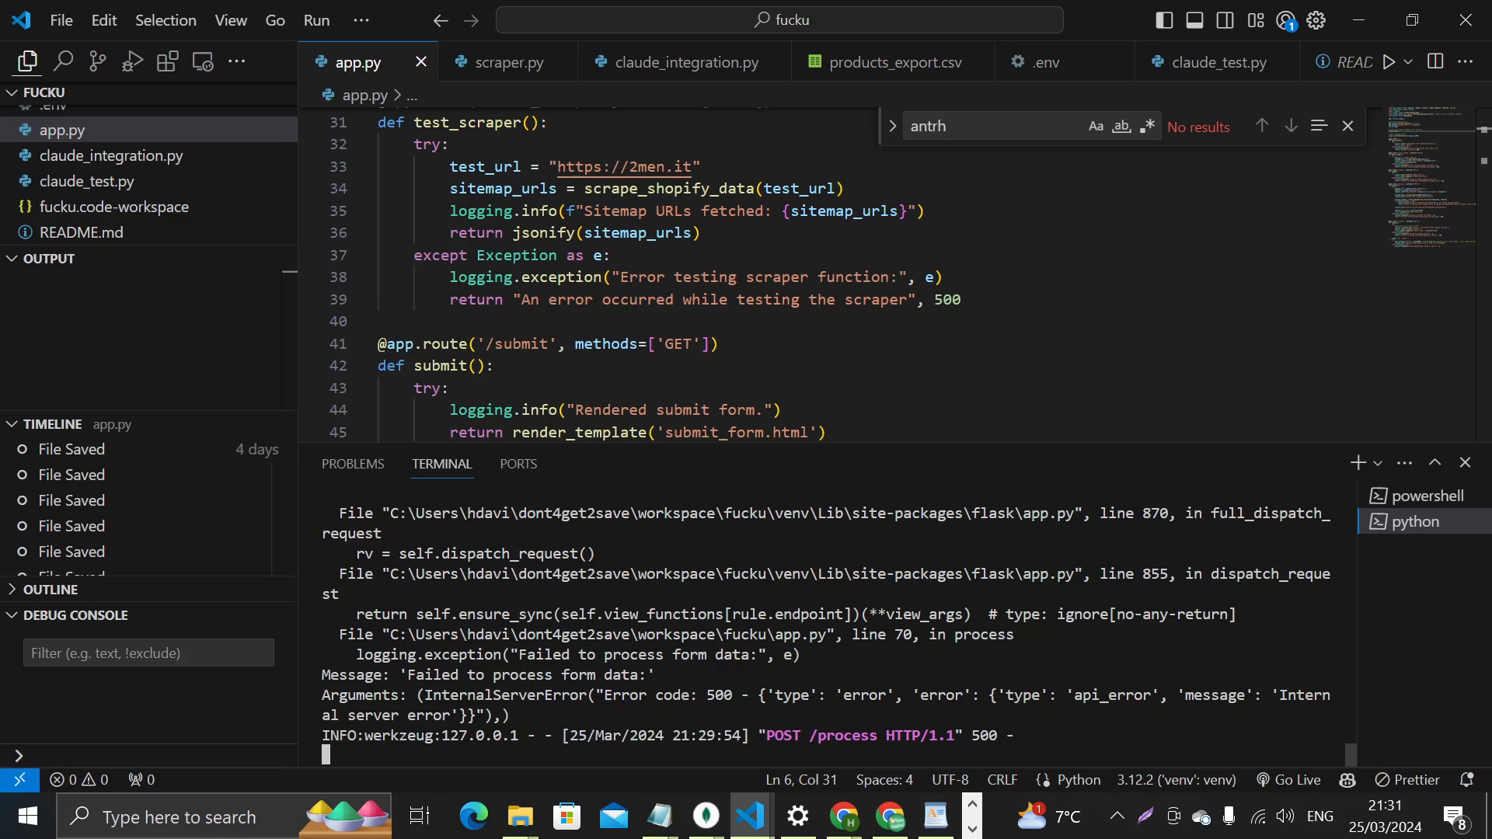
Step: Return to Chrome's 127.0.0.1:8000/process tab showing the form-processing error
click(537, 817)
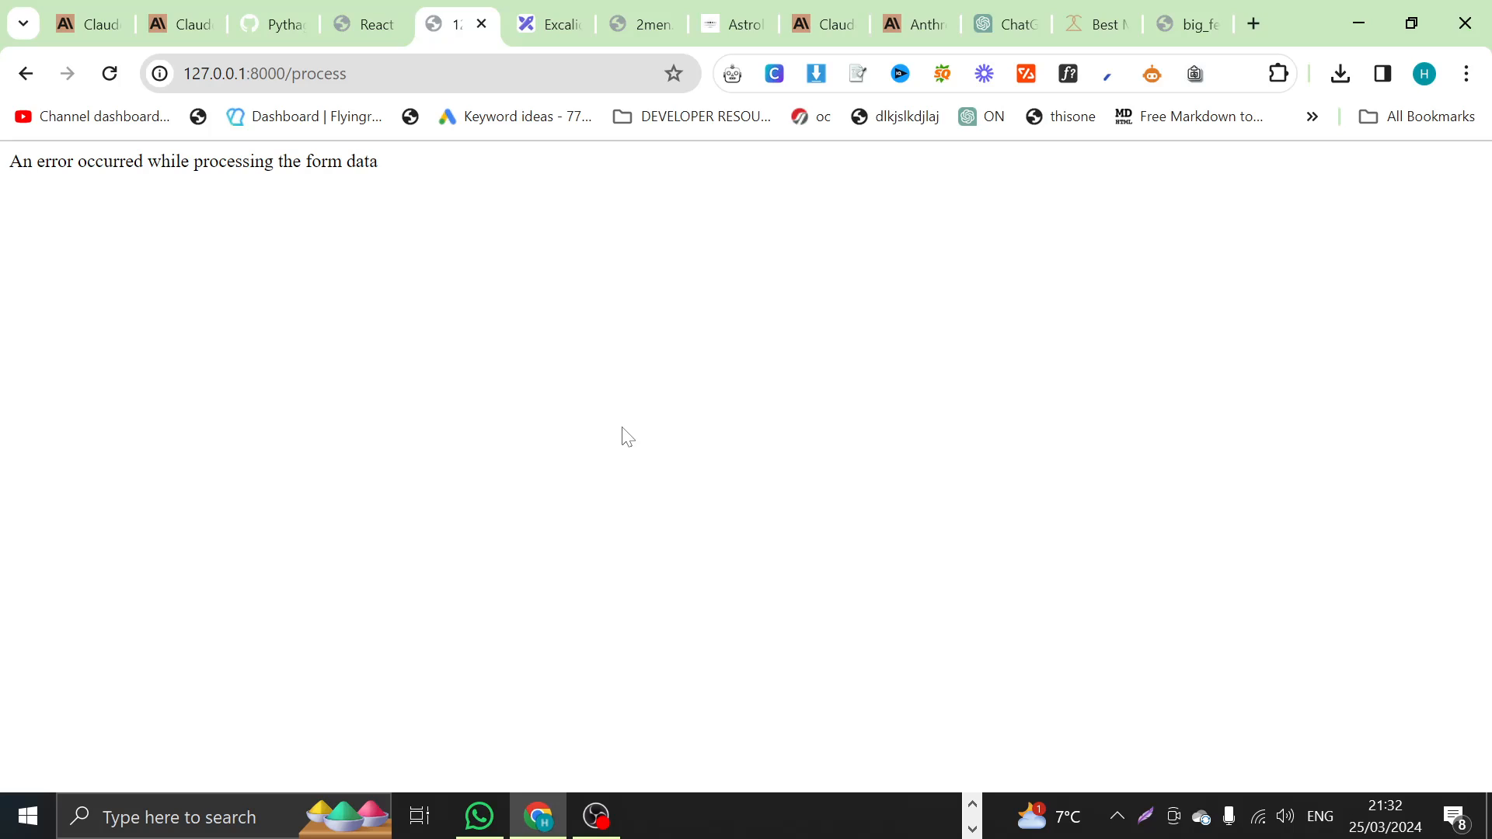
mouse_move(618, 264)
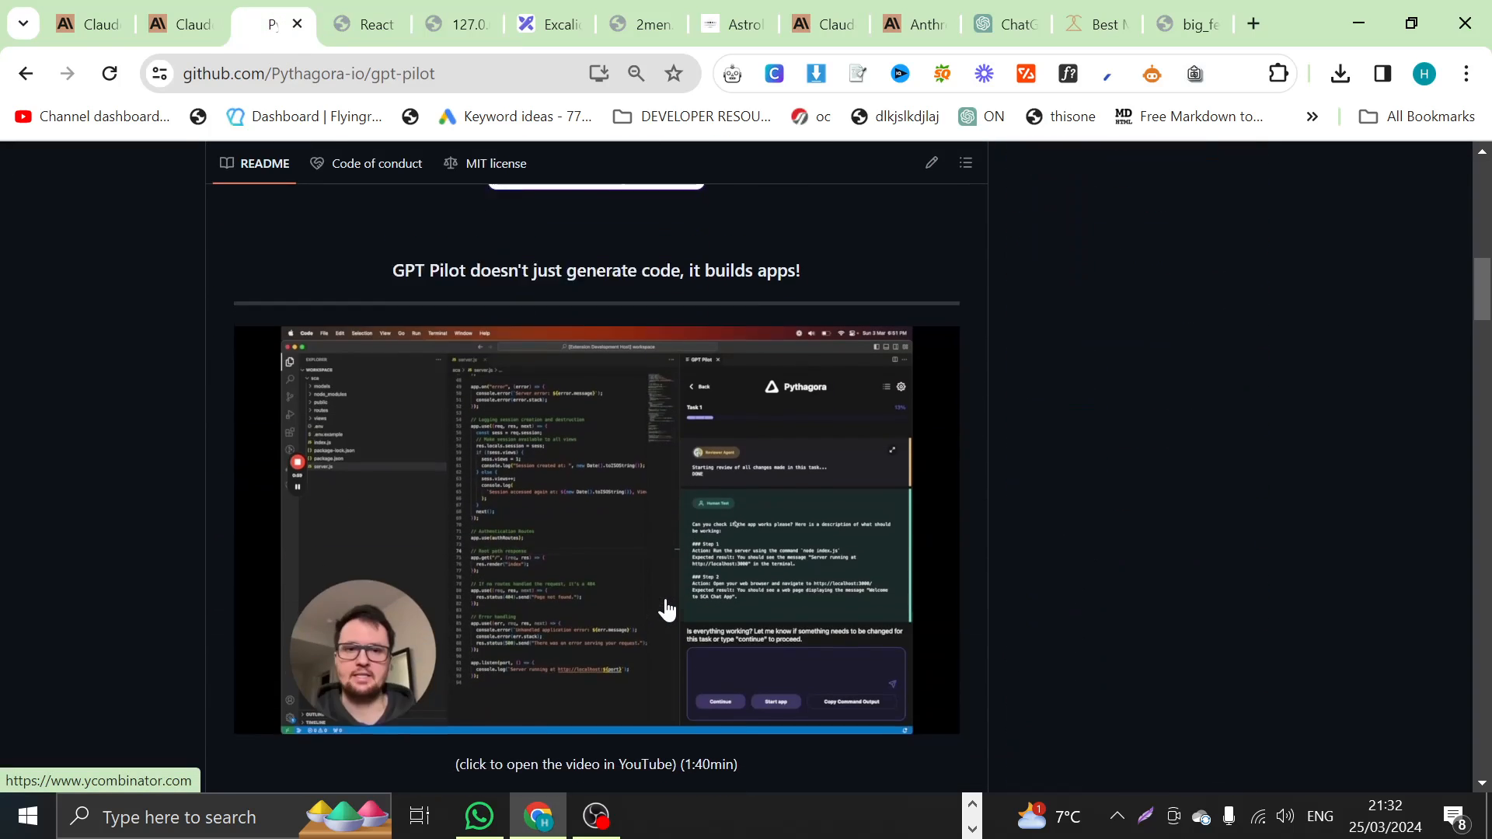
Step: Scroll the gpt-pilot README through Docker setup and CLI arguments to --get-created-apps-with-steps
scroll(up, 3)
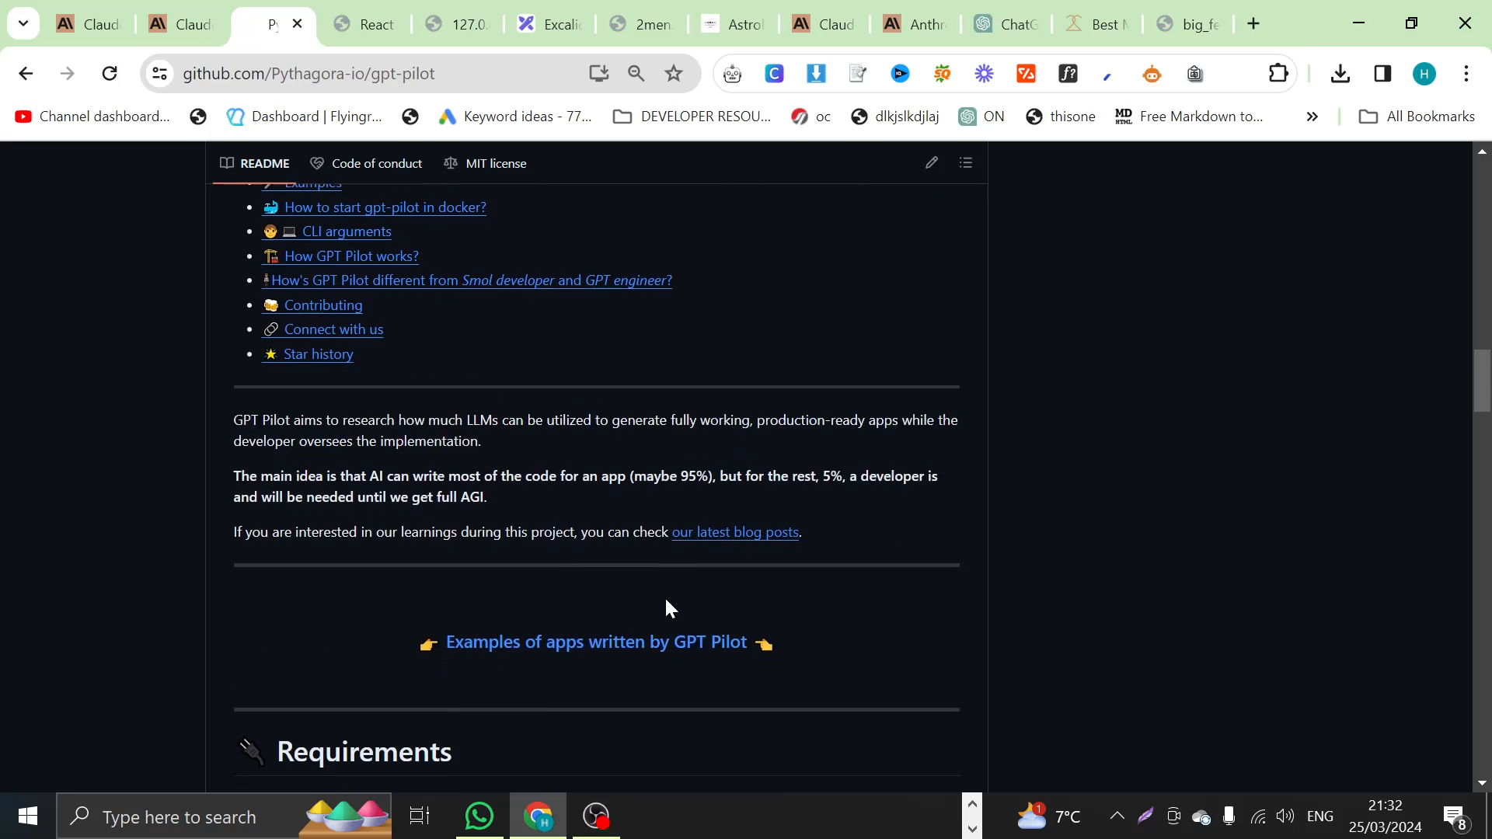
scroll(down, 3)
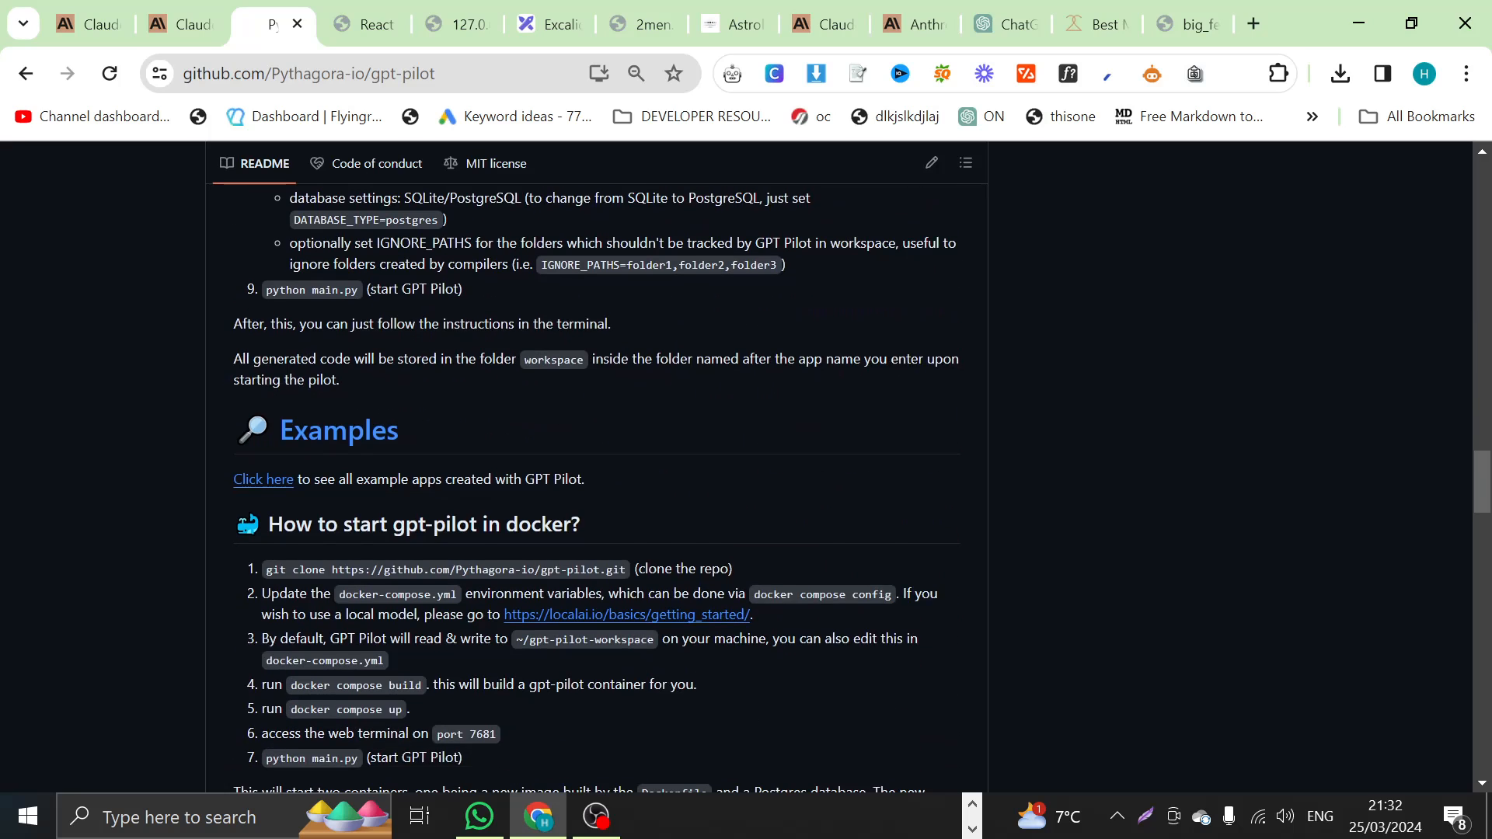
scroll(down, 3)
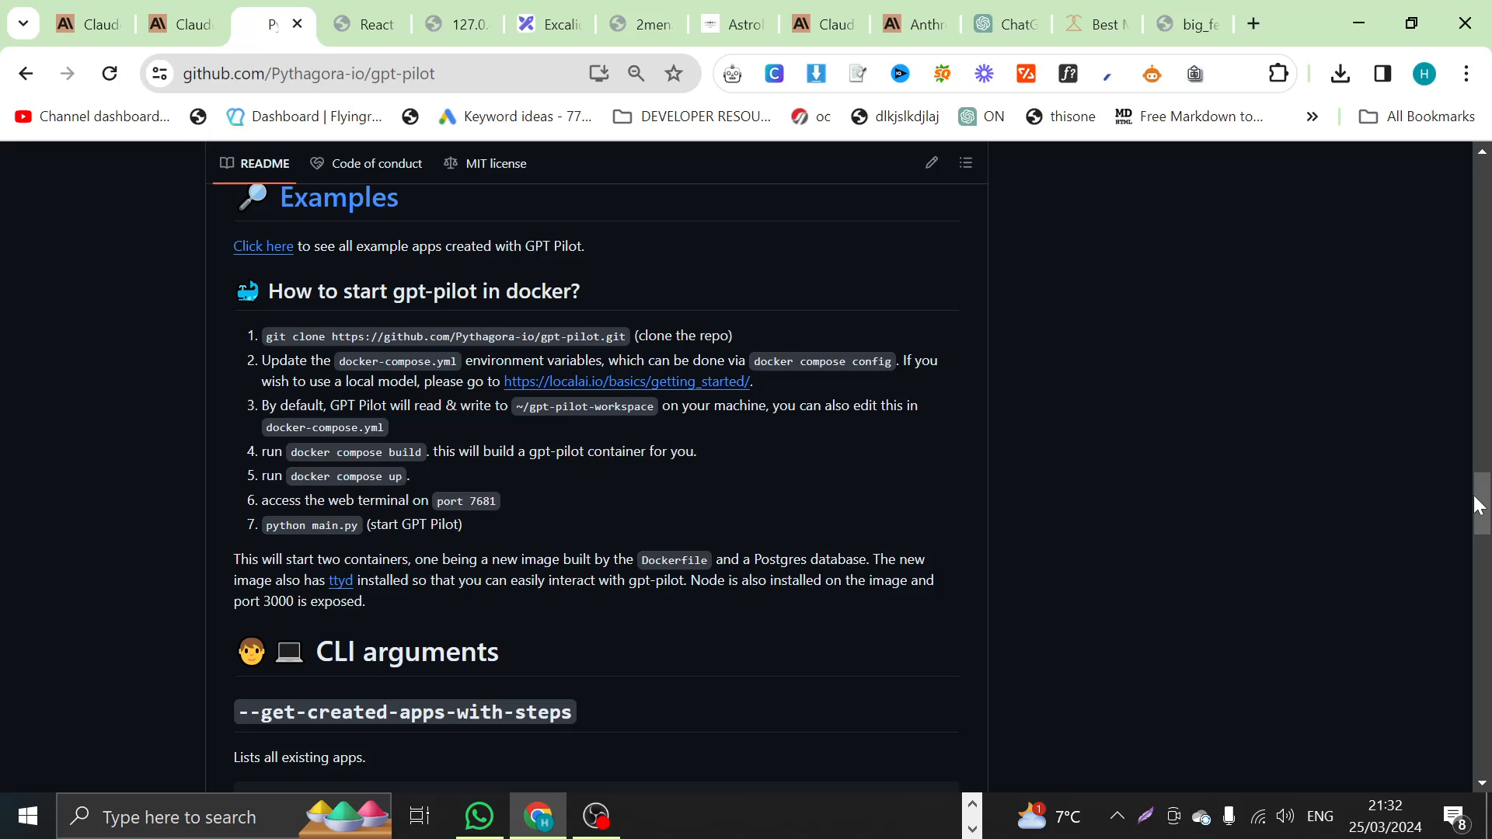
scroll(down, 3)
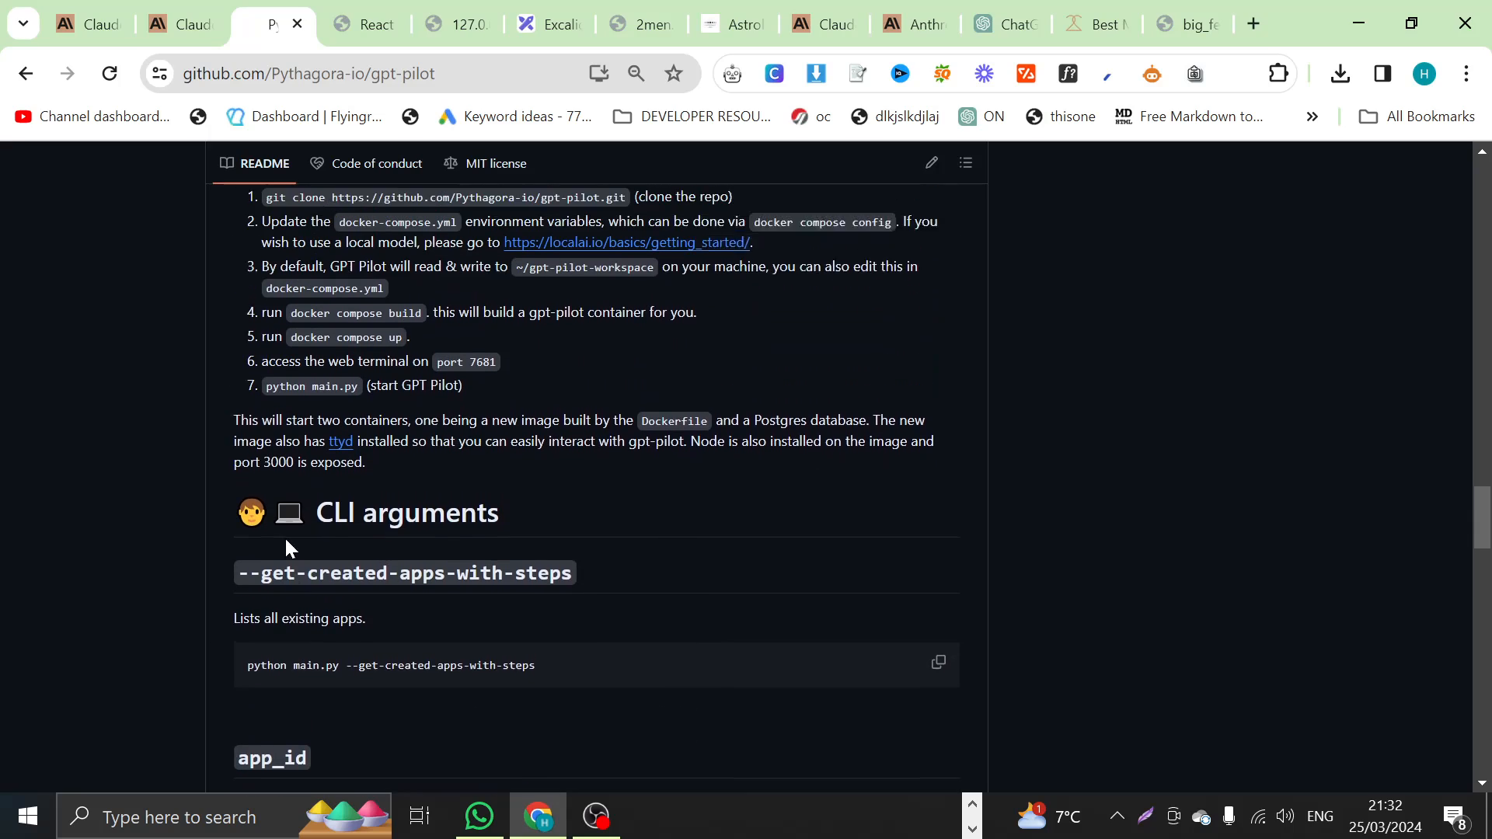
scroll(down, 3)
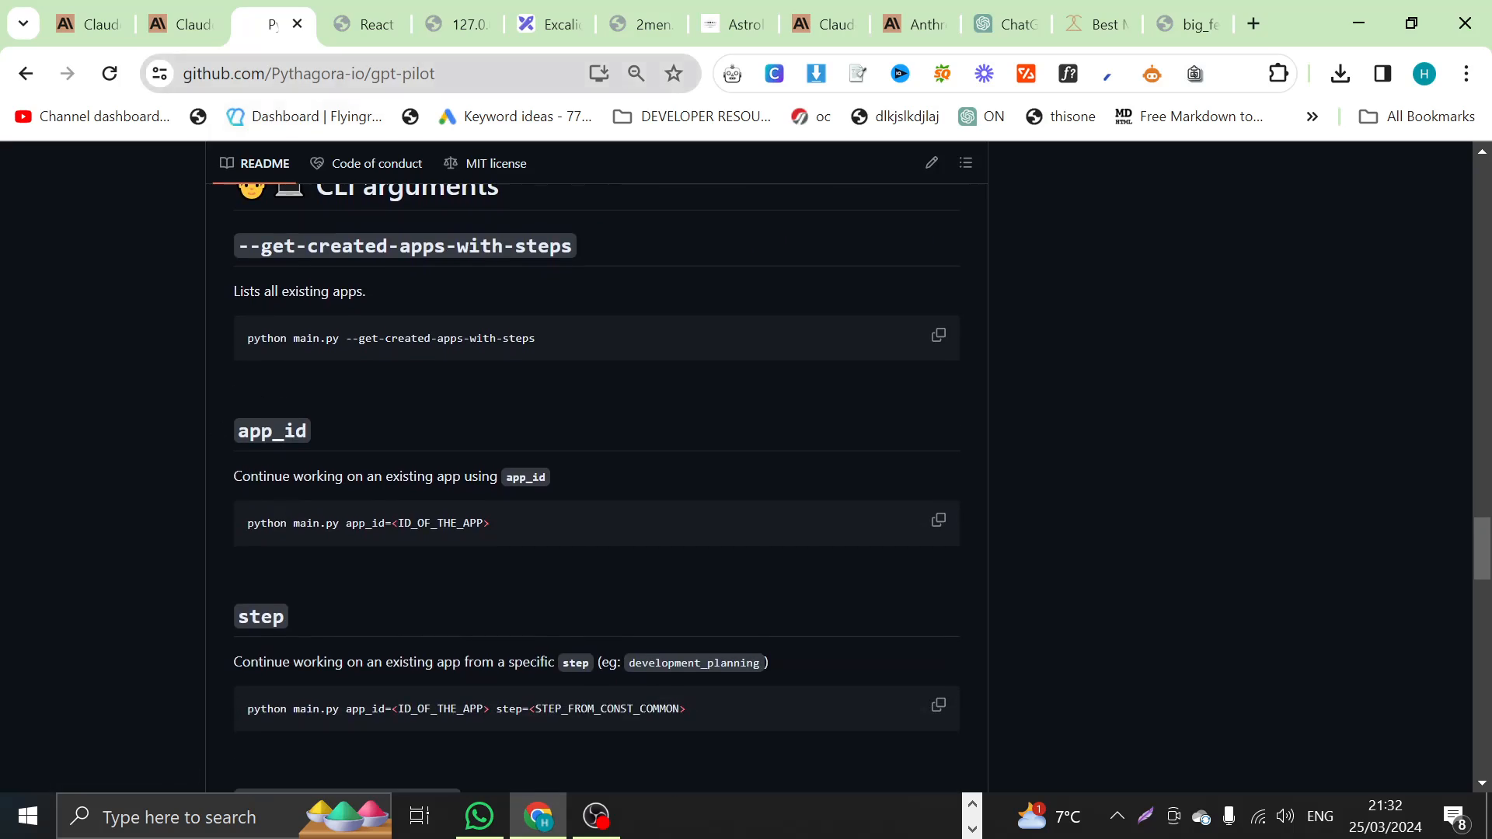
mouse_move(404, 246)
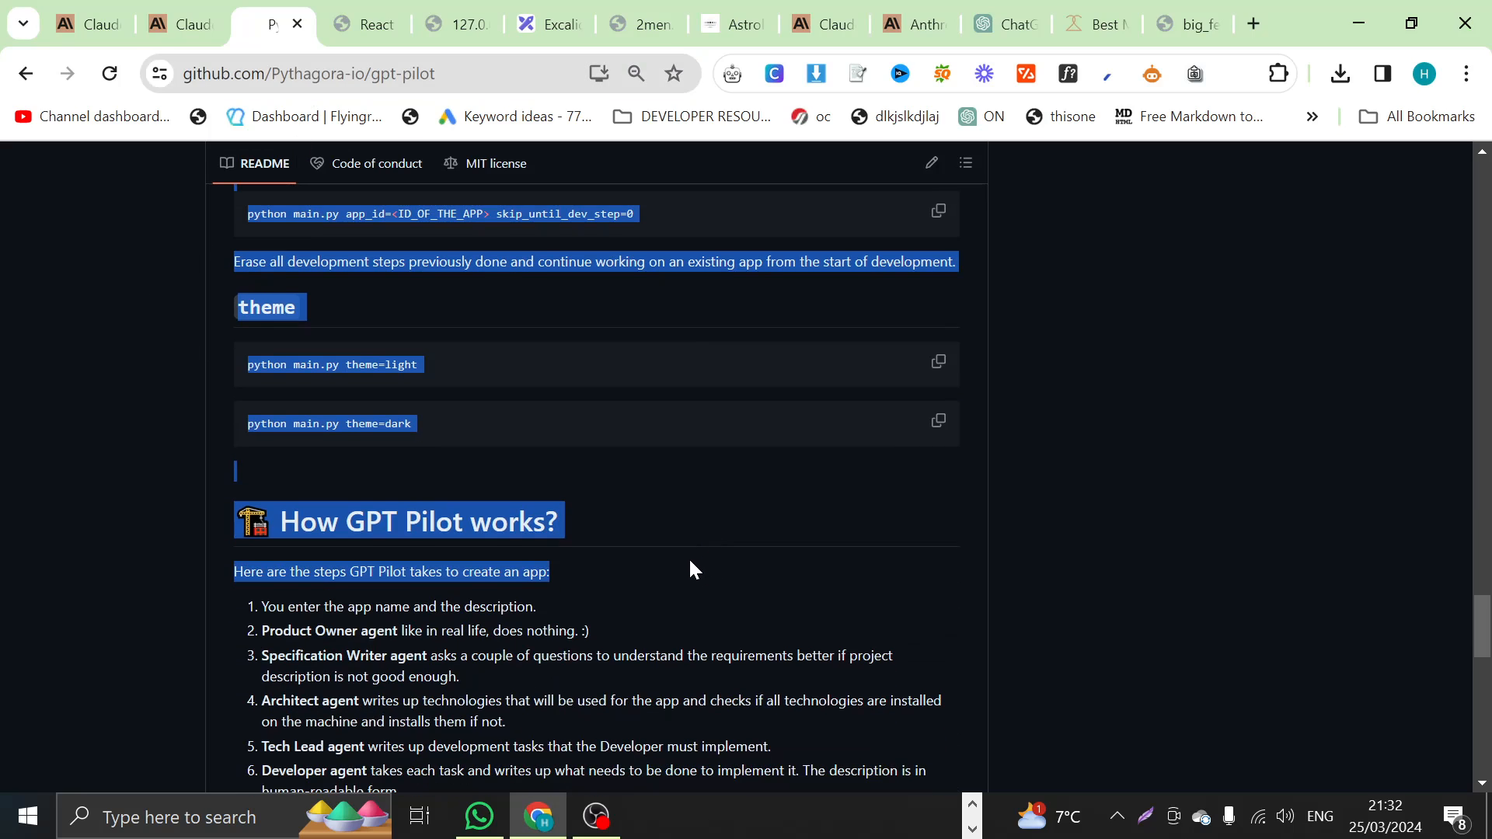
scroll(up, 3)
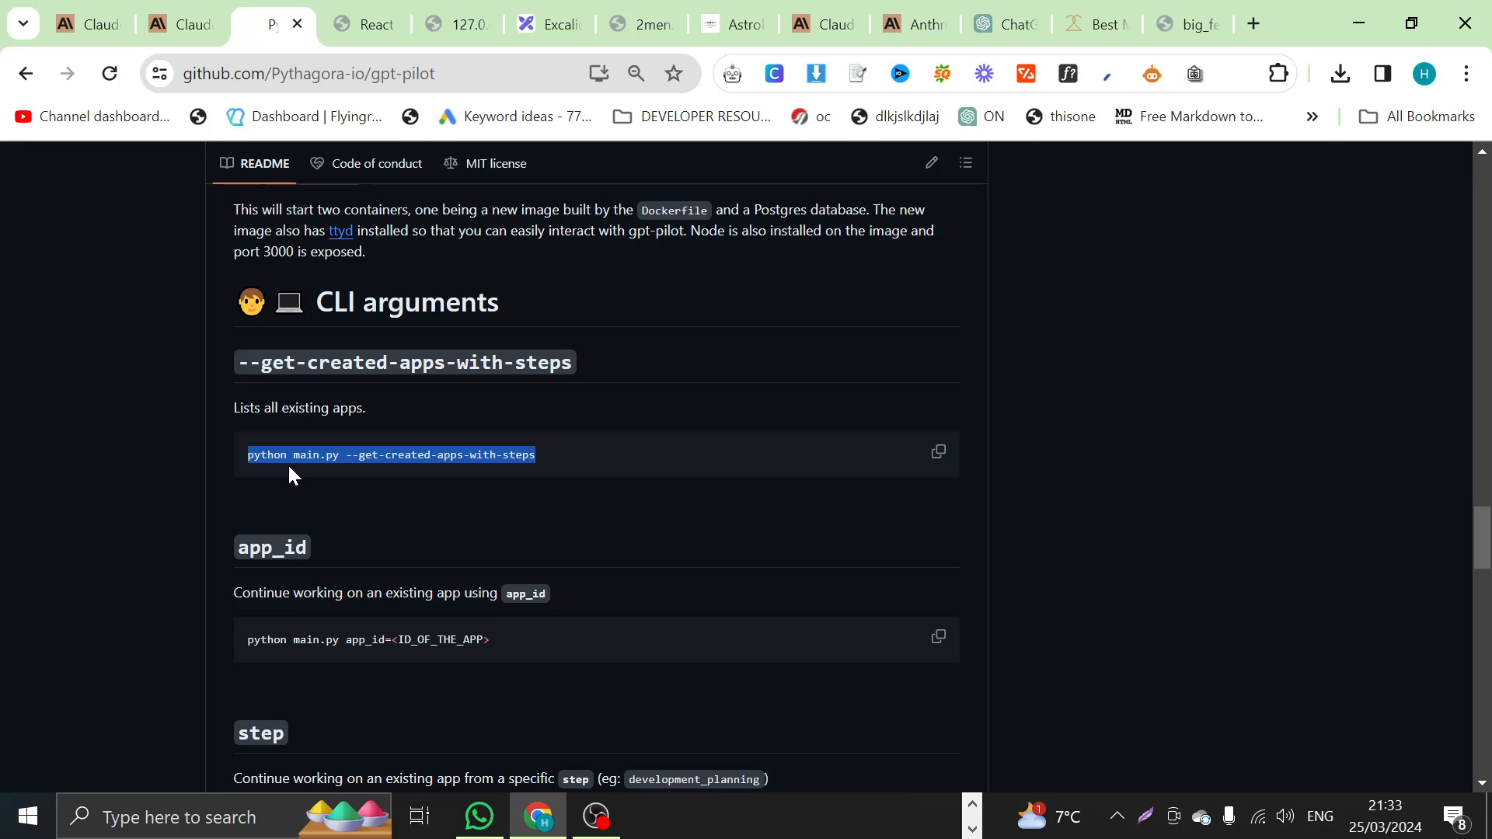
Step: Scroll down to the step, skip_until_dev_step and theme examples and select the text
scroll(down, 3)
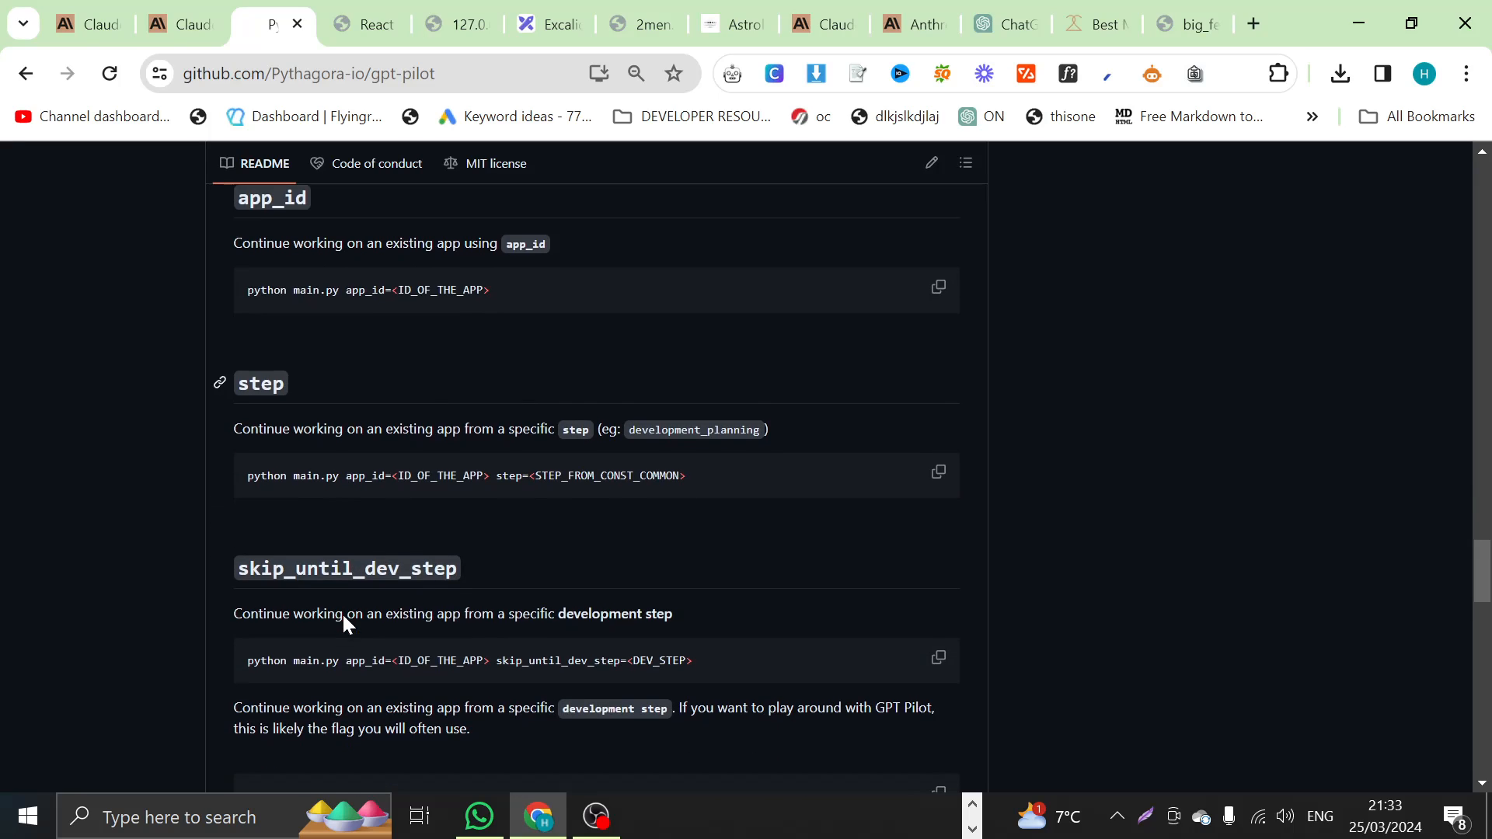
scroll(down, 3)
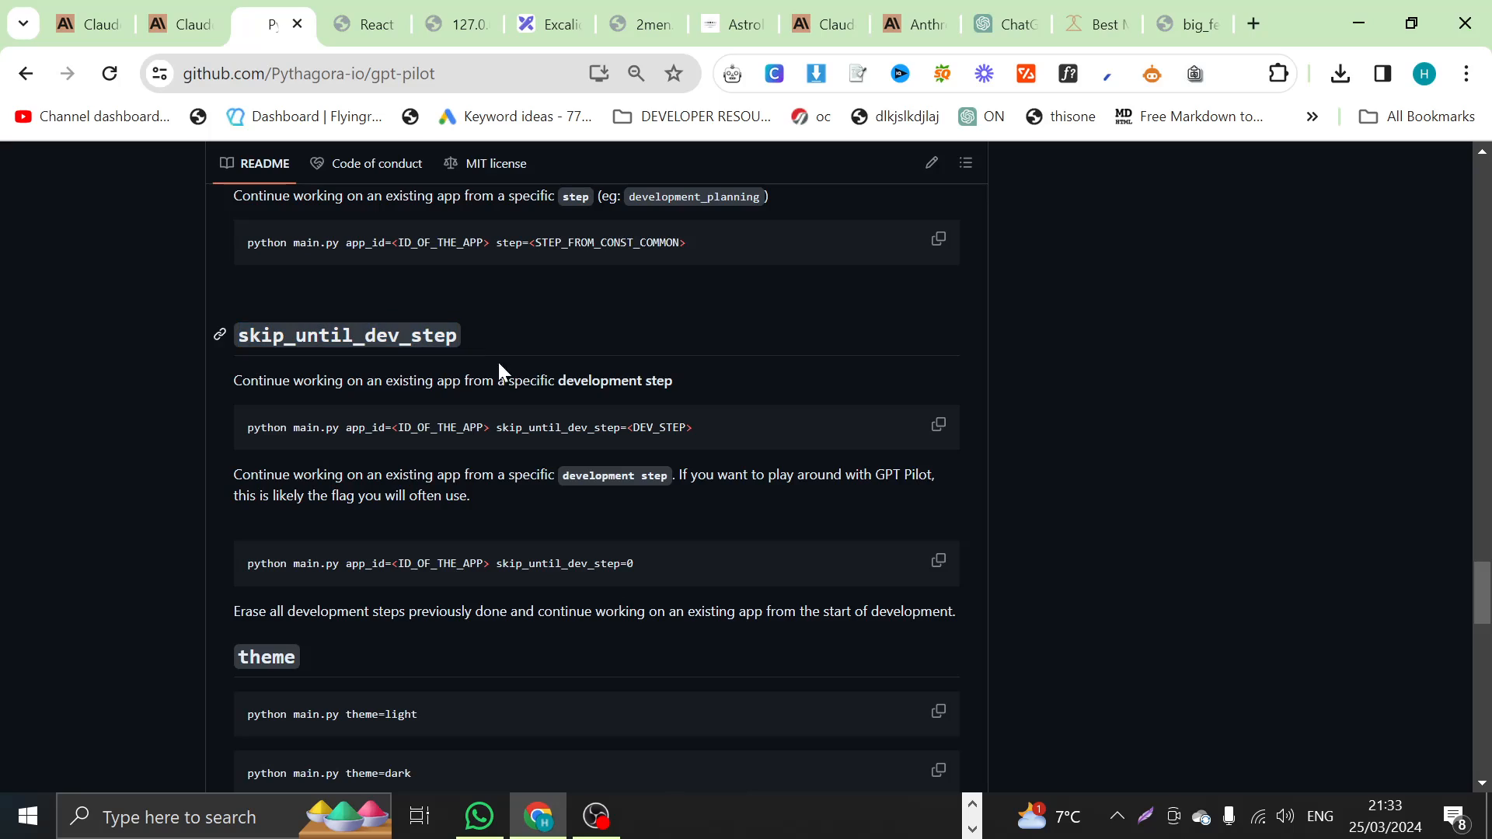
triple_click(468, 428)
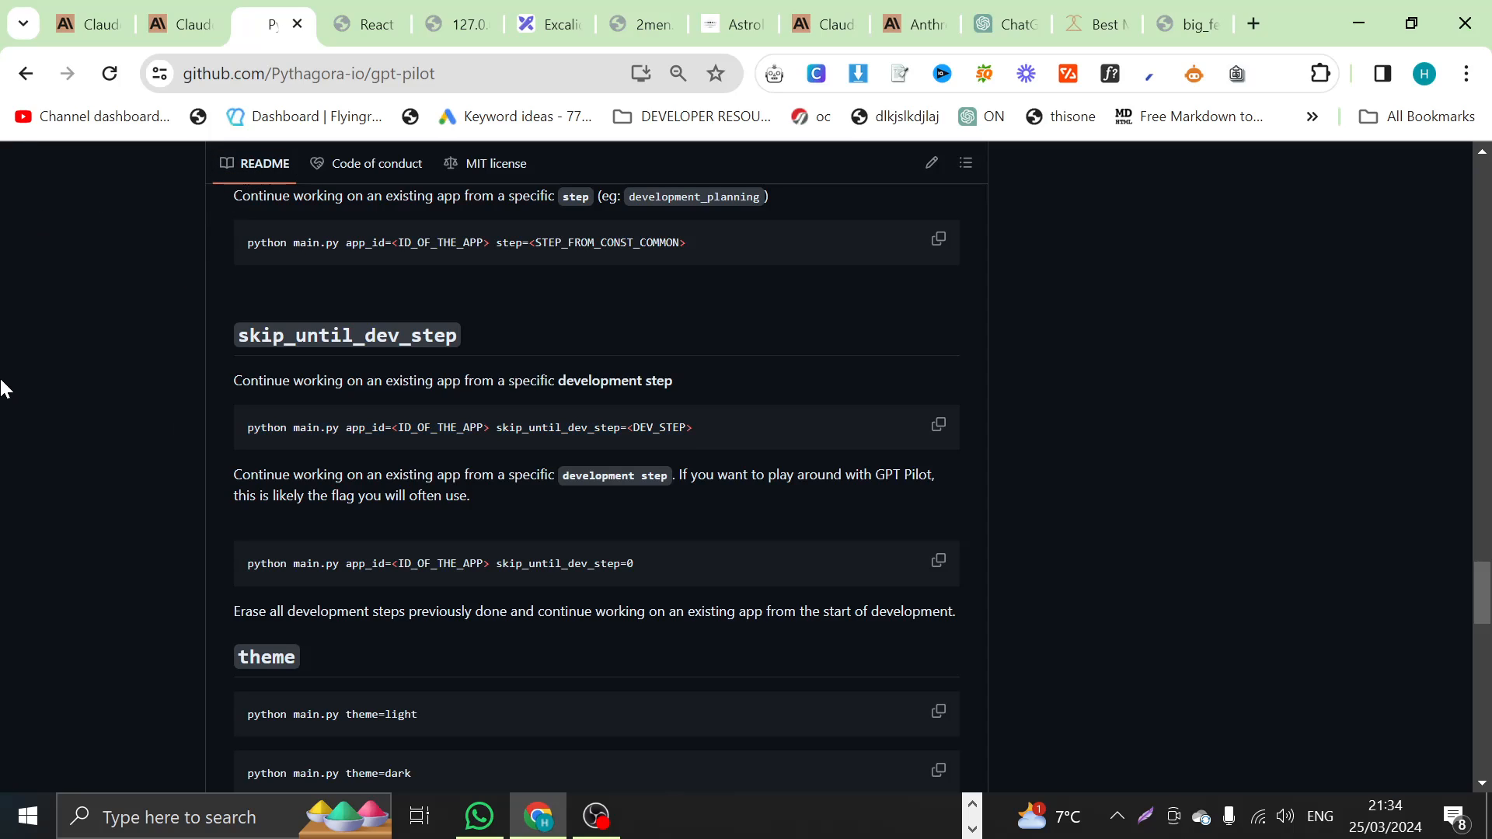
mouse_move(815, 386)
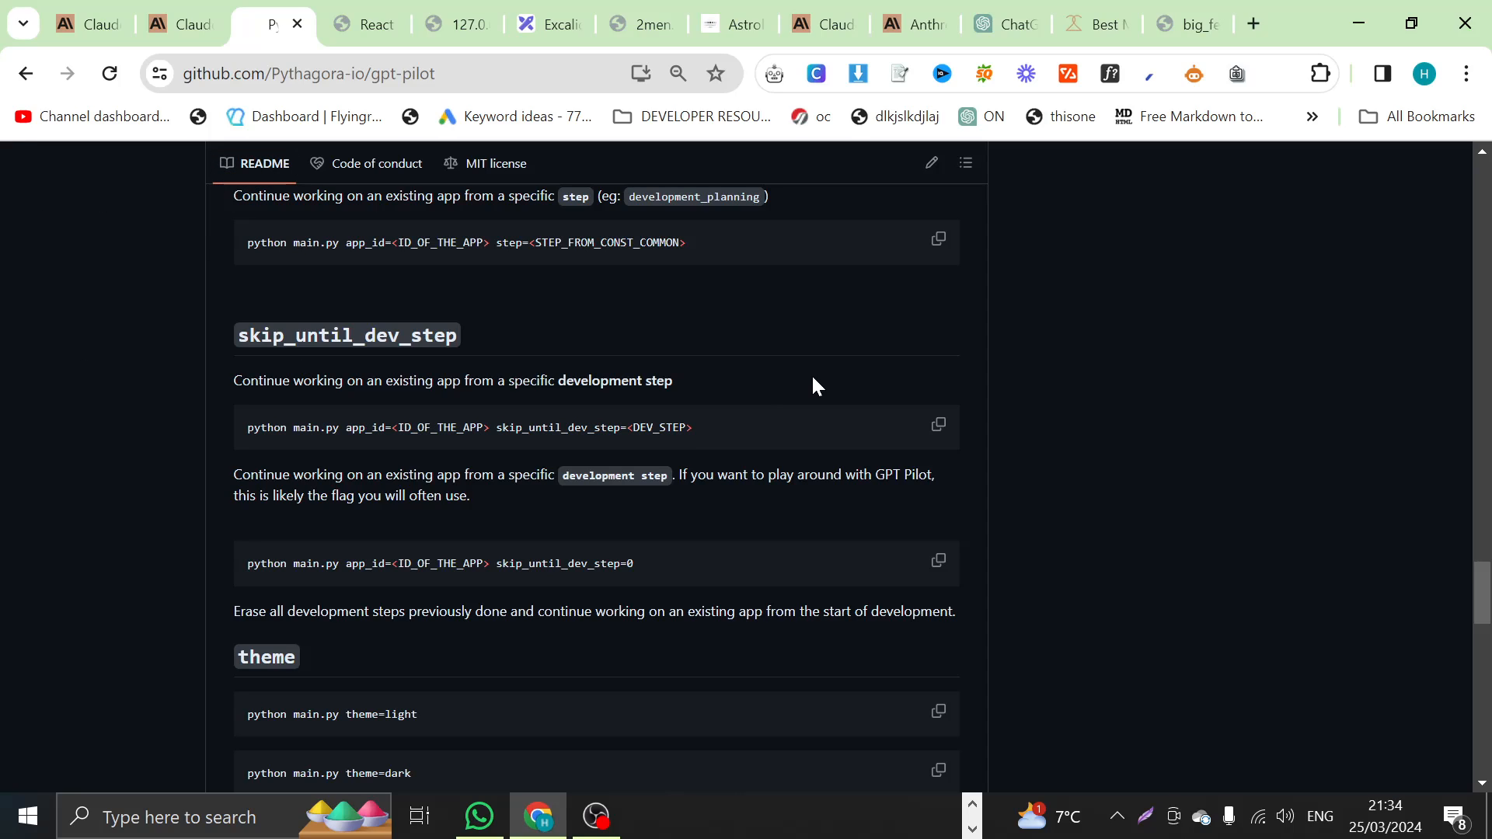